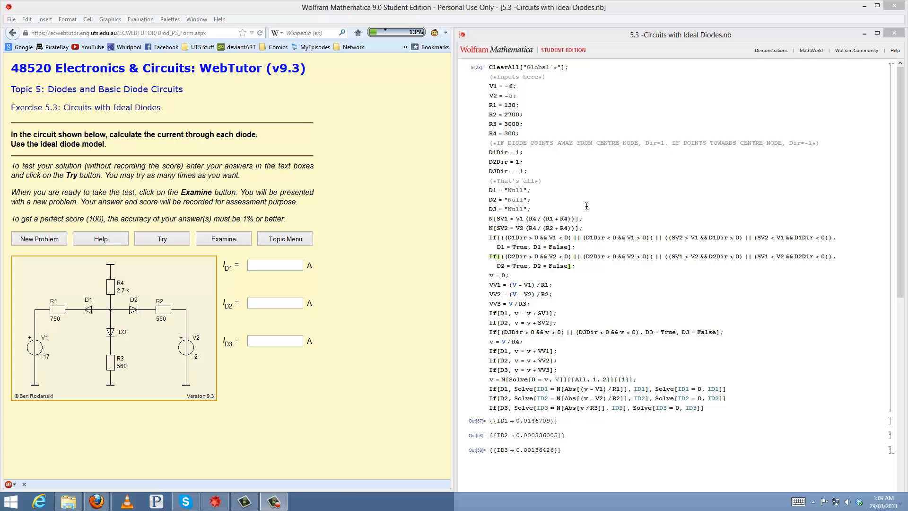
{"action": "mouse_move", "coordinate": [567, 233]}
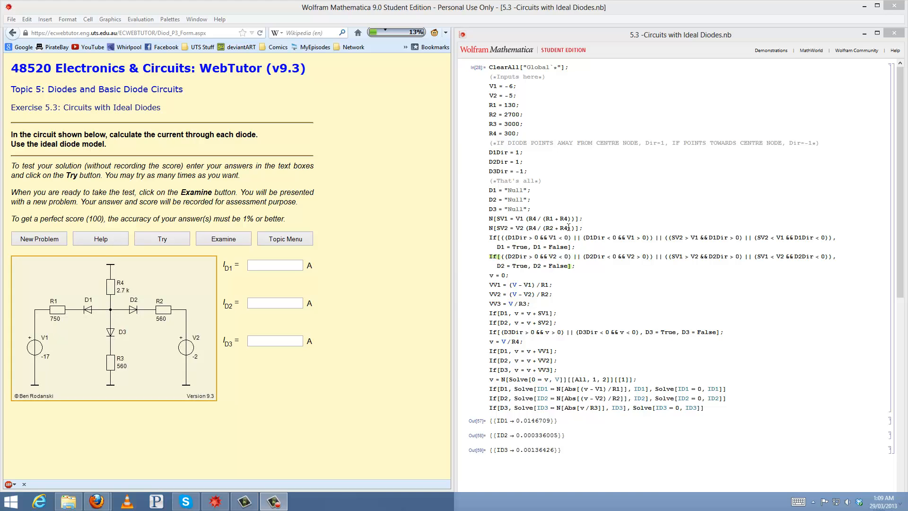
{"action": "mouse_move", "coordinate": [657, 275]}
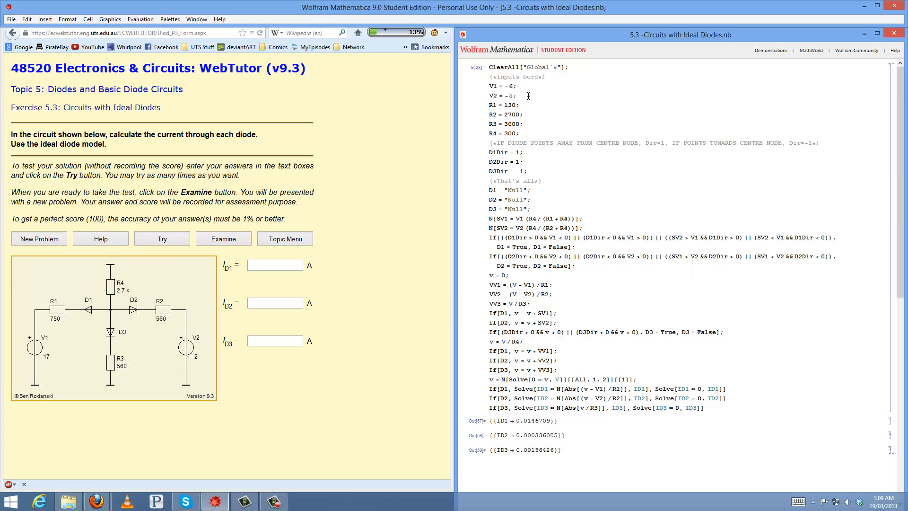
{"action": "mouse_move", "coordinate": [626, 150]}
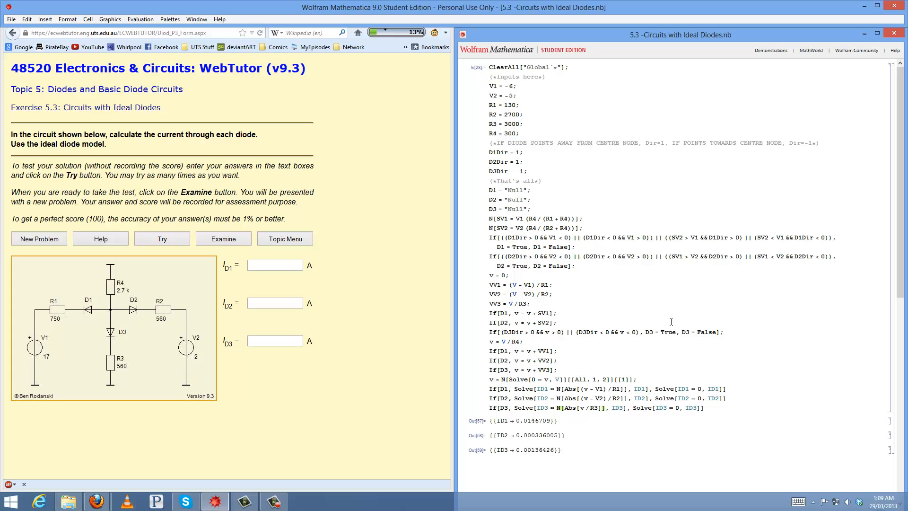
{"action": "mouse_move", "coordinate": [679, 313]}
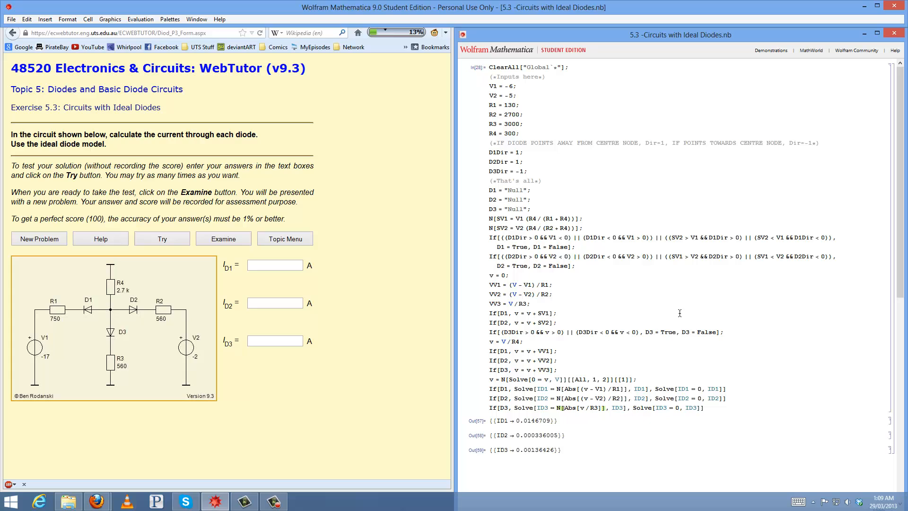
{"action": "mouse_move", "coordinate": [614, 384]}
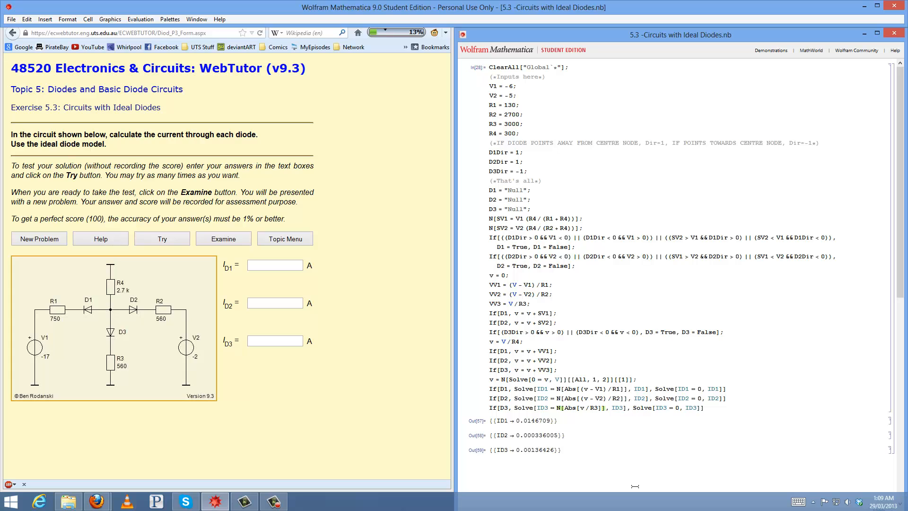
{"action": "mouse_move", "coordinate": [160, 305]}
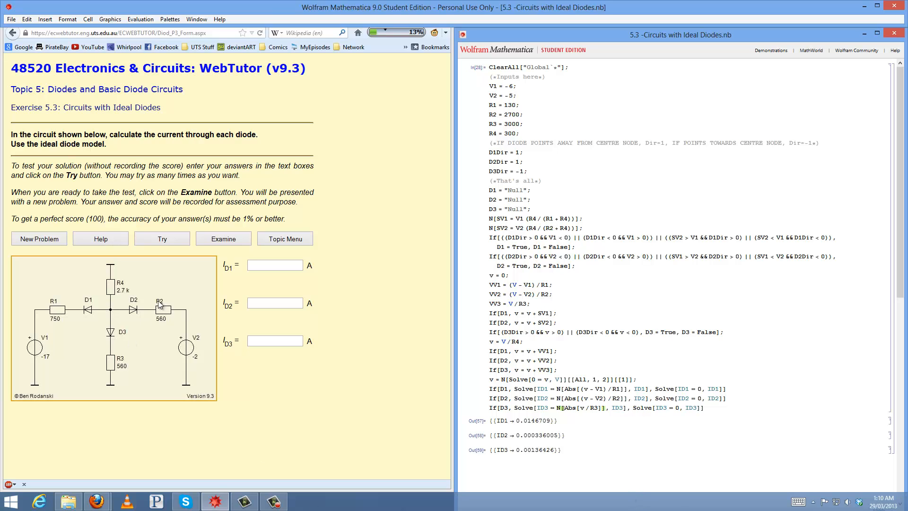
{"action": "mouse_move", "coordinate": [123, 337]}
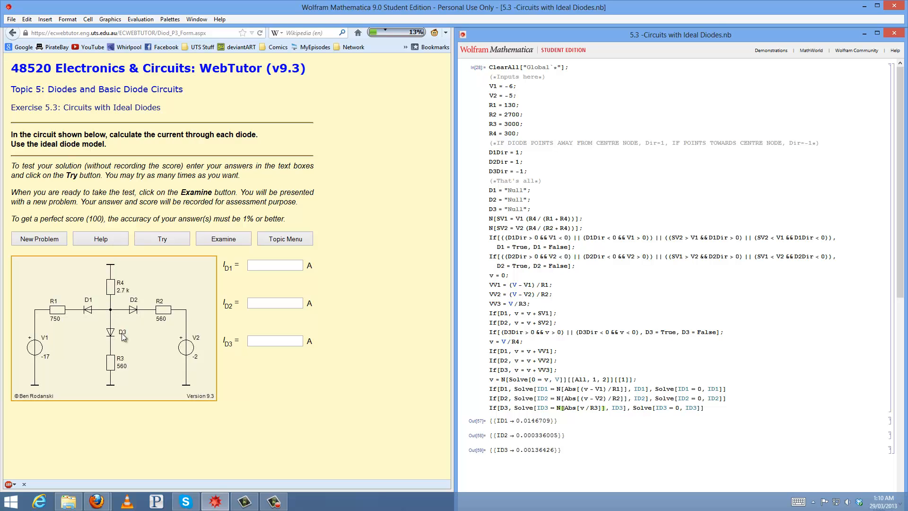
{"action": "mouse_move", "coordinate": [153, 339]}
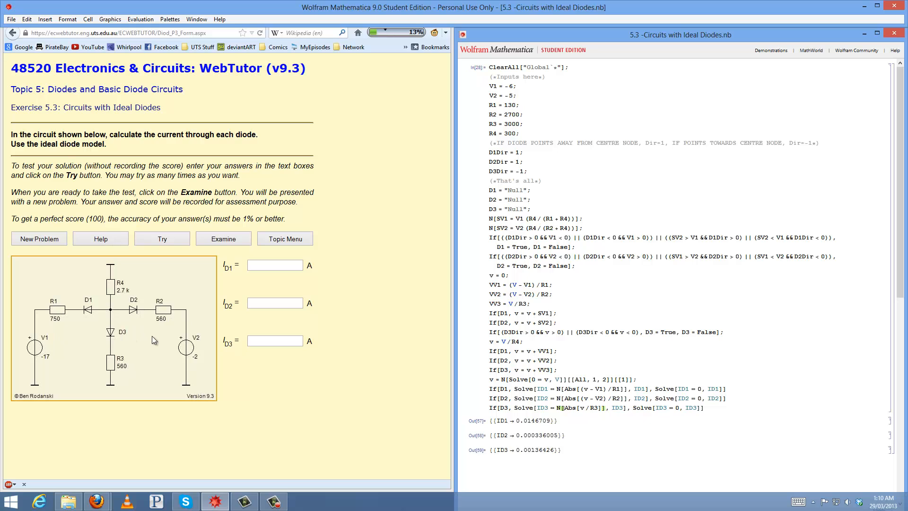
{"action": "mouse_move", "coordinate": [415, 414]}
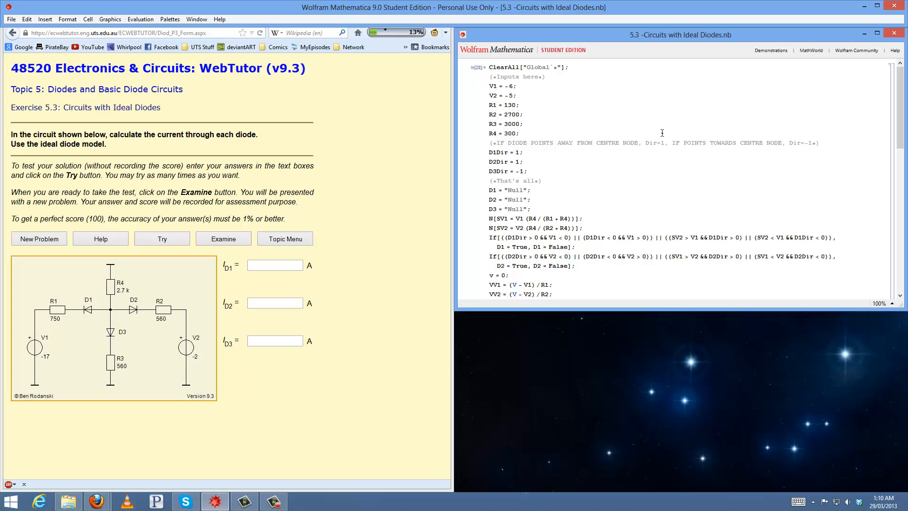
{"action": "mouse_move", "coordinate": [695, 217]}
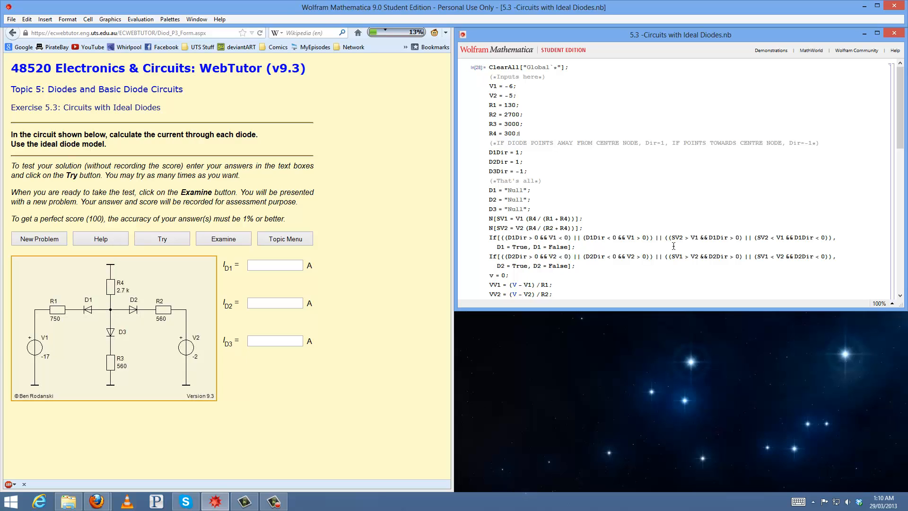
{"action": "mouse_move", "coordinate": [627, 167]}
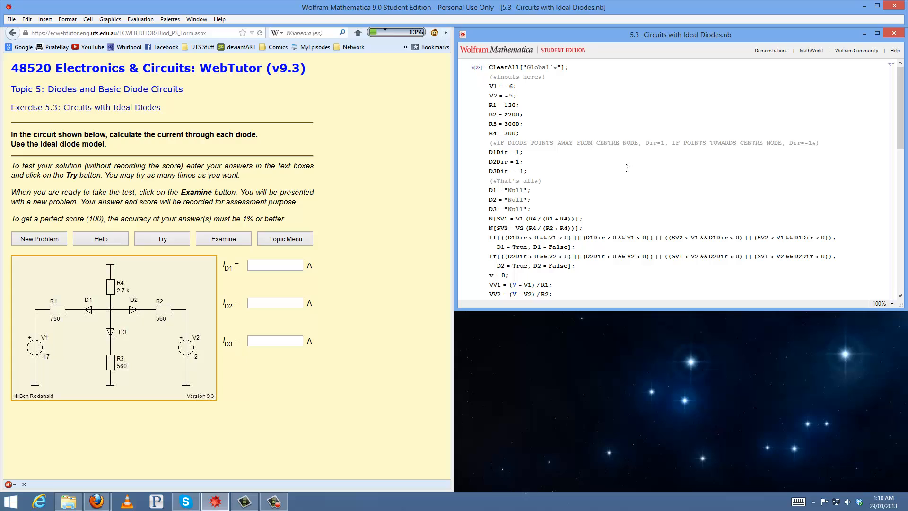
{"action": "mouse_move", "coordinate": [659, 188]}
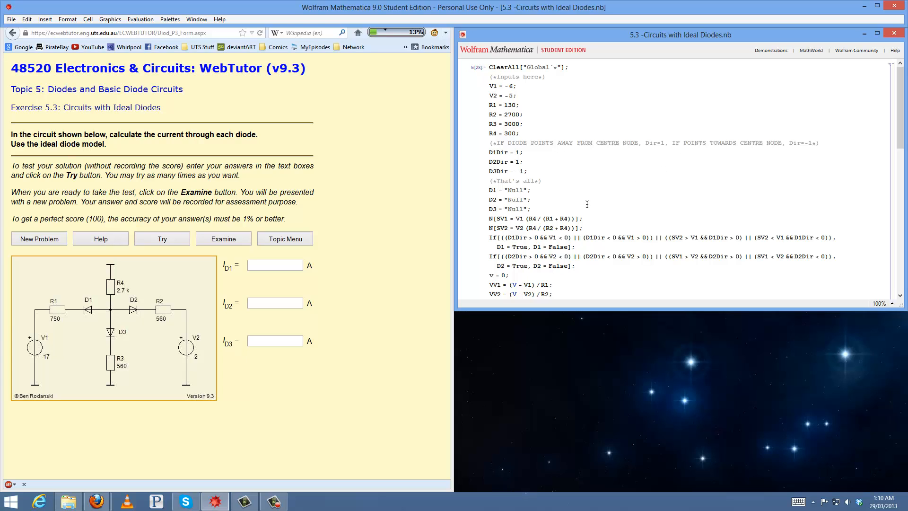
{"action": "mouse_move", "coordinate": [692, 168]}
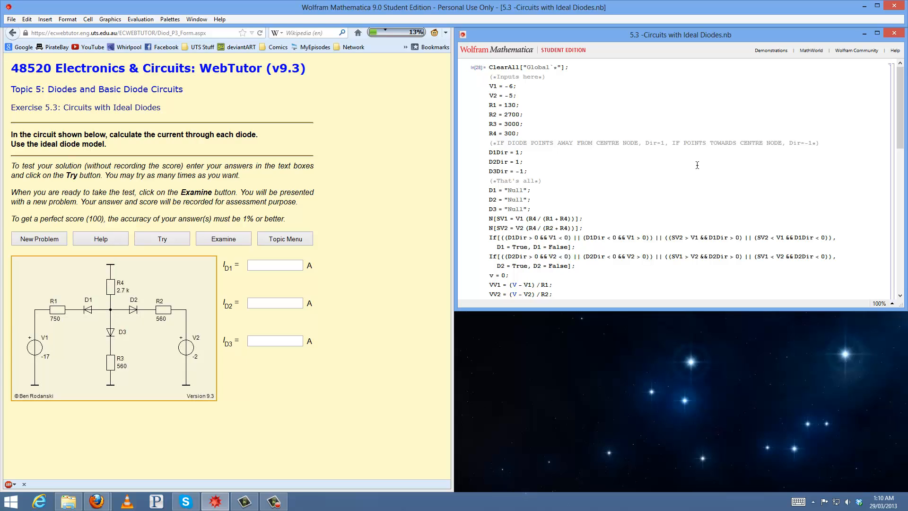
{"action": "mouse_move", "coordinate": [50, 371]}
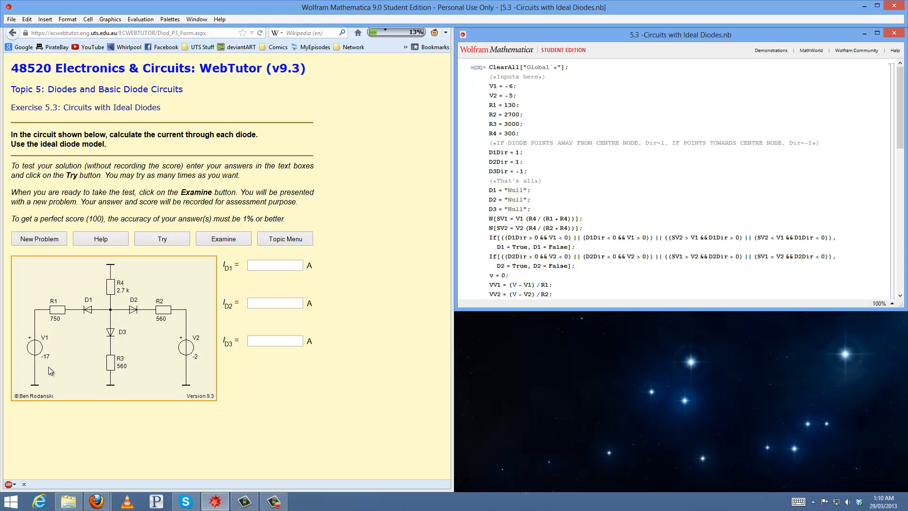
Request a new WebTutor diode circuit problem (V1 13 V, V2 −7 V)
{"action": "left_click", "coordinate": [39, 238]}
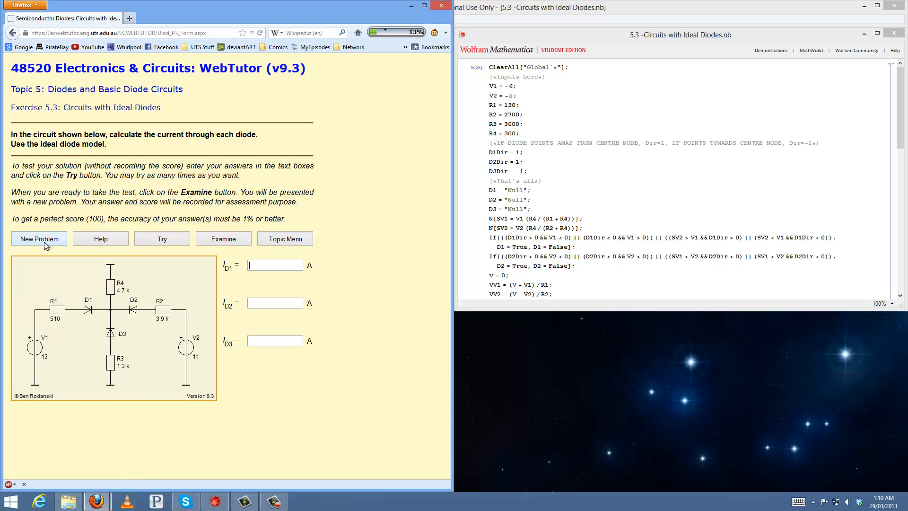
{"action": "left_click", "coordinate": [39, 238]}
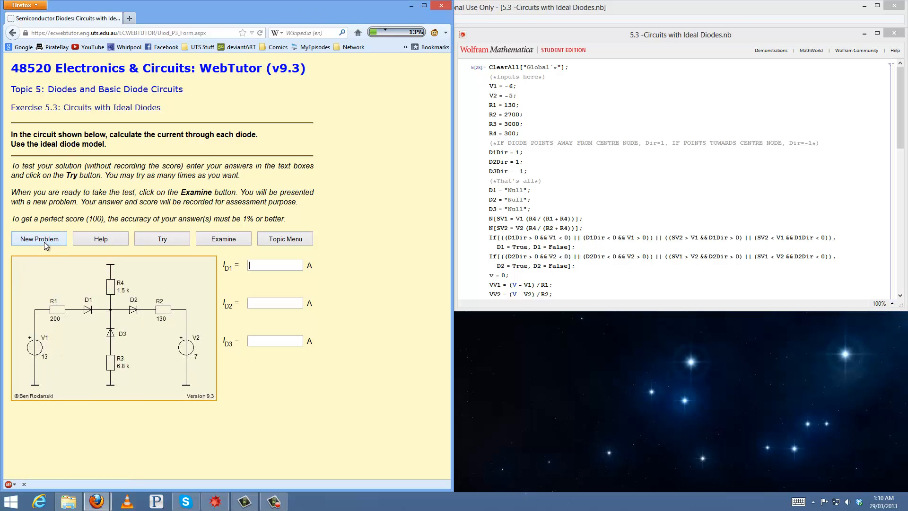
{"action": "mouse_move", "coordinate": [107, 330]}
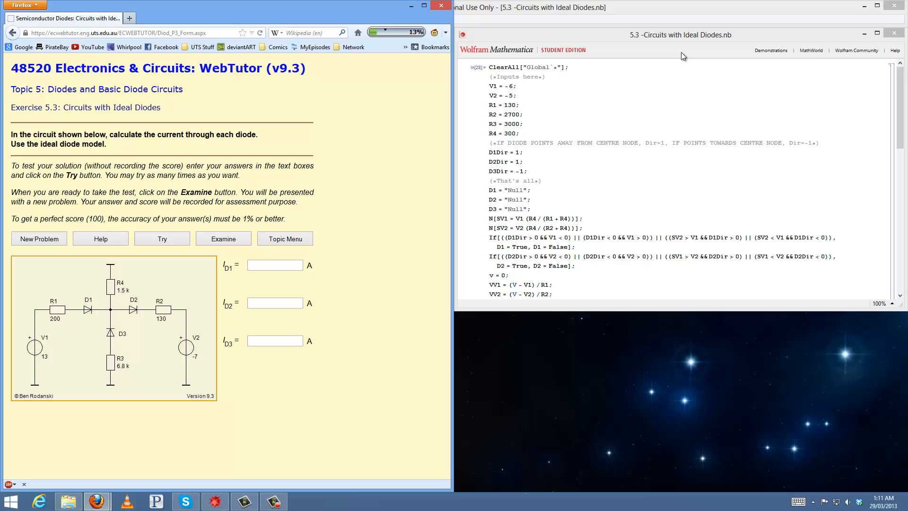
Update the notebook inputs to V1 = 13, R1 = 200 and R3 = 6800 for the new circuit
{"action": "double_click", "coordinate": [507, 86]}
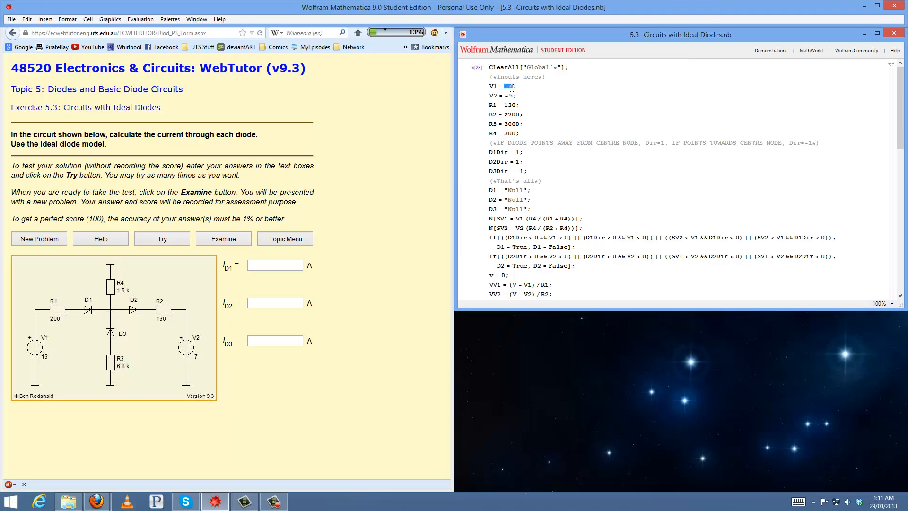
{"action": "type", "text": "13"}
{"action": "left_click", "coordinate": [503, 95]}
{"action": "type", "text": "7"}
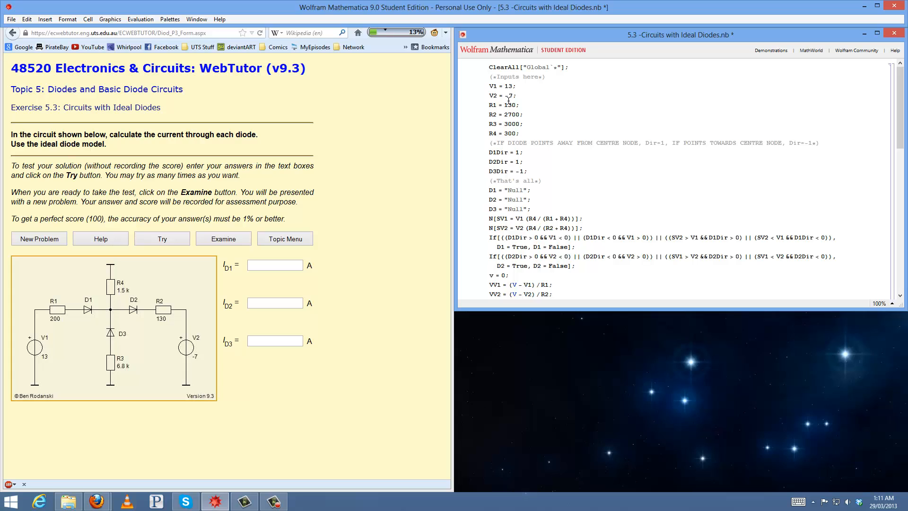
{"action": "double_click", "coordinate": [504, 105]}
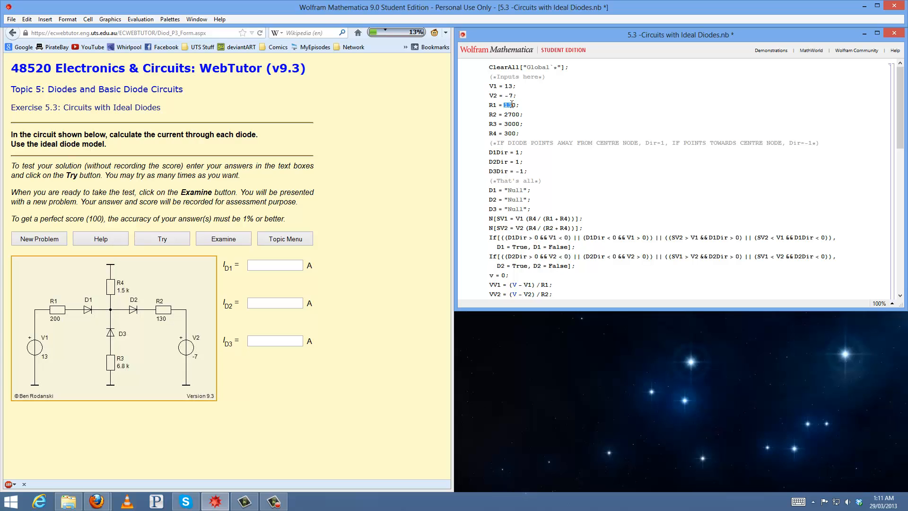
{"action": "type", "text": "200"}
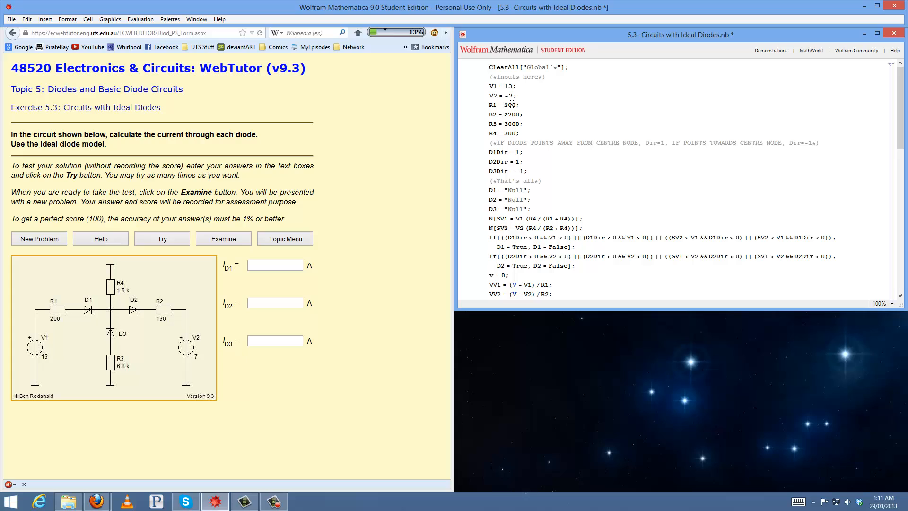
{"action": "left_click", "coordinate": [504, 115]}
{"action": "type", "text": "13"}
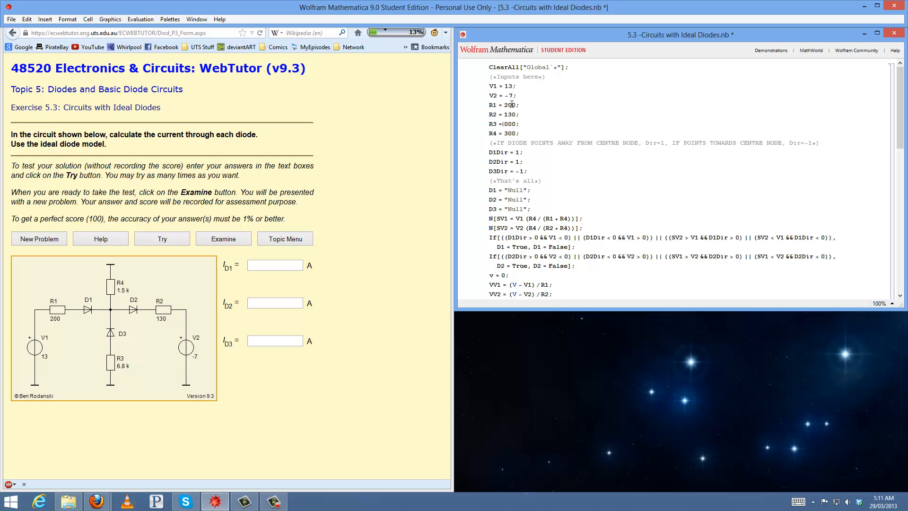
{"action": "type", "text": "6800"}
{"action": "left_click", "coordinate": [505, 133]}
{"action": "type", "text": "15"}
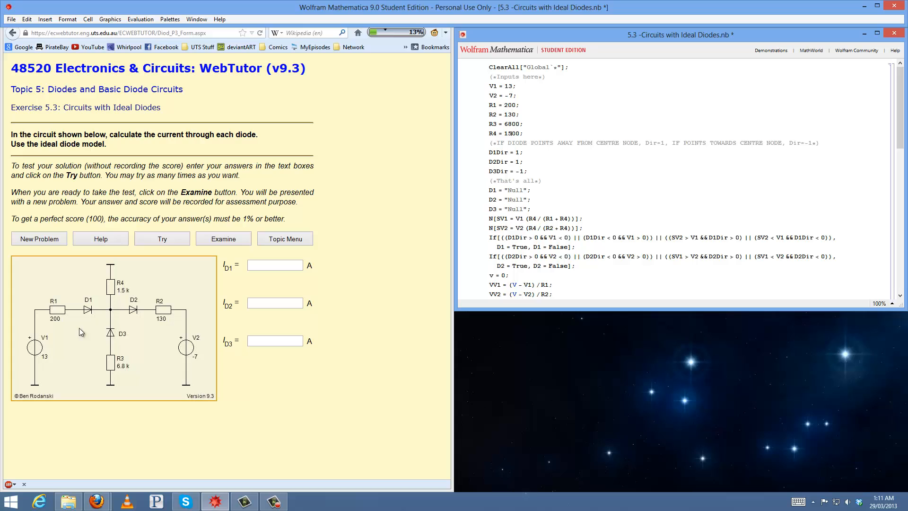
{"action": "mouse_move", "coordinate": [99, 311]}
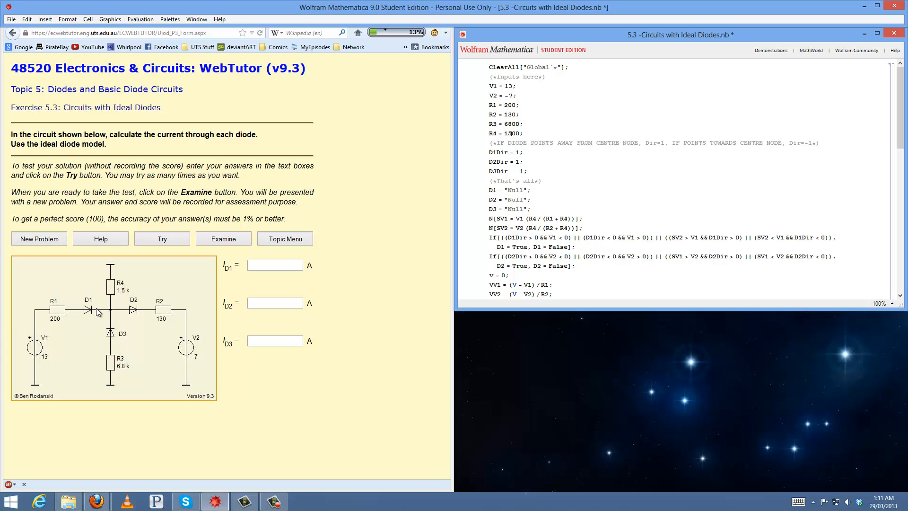
{"action": "mouse_move", "coordinate": [115, 314]}
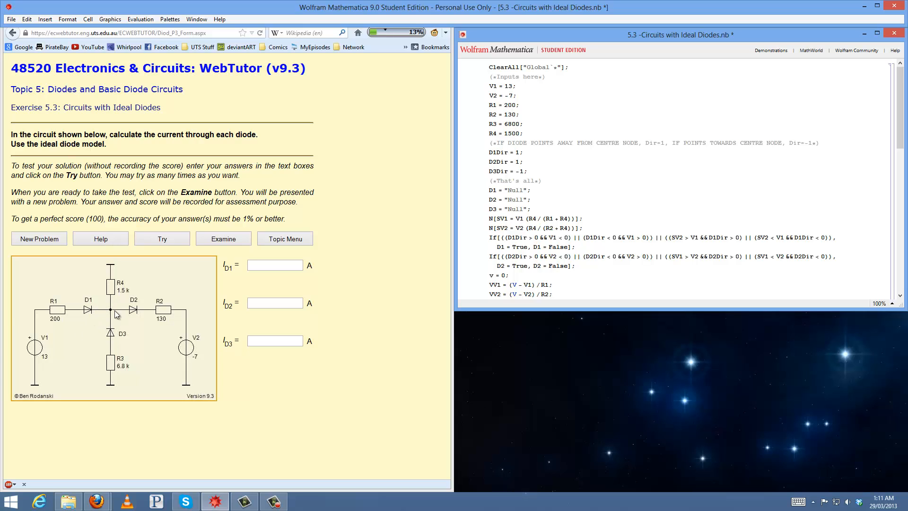
{"action": "mouse_move", "coordinate": [335, 319]}
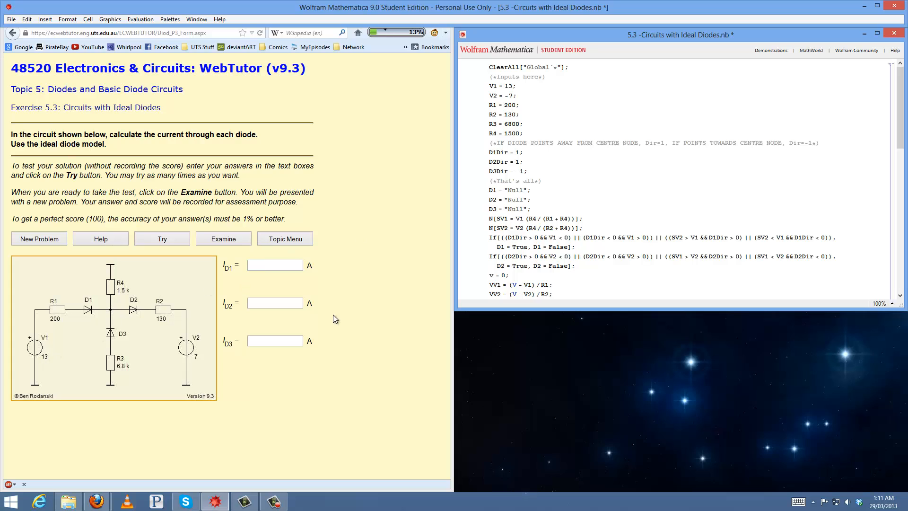
{"action": "mouse_move", "coordinate": [517, 159]}
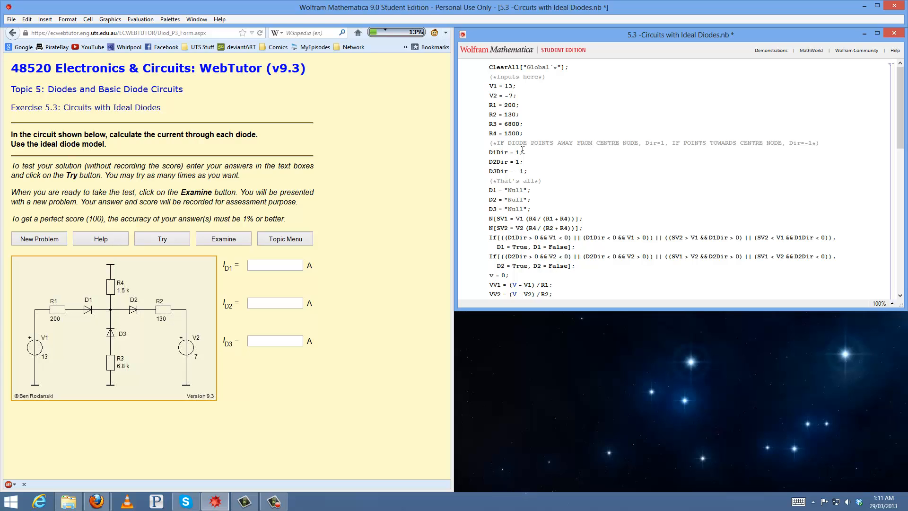
{"action": "mouse_move", "coordinate": [183, 400]}
{"action": "type", "text": "-"}
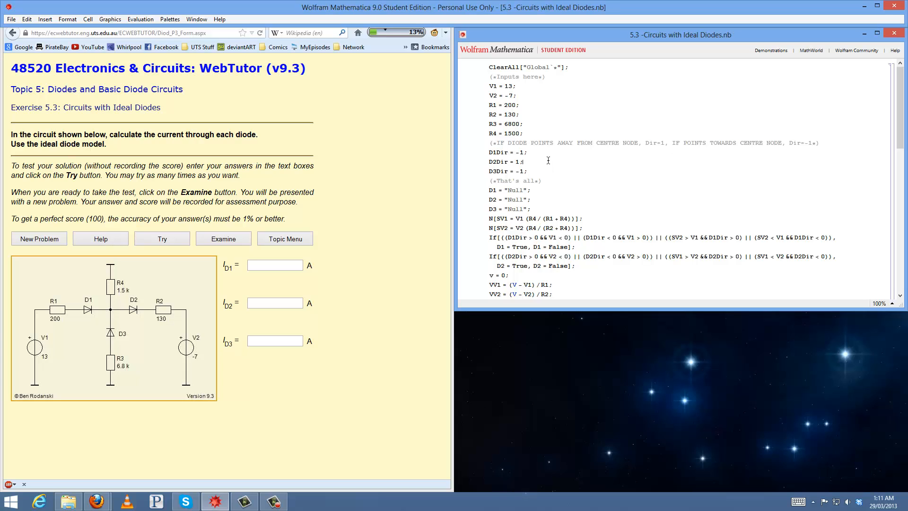
{"action": "mouse_move", "coordinate": [566, 187]}
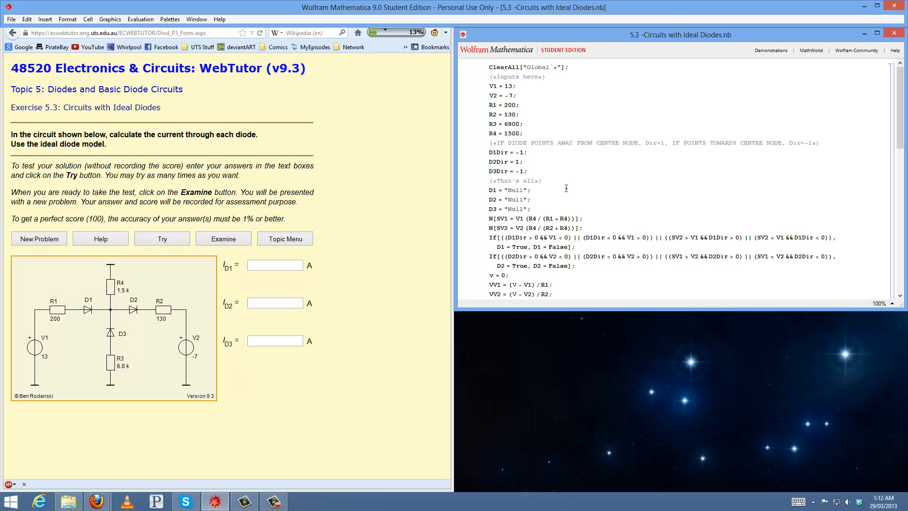
{"action": "scroll", "scroll_direction": "down", "scroll_amount": 3}
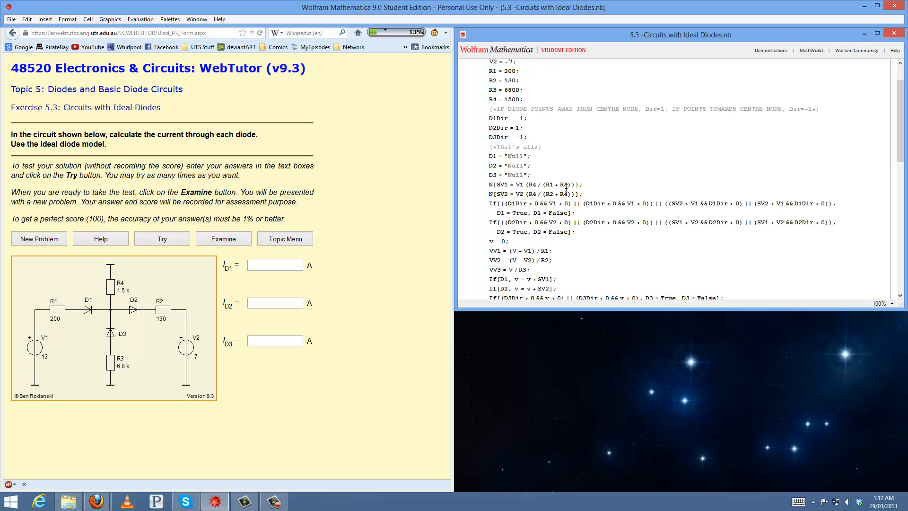
{"action": "scroll", "scroll_direction": "down", "scroll_amount": 3}
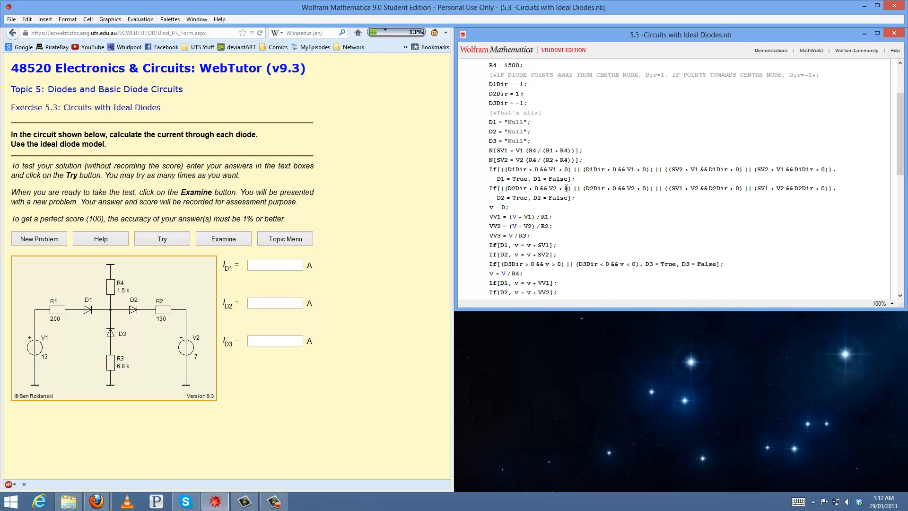
{"action": "mouse_move", "coordinate": [118, 342]}
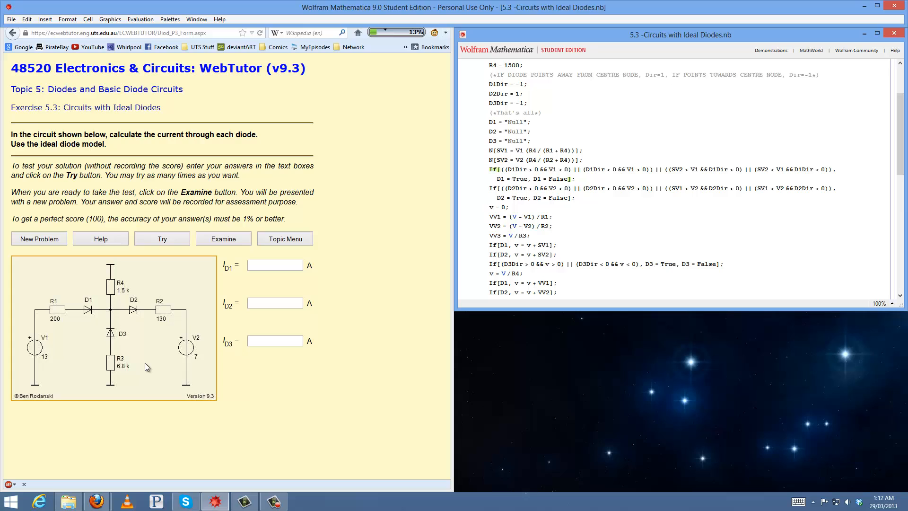
{"action": "mouse_move", "coordinate": [191, 367]}
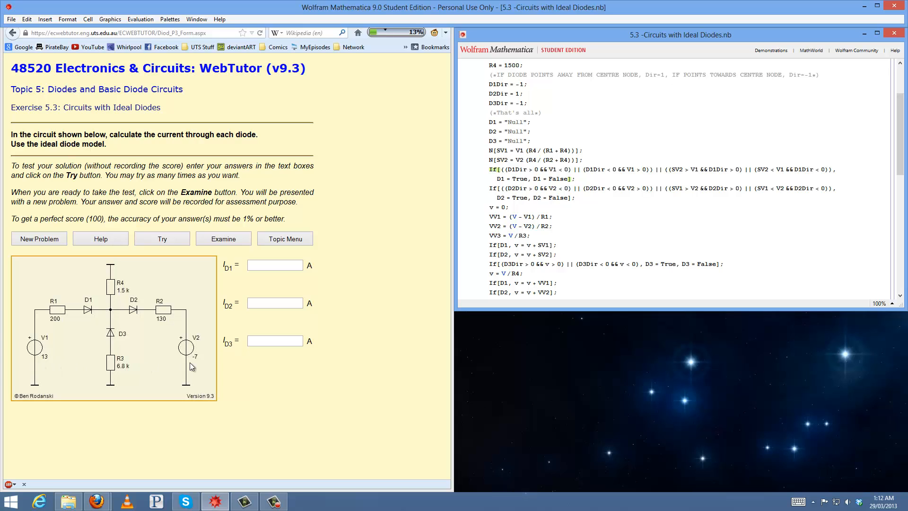
{"action": "mouse_move", "coordinate": [96, 305]}
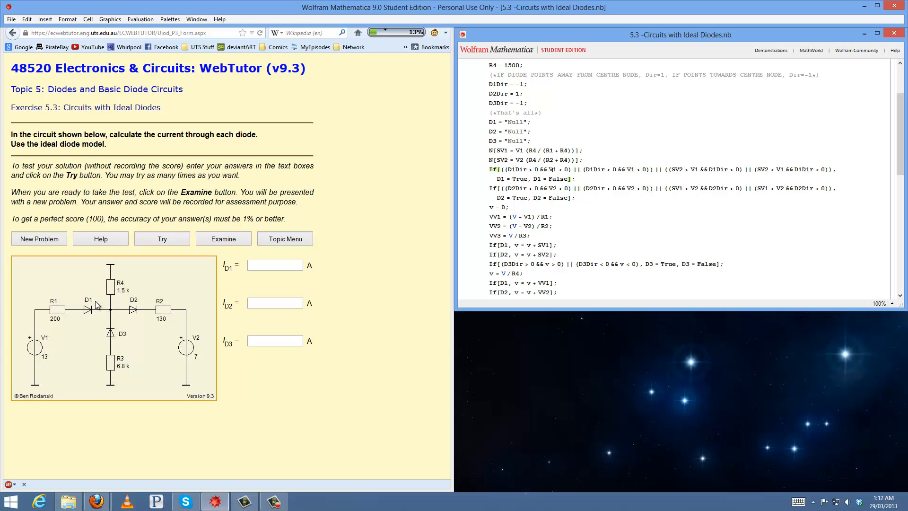
{"action": "mouse_move", "coordinate": [82, 319]}
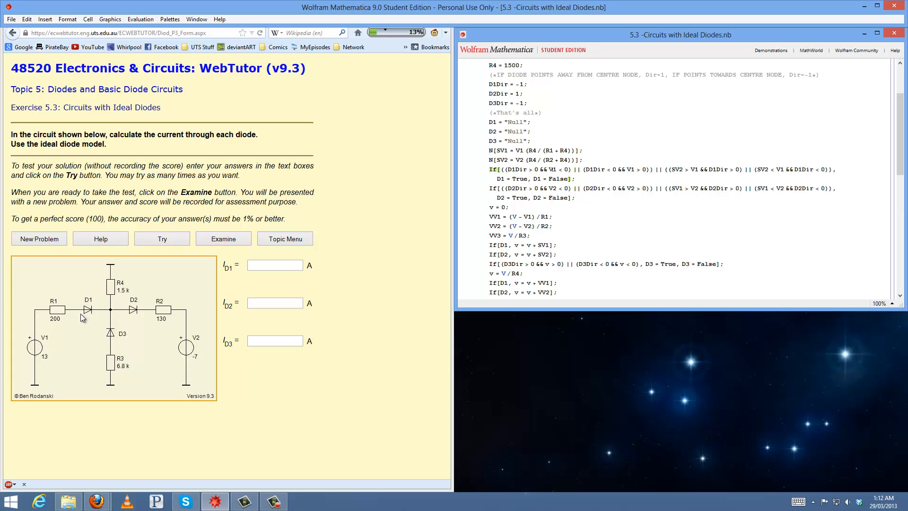
{"action": "mouse_move", "coordinate": [45, 359]}
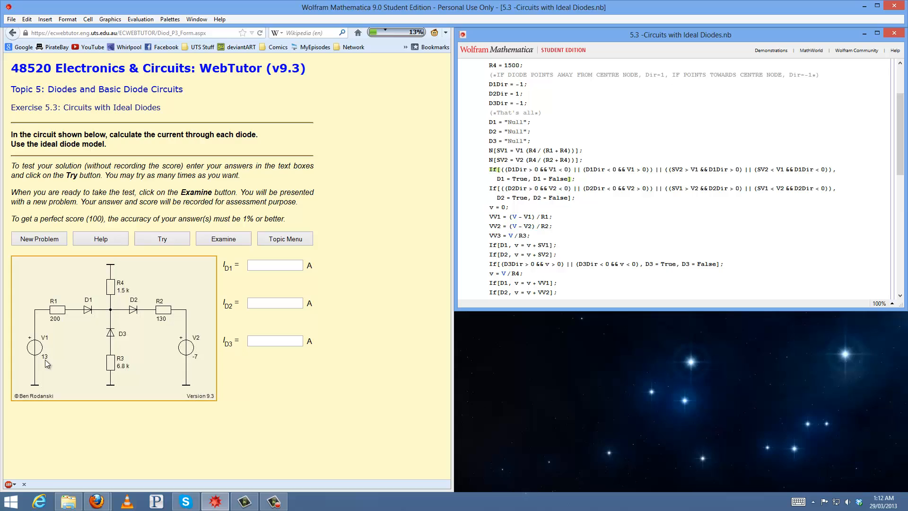
{"action": "mouse_move", "coordinate": [92, 311]}
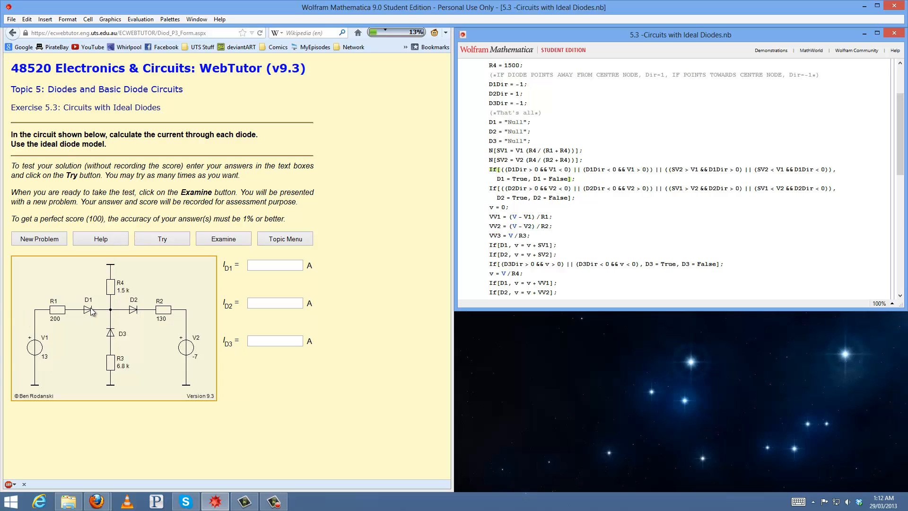
{"action": "mouse_move", "coordinate": [44, 356]}
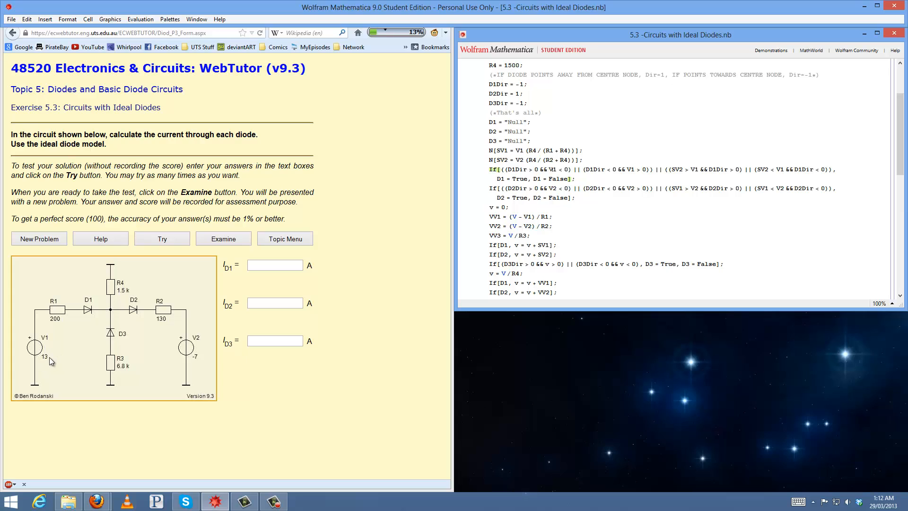
{"action": "mouse_move", "coordinate": [51, 365]}
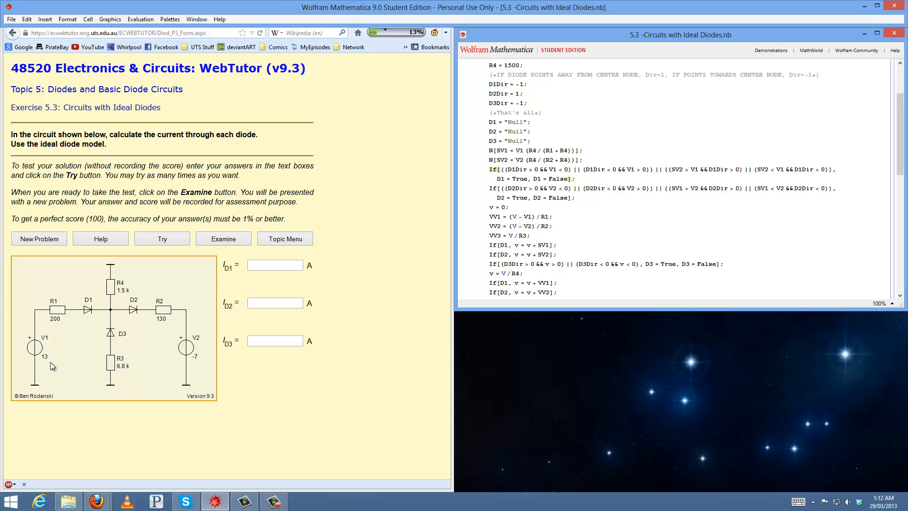
{"action": "mouse_move", "coordinate": [38, 388]}
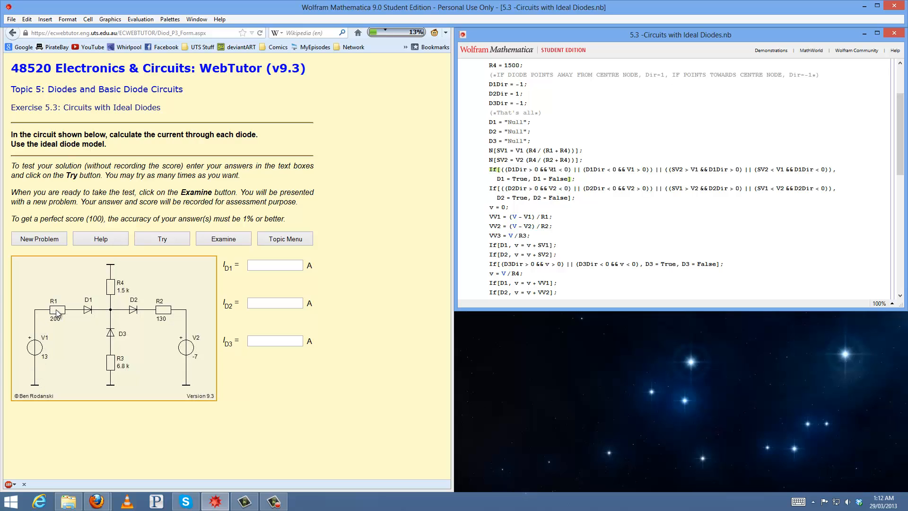
{"action": "mouse_move", "coordinate": [115, 275]}
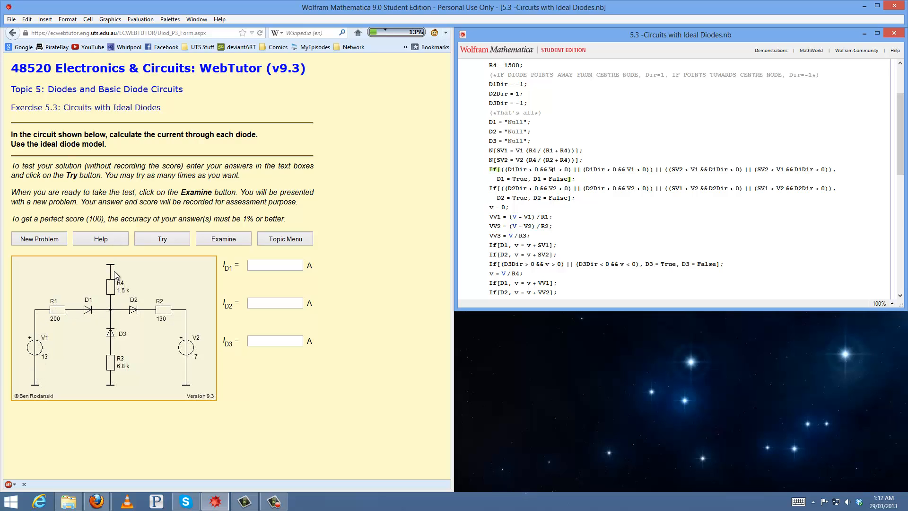
{"action": "mouse_move", "coordinate": [191, 360]}
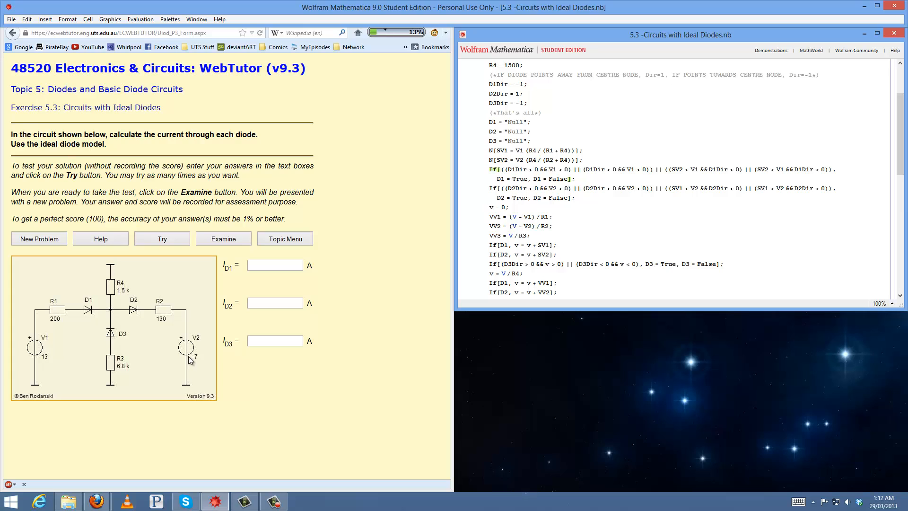
{"action": "mouse_move", "coordinate": [147, 278]}
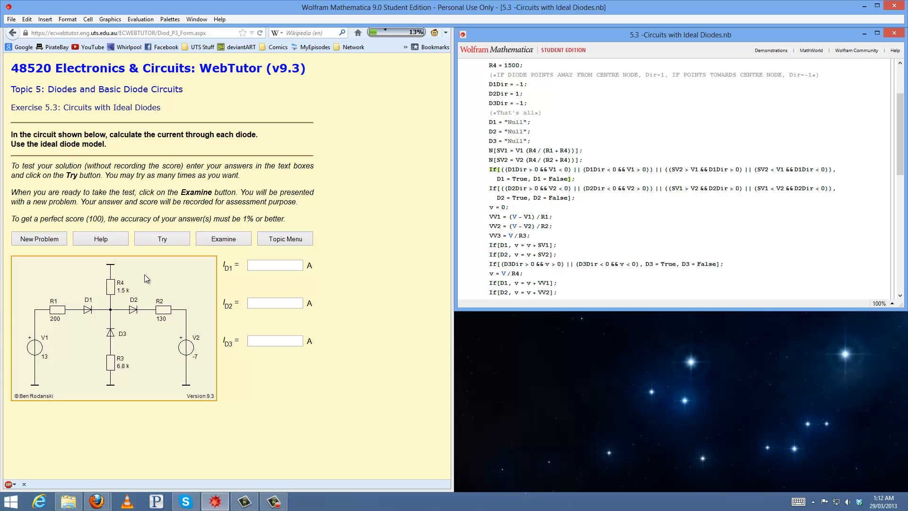
{"action": "mouse_move", "coordinate": [114, 268]}
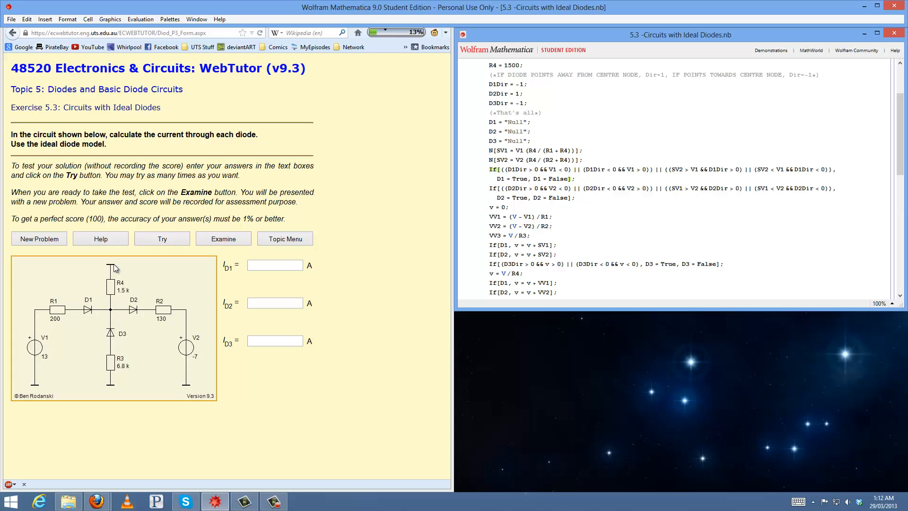
{"action": "mouse_move", "coordinate": [162, 313]}
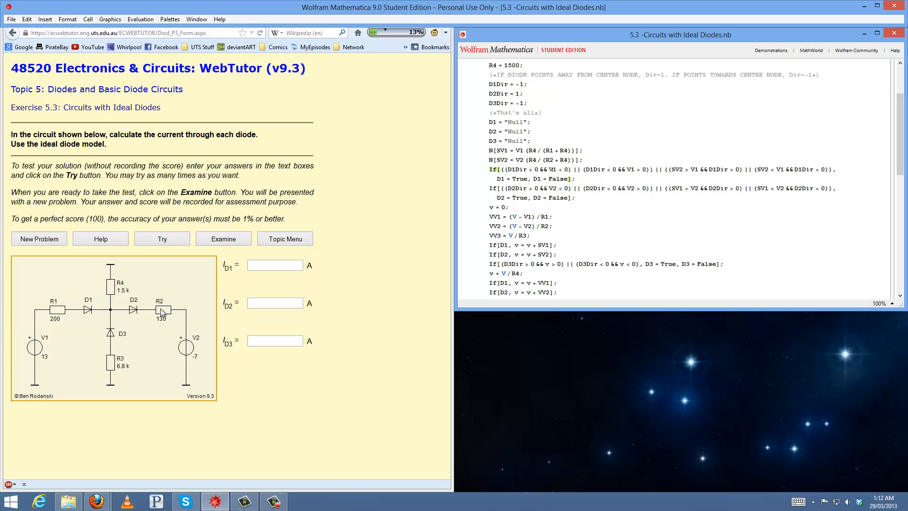
{"action": "mouse_move", "coordinate": [188, 396]}
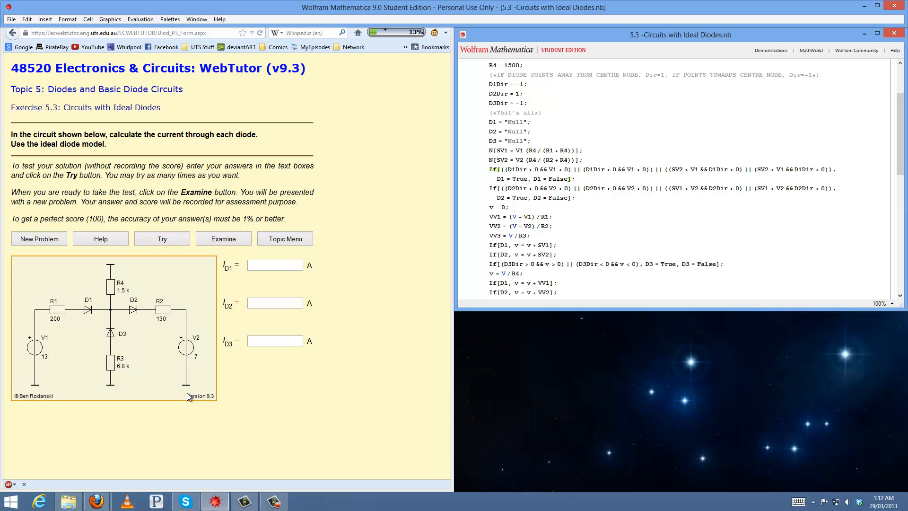
{"action": "mouse_move", "coordinate": [68, 319]}
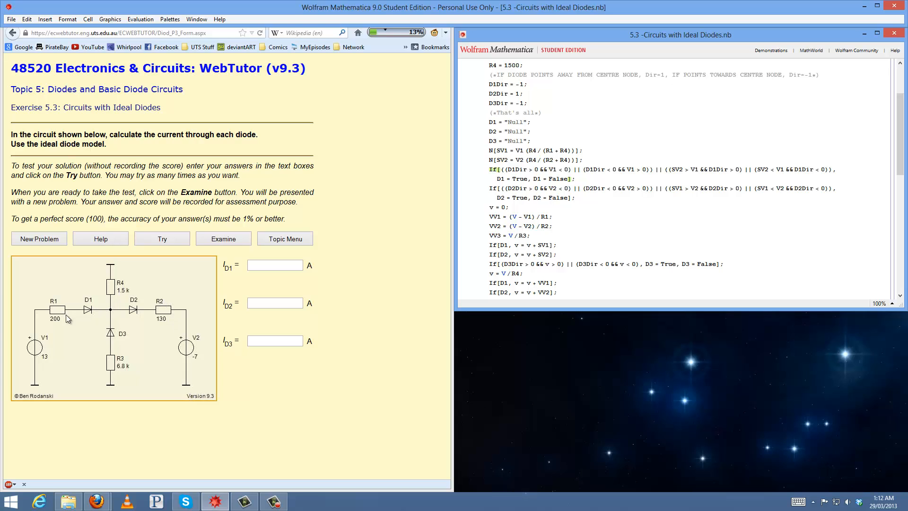
{"action": "mouse_move", "coordinate": [145, 305]}
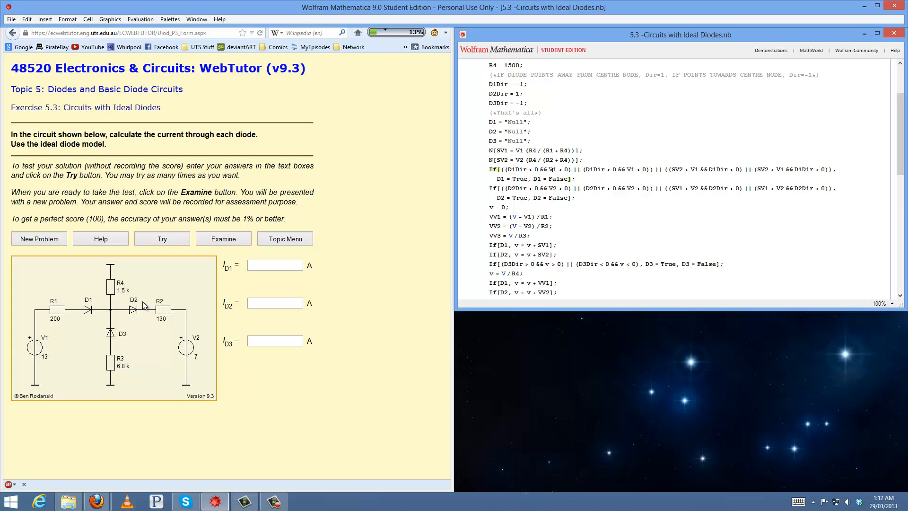
{"action": "mouse_move", "coordinate": [138, 307]}
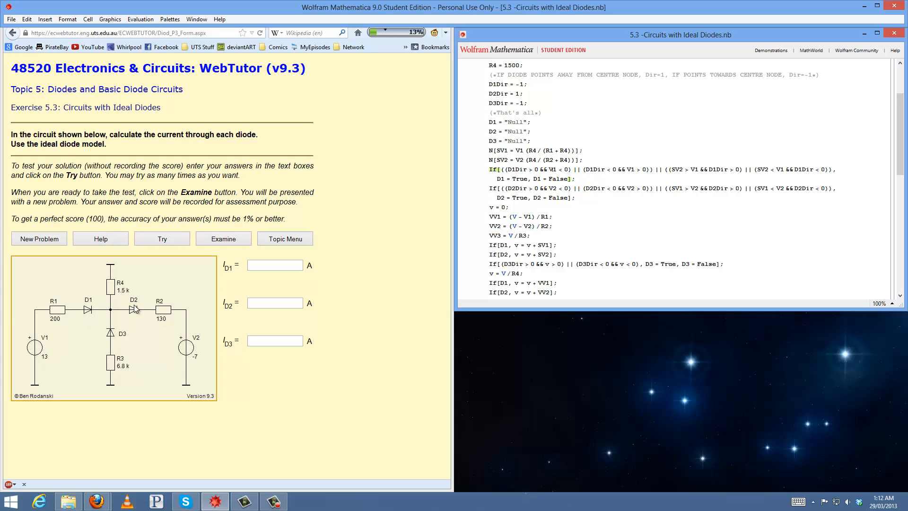
{"action": "mouse_move", "coordinate": [138, 347]}
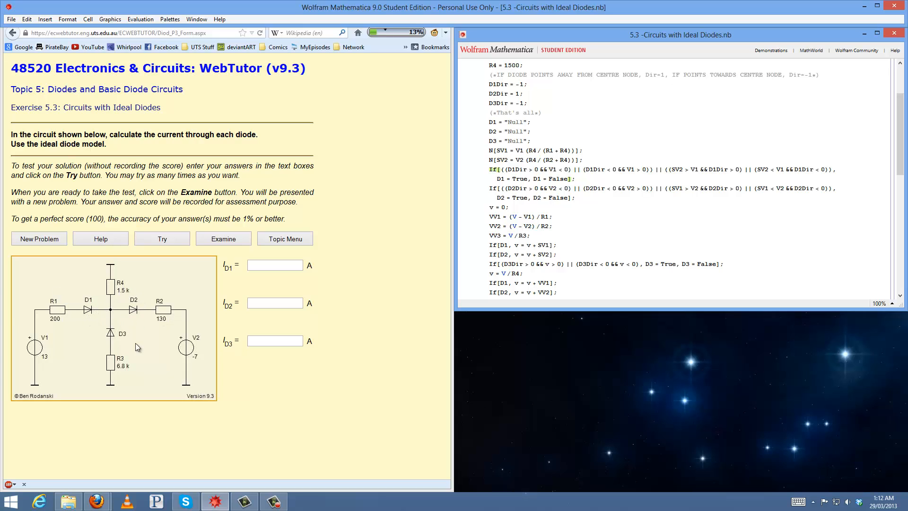
{"action": "mouse_move", "coordinate": [84, 347]}
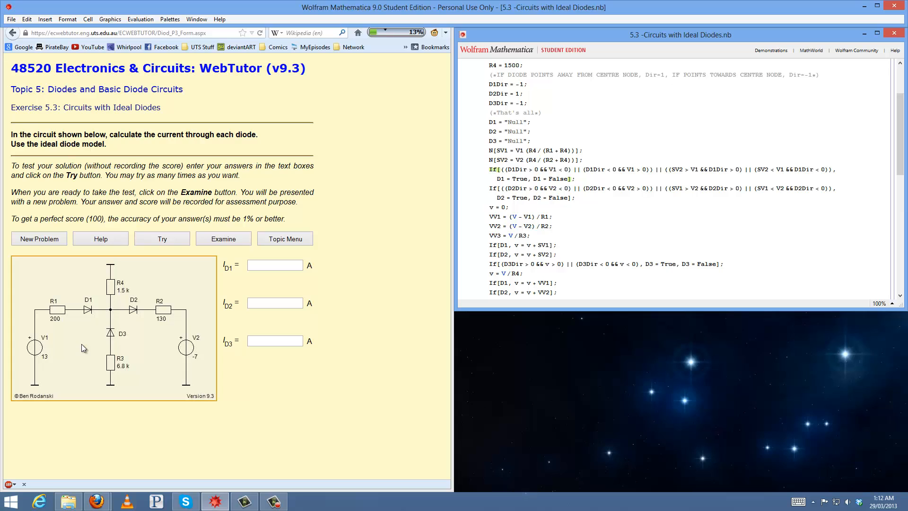
{"action": "mouse_move", "coordinate": [103, 325]}
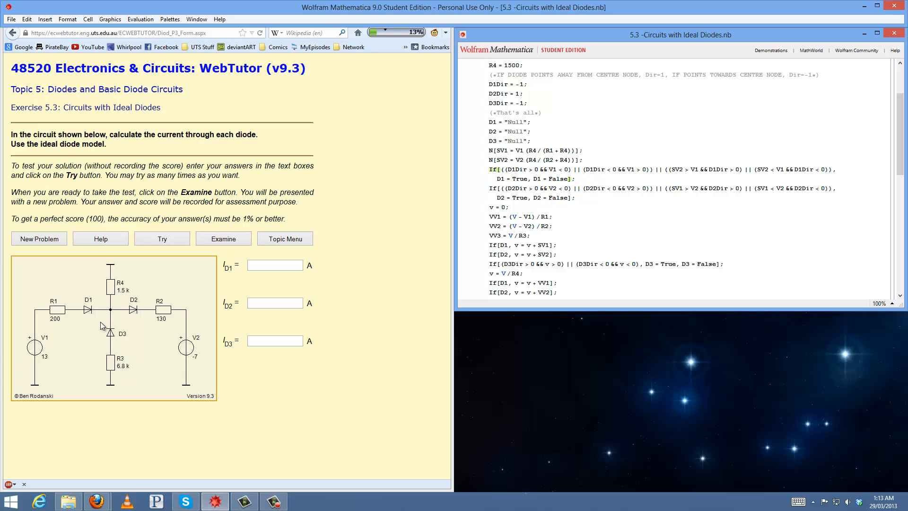
{"action": "mouse_move", "coordinate": [141, 324]}
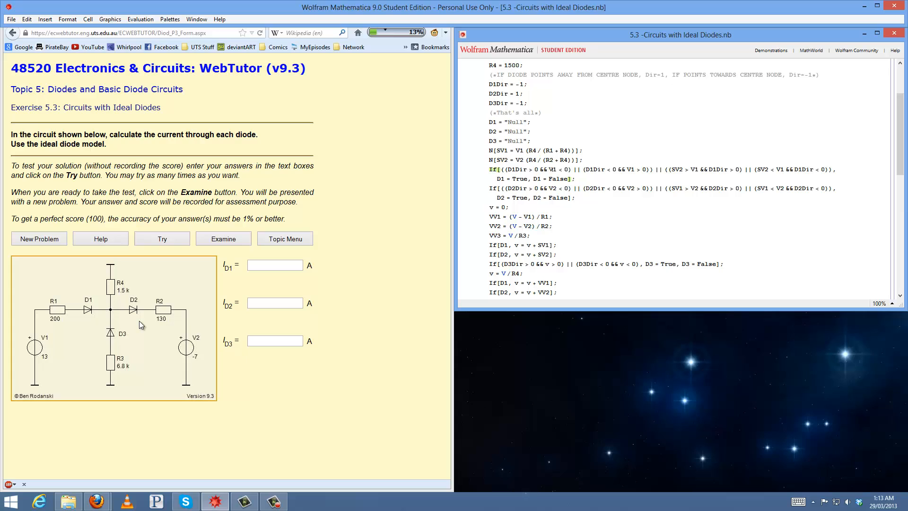
{"action": "mouse_move", "coordinate": [107, 332]}
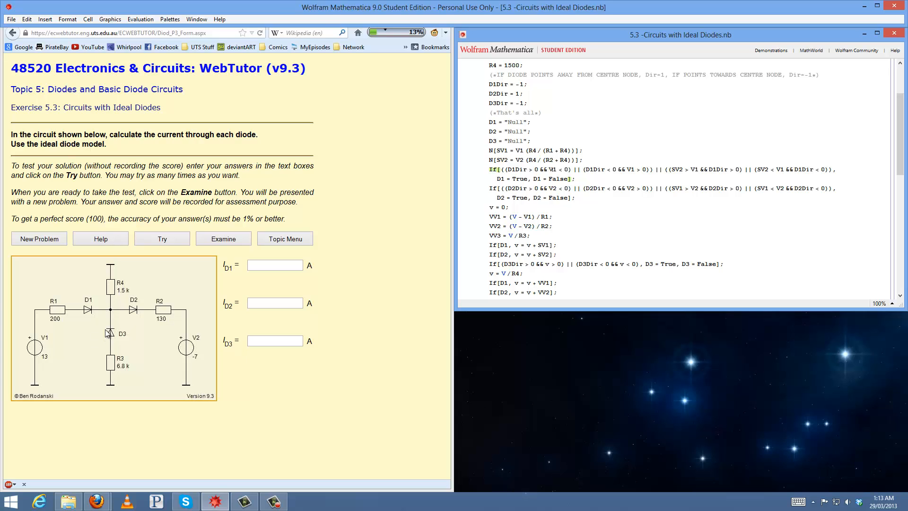
{"action": "mouse_move", "coordinate": [103, 337]}
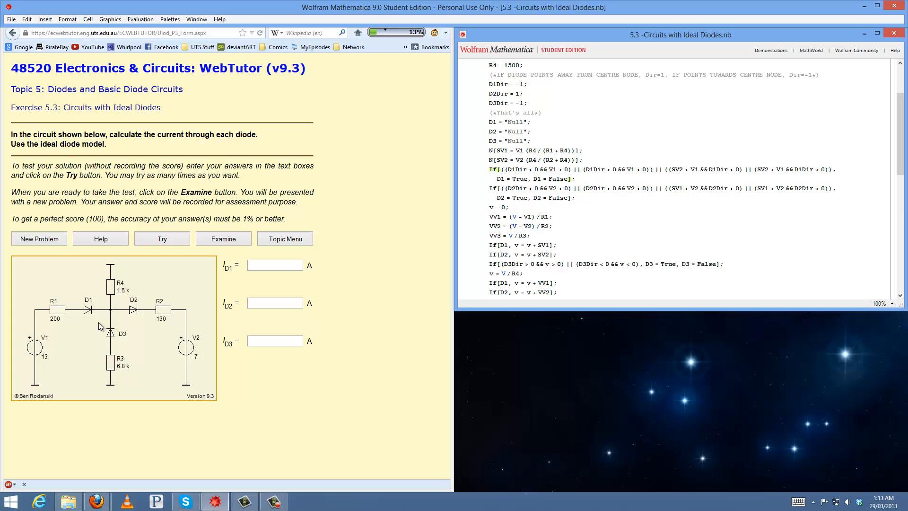
{"action": "mouse_move", "coordinate": [89, 322]}
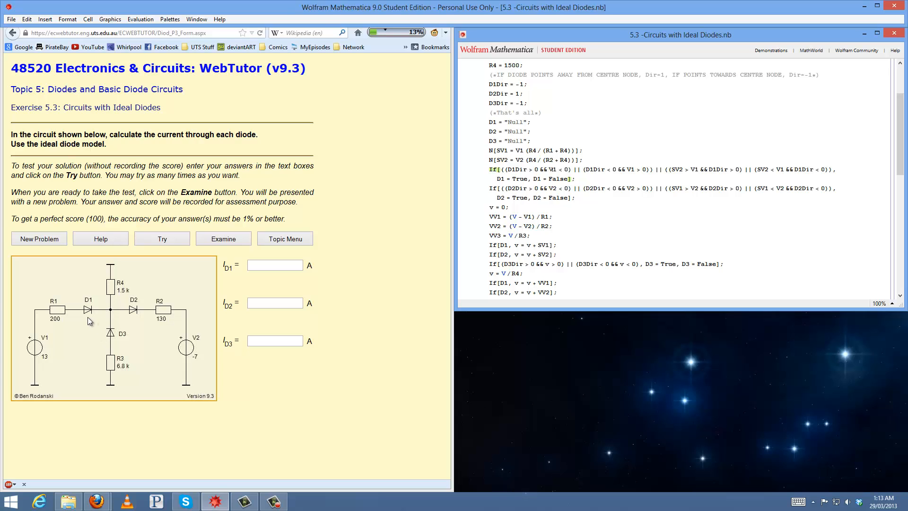
{"action": "mouse_move", "coordinate": [93, 318]}
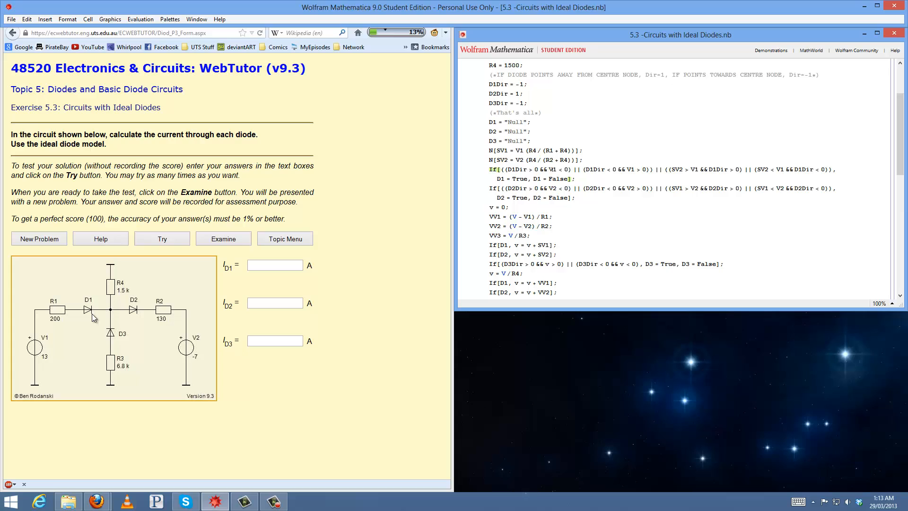
{"action": "mouse_move", "coordinate": [192, 382]}
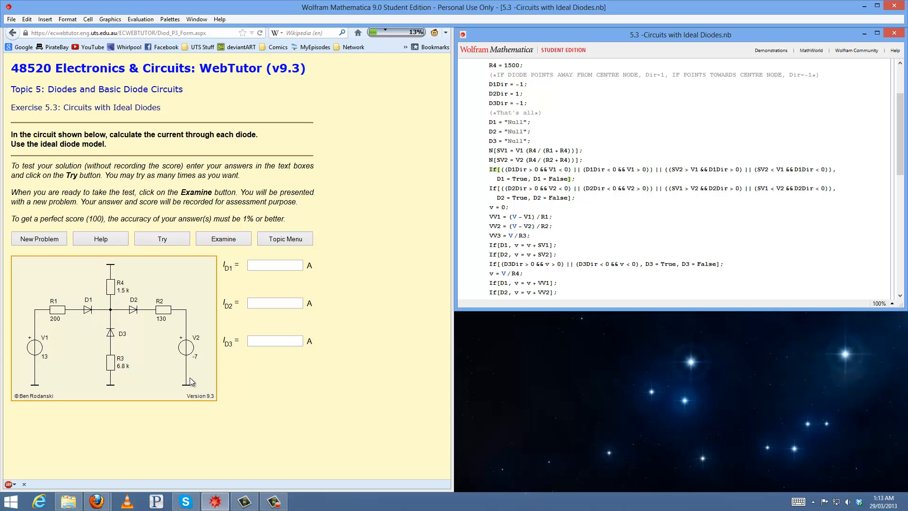
{"action": "mouse_move", "coordinate": [182, 346]}
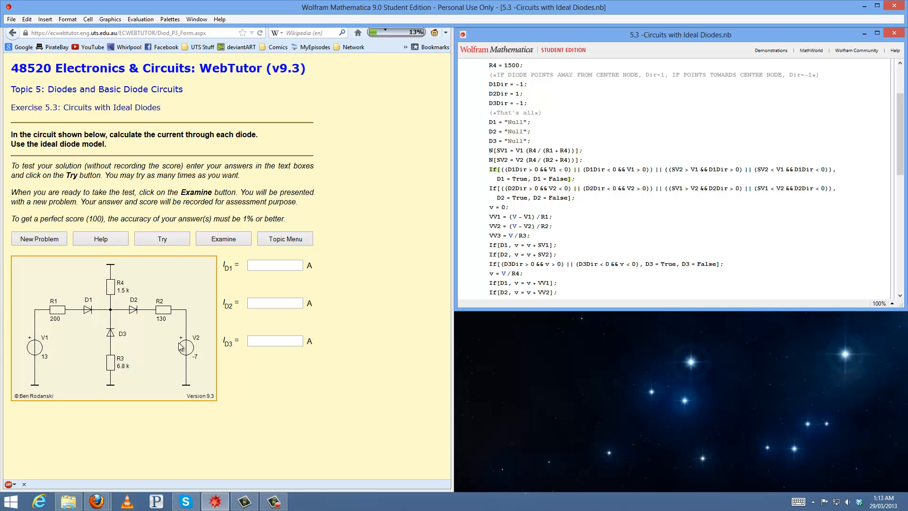
{"action": "mouse_move", "coordinate": [164, 303]}
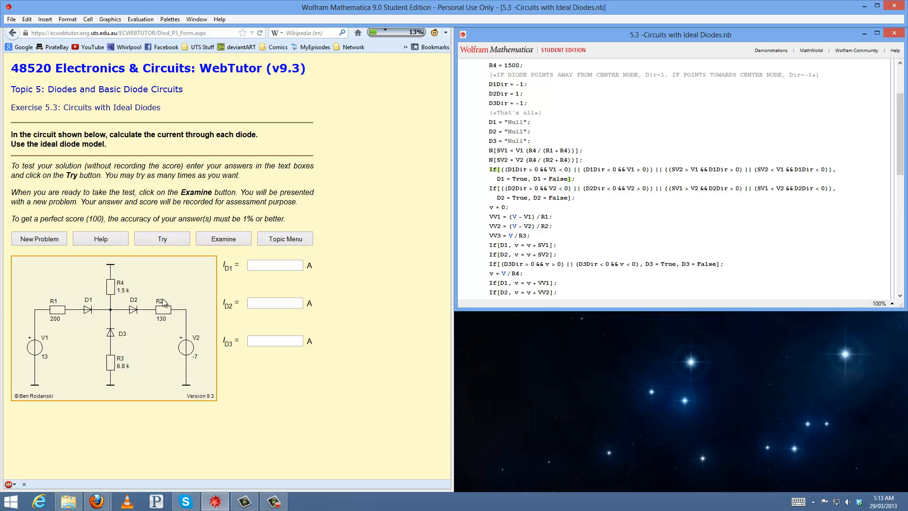
{"action": "mouse_move", "coordinate": [167, 349]}
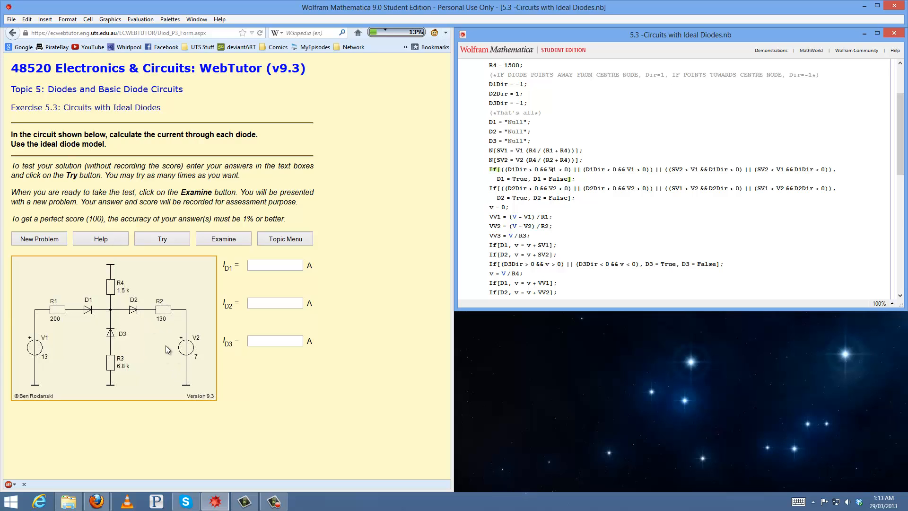
{"action": "mouse_move", "coordinate": [177, 362]}
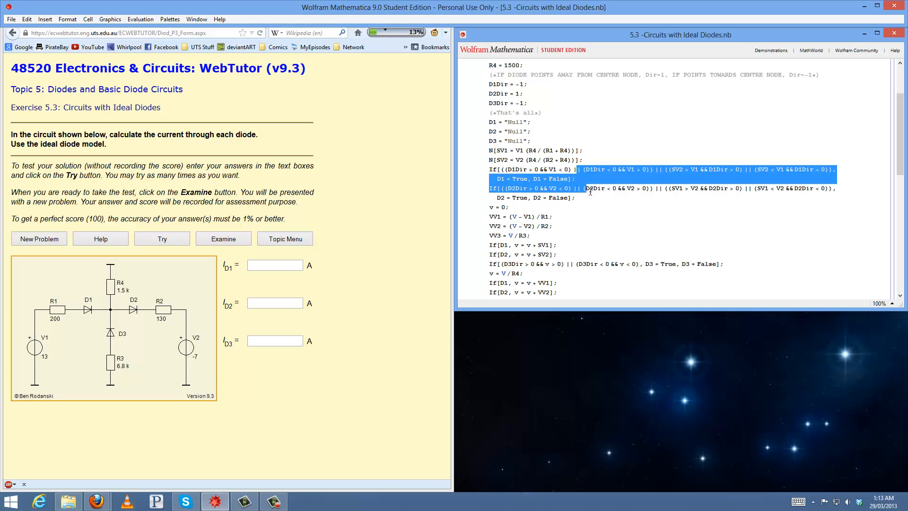
Launch Microsoft Word from the taskbar
{"action": "left_click", "coordinate": [587, 188]}
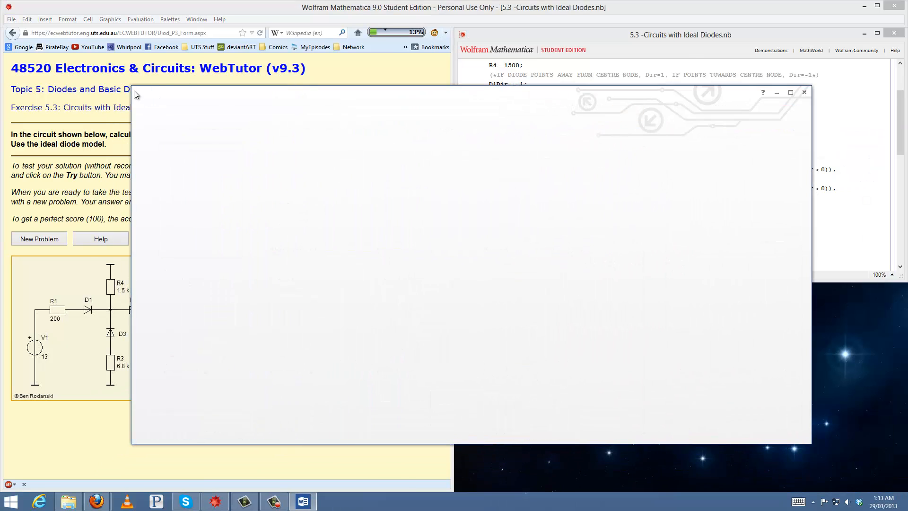
Start a blank Word document with an empty equation placeholder inserted
{"action": "left_click", "coordinate": [303, 501]}
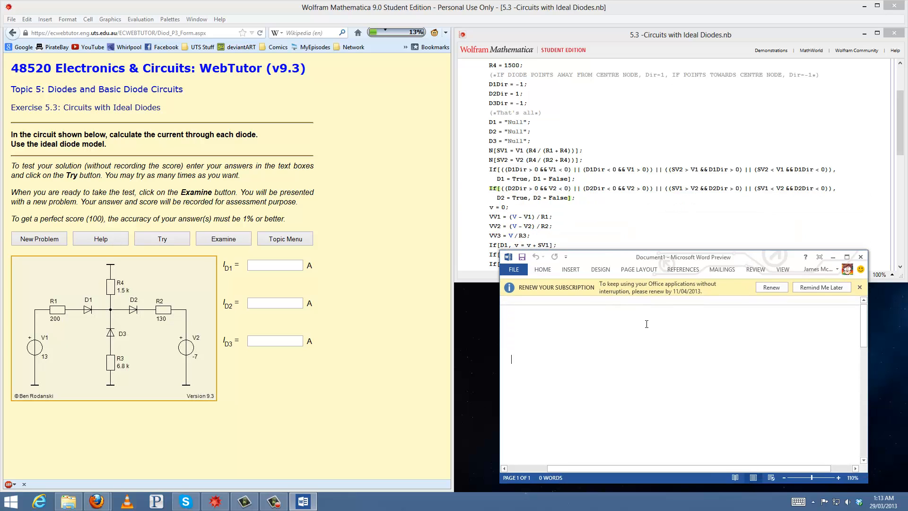
{"action": "left_click", "coordinate": [569, 268]}
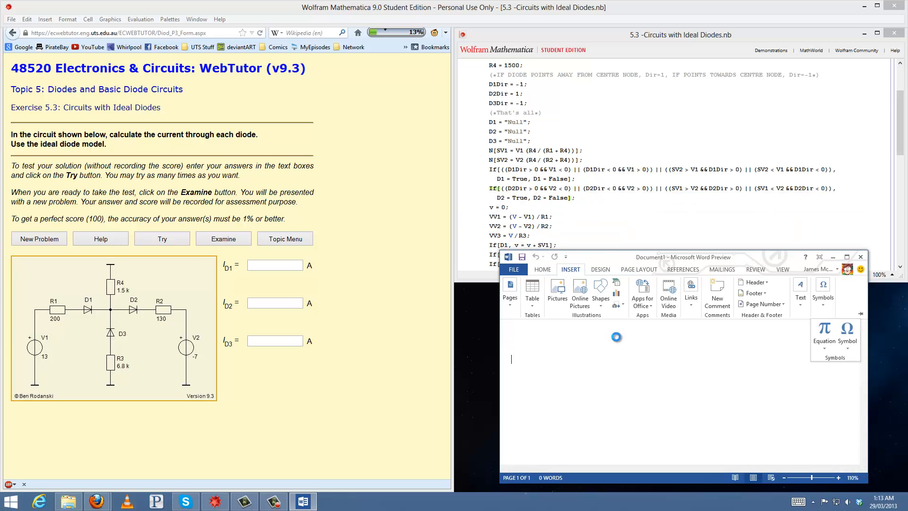
{"action": "left_click", "coordinate": [823, 339]}
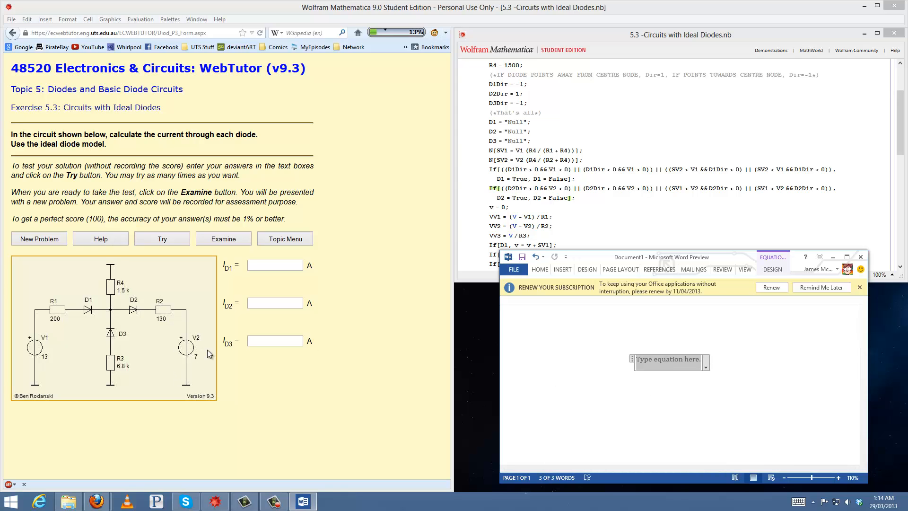
{"action": "mouse_move", "coordinate": [192, 362]}
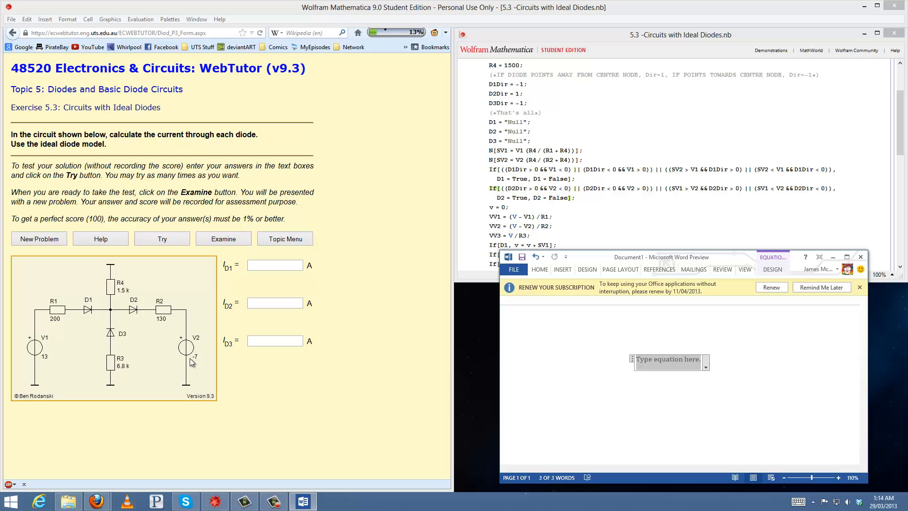
{"action": "mouse_move", "coordinate": [109, 287]}
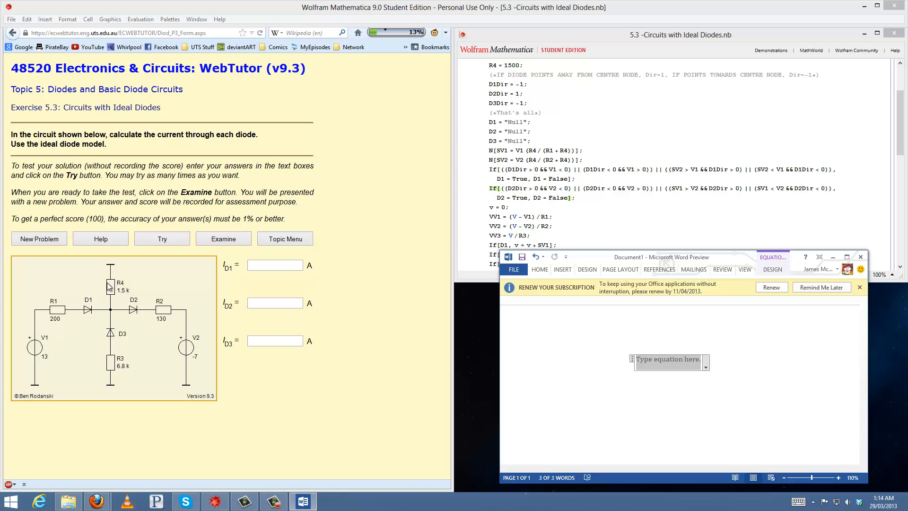
{"action": "mouse_move", "coordinate": [115, 360]}
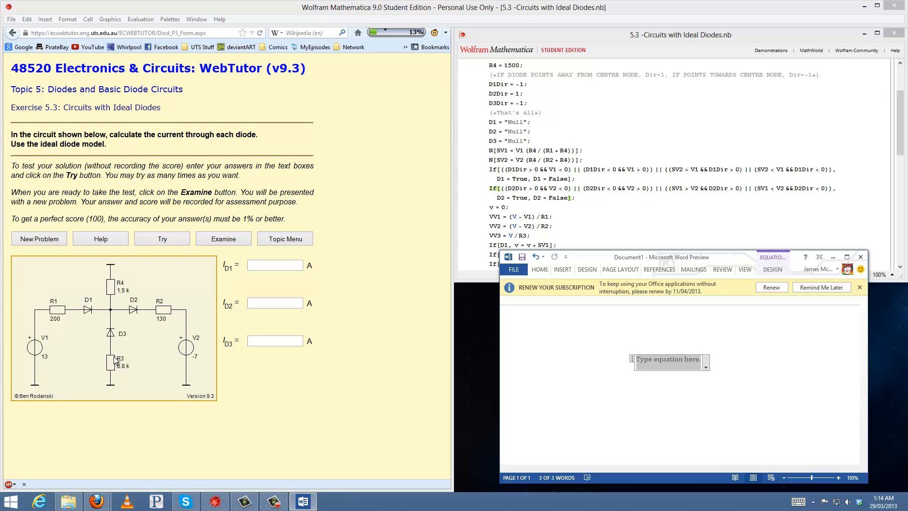
{"action": "mouse_move", "coordinate": [519, 395]}
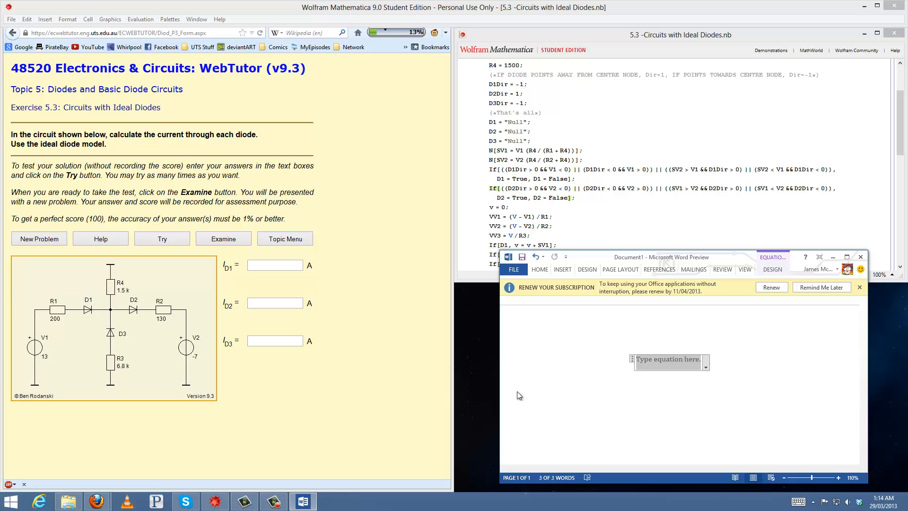
{"action": "mouse_move", "coordinate": [678, 360]}
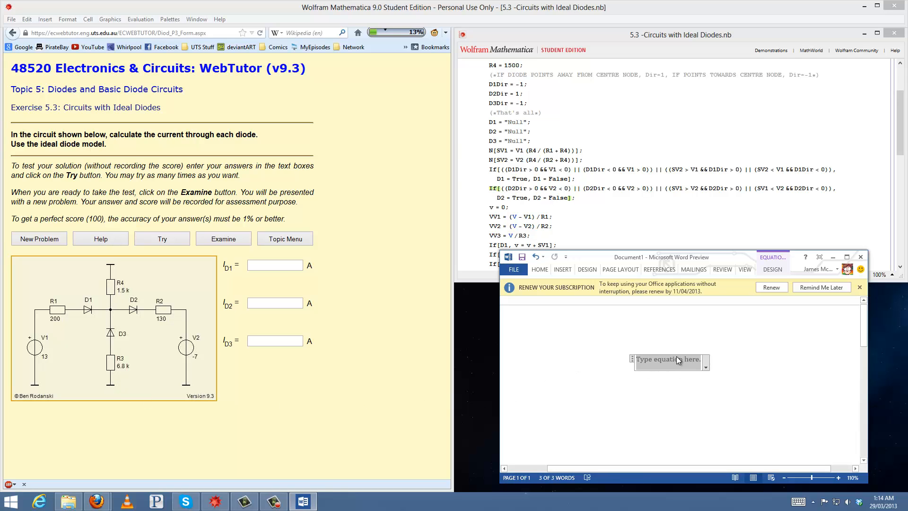
{"action": "mouse_move", "coordinate": [679, 367]}
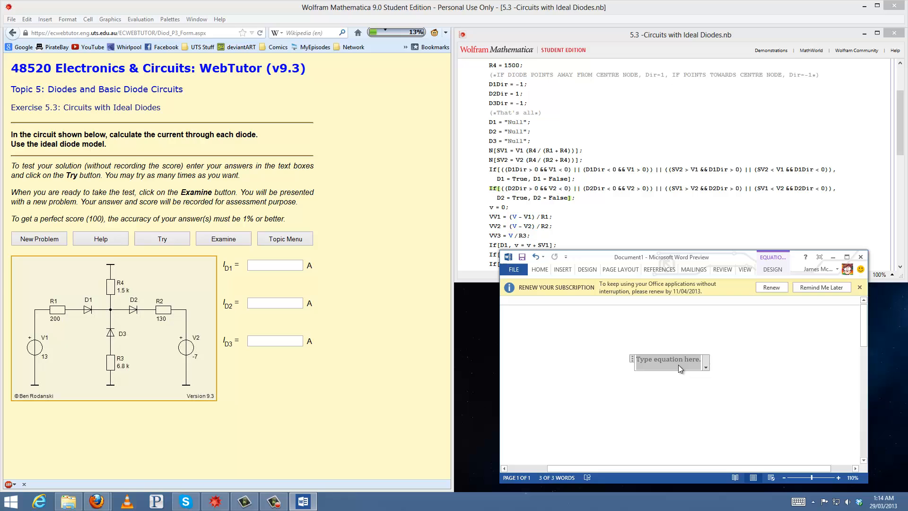
Write the voltage-divider fraction R4/(R2 + R4) into the equation
{"action": "left_click", "coordinate": [667, 359]}
{"action": "type", "text": "v = V2("}
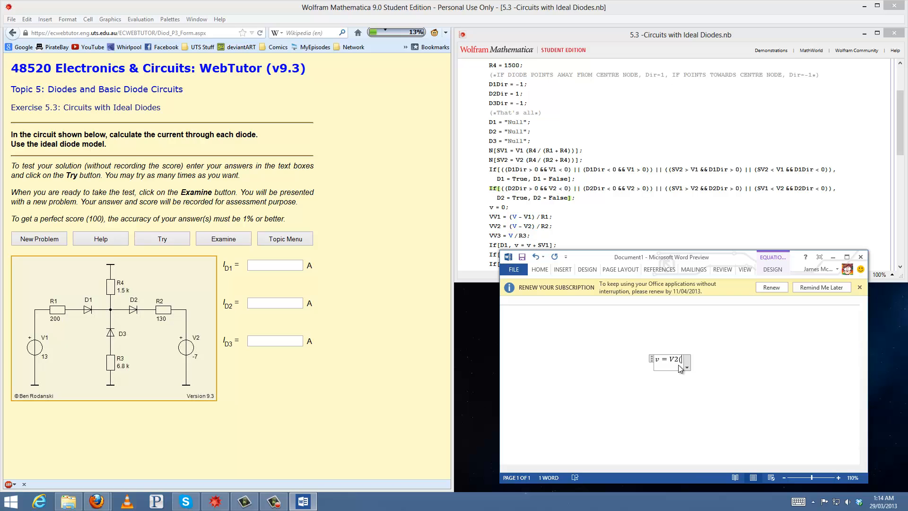
{"action": "type", "text": "R4/(R2"}
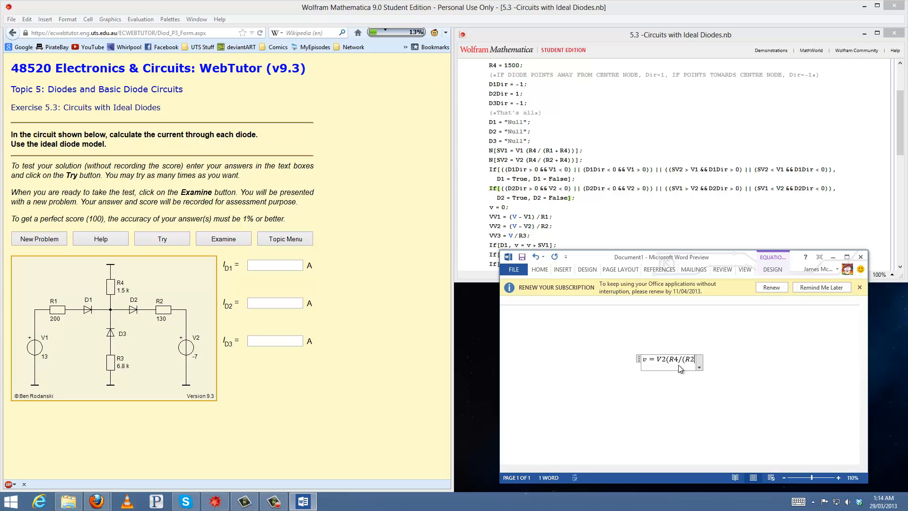
{"action": "type", "text": "+ R4))"}
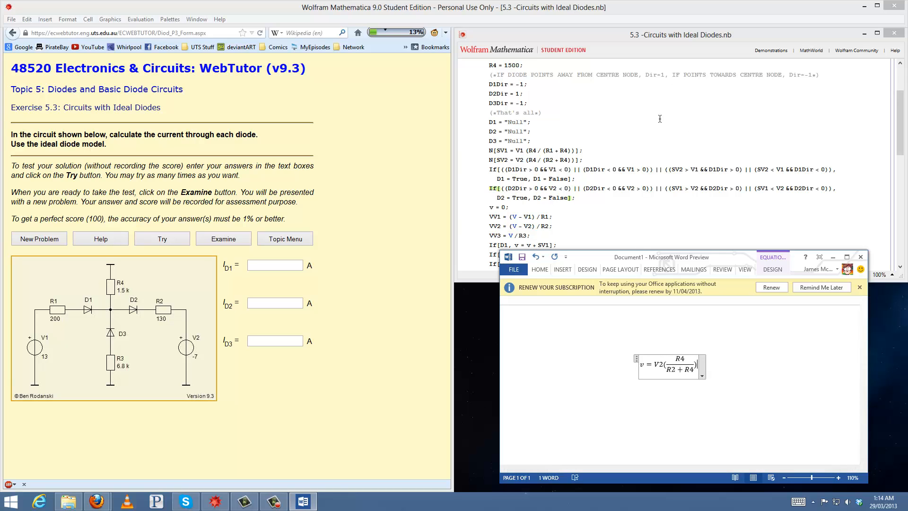
{"action": "mouse_move", "coordinate": [512, 158]}
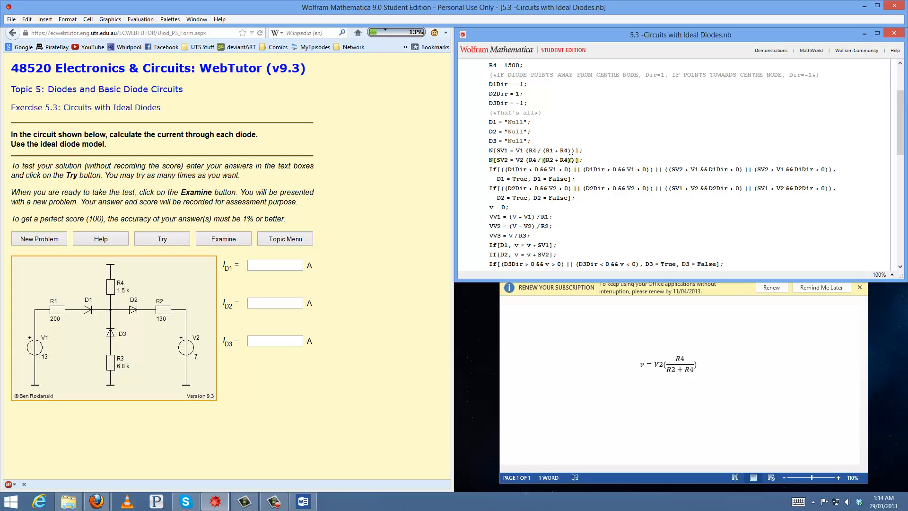
{"action": "mouse_move", "coordinate": [475, 196]}
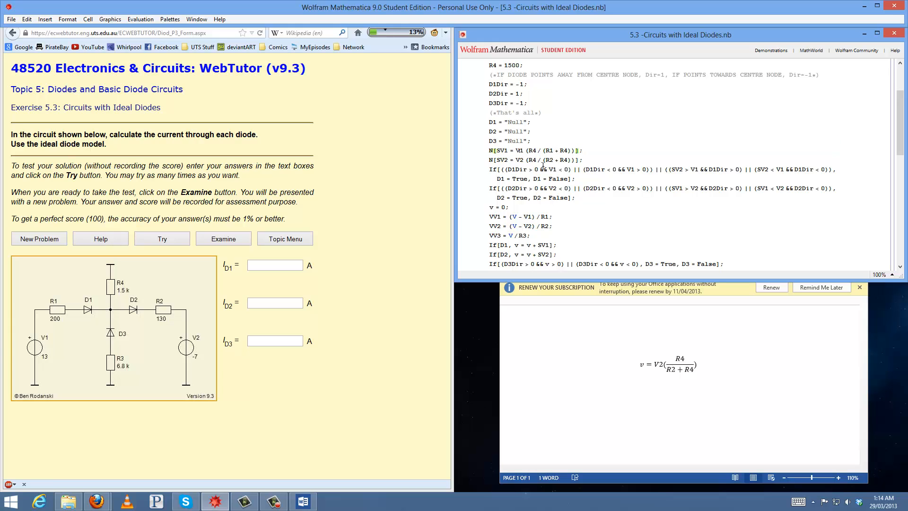
{"action": "mouse_move", "coordinate": [55, 333]}
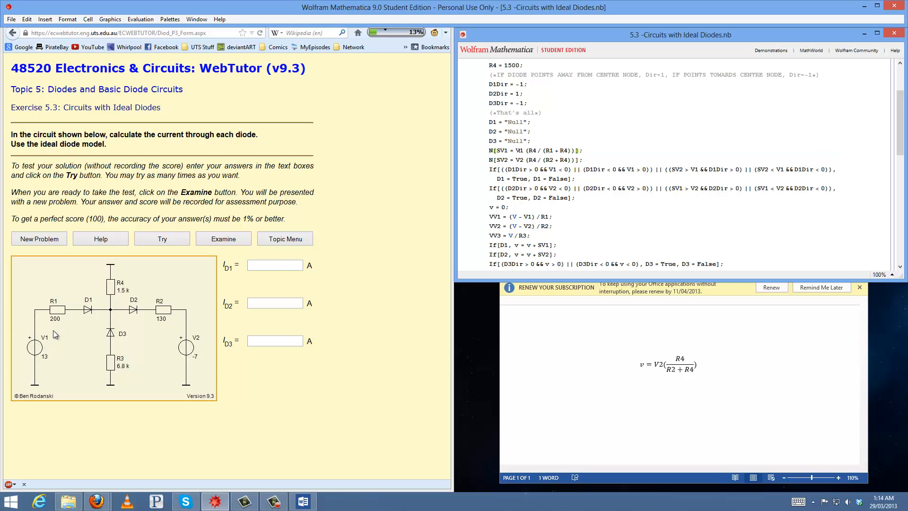
{"action": "mouse_move", "coordinate": [188, 373]}
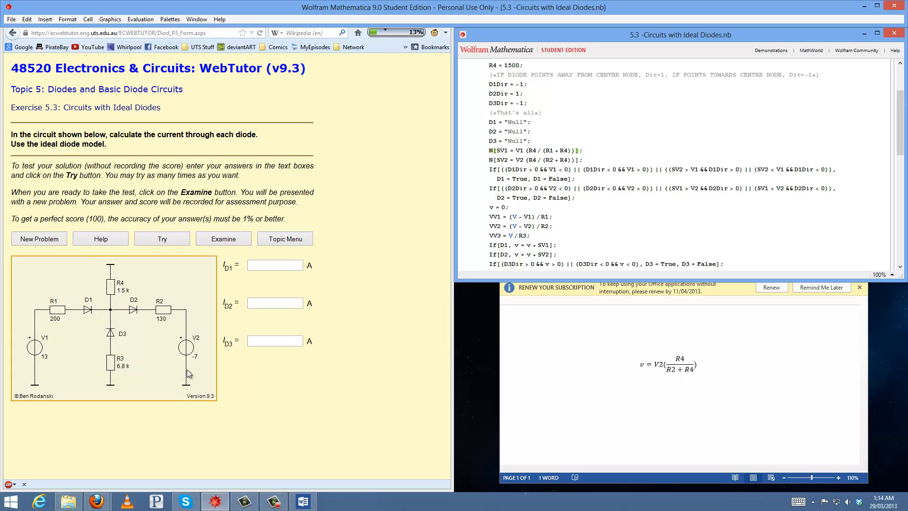
{"action": "mouse_move", "coordinate": [193, 321]}
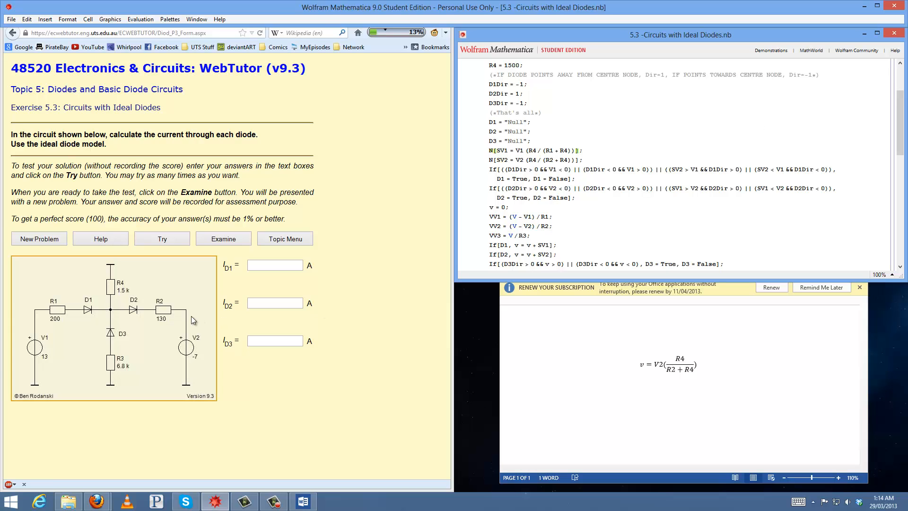
{"action": "mouse_move", "coordinate": [92, 300]}
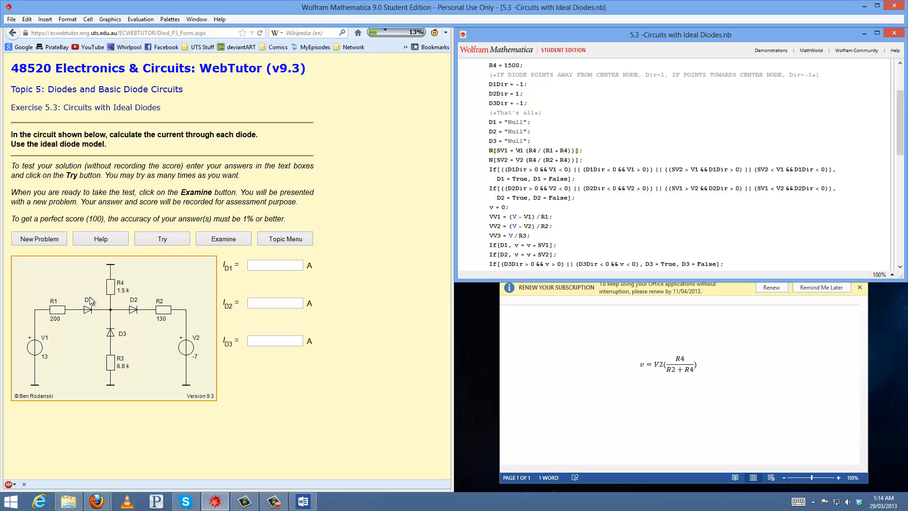
{"action": "mouse_move", "coordinate": [98, 323]}
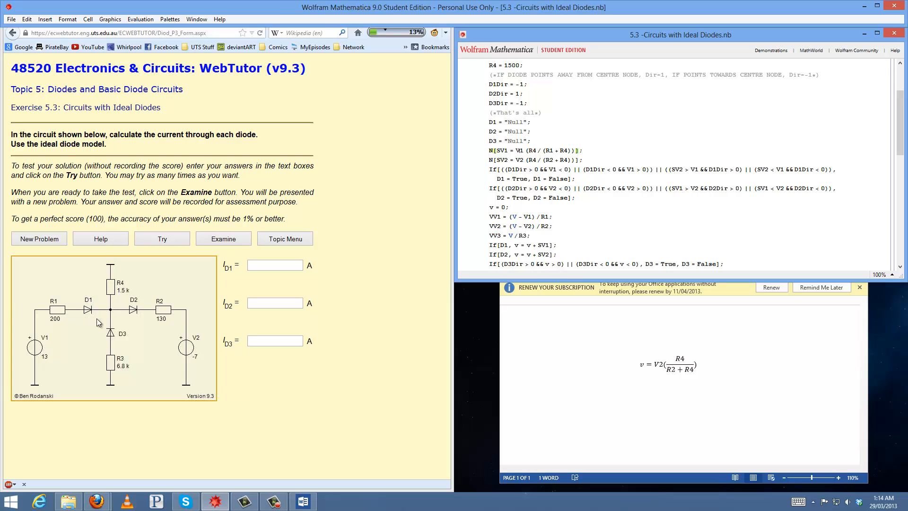
{"action": "mouse_move", "coordinate": [140, 317]}
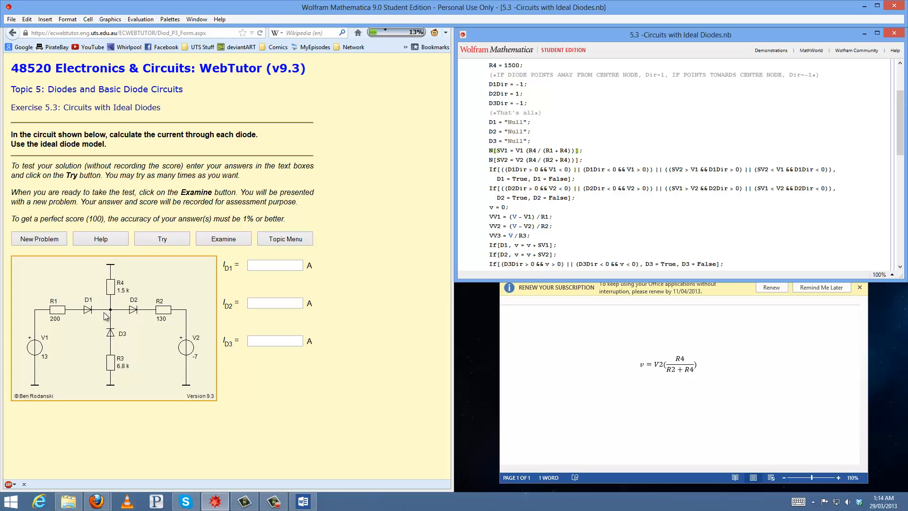
{"action": "mouse_move", "coordinate": [94, 311]}
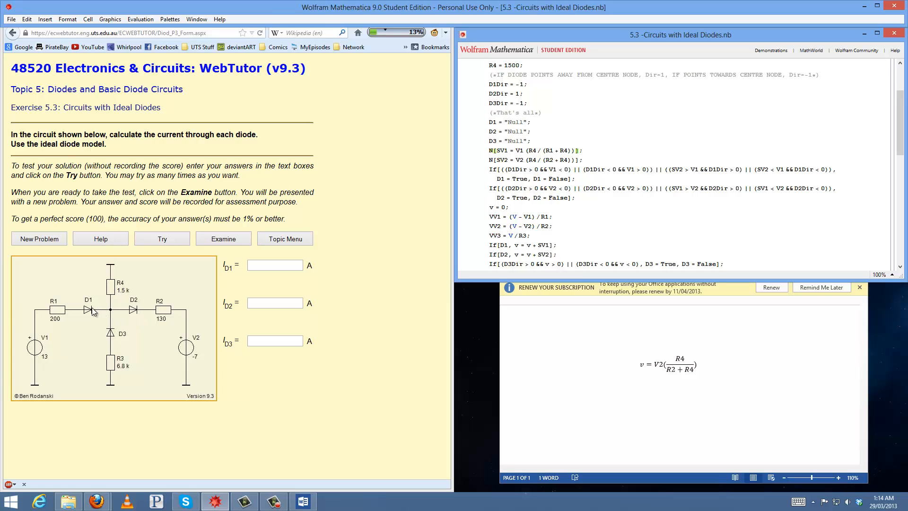
{"action": "mouse_move", "coordinate": [97, 318]}
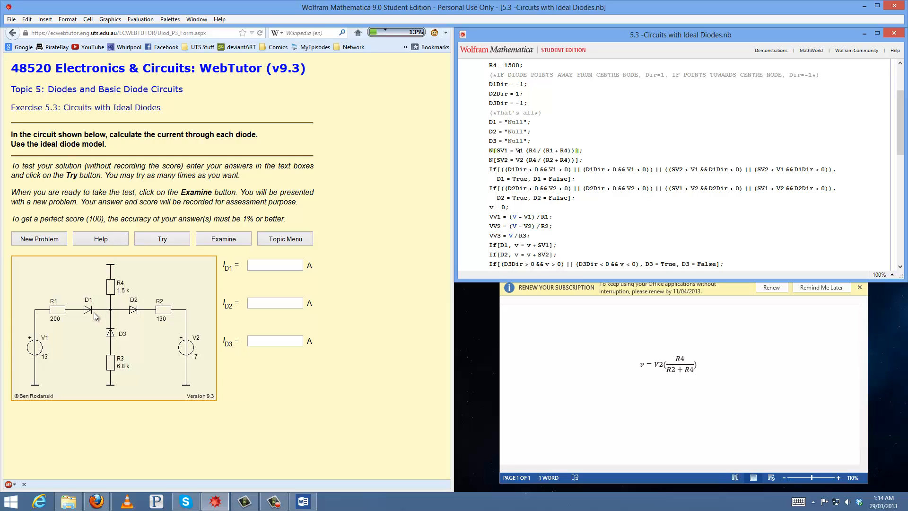
{"action": "mouse_move", "coordinate": [74, 329]}
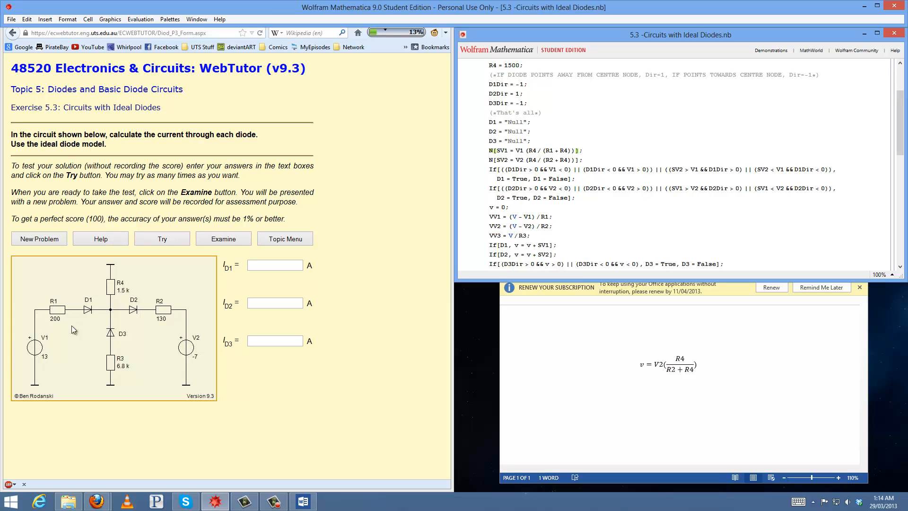
{"action": "mouse_move", "coordinate": [35, 323]}
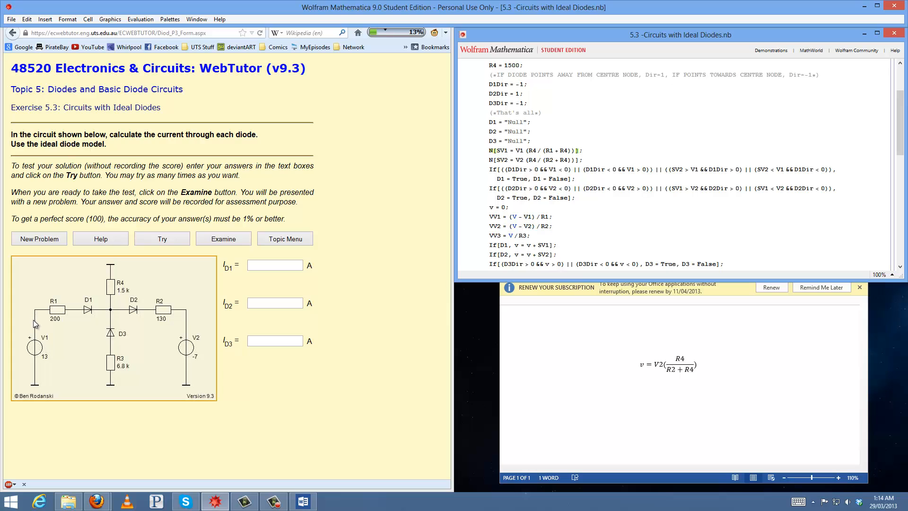
{"action": "mouse_move", "coordinate": [102, 315]}
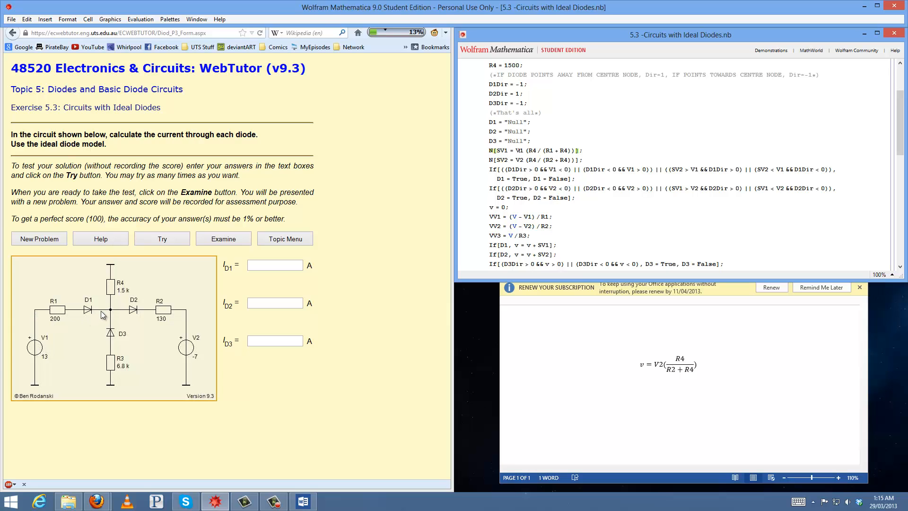
{"action": "mouse_move", "coordinate": [84, 311]}
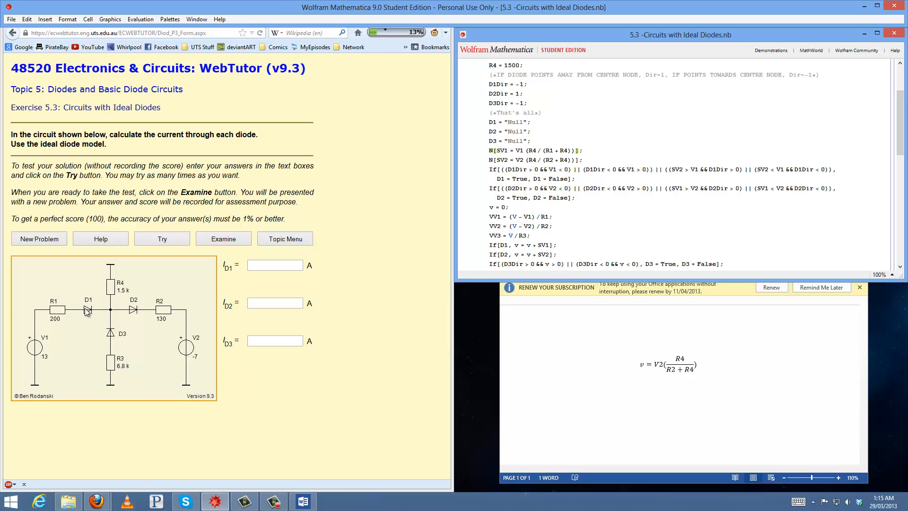
{"action": "mouse_move", "coordinate": [82, 322]}
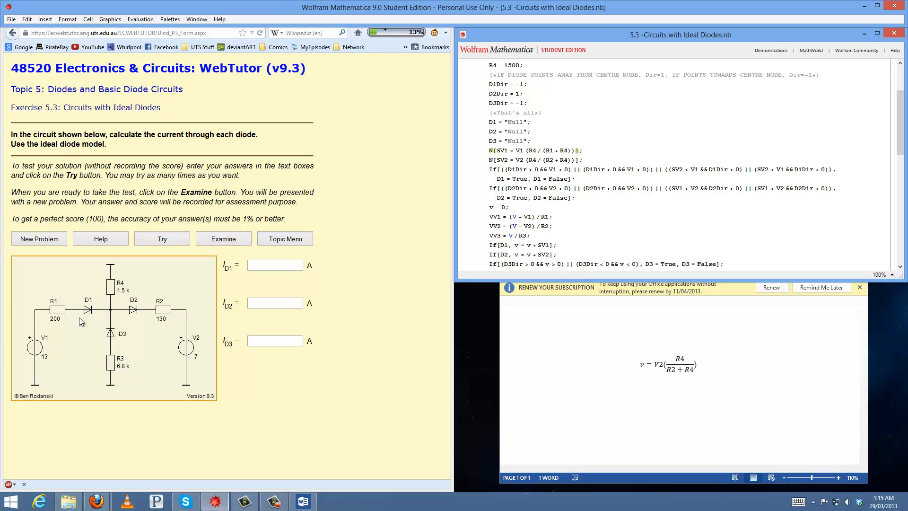
{"action": "mouse_move", "coordinate": [110, 284]}
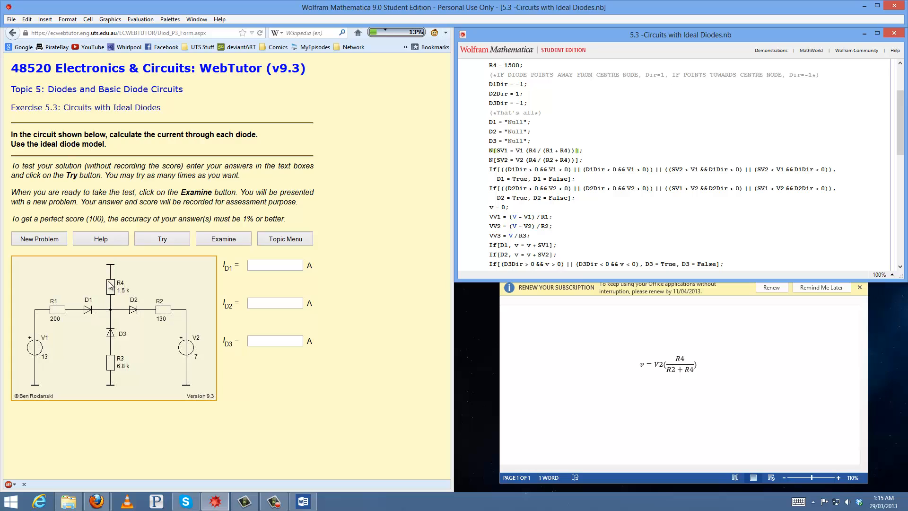
{"action": "mouse_move", "coordinate": [112, 292]}
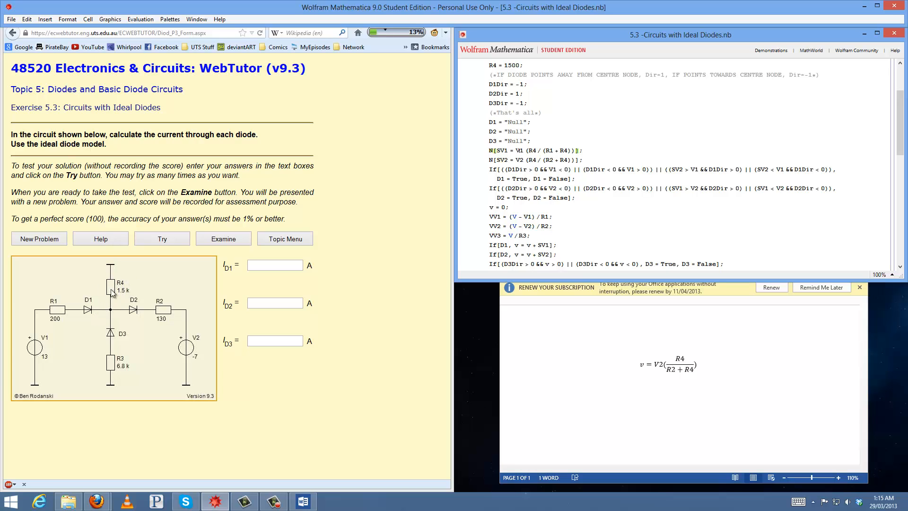
{"action": "mouse_move", "coordinate": [107, 314]}
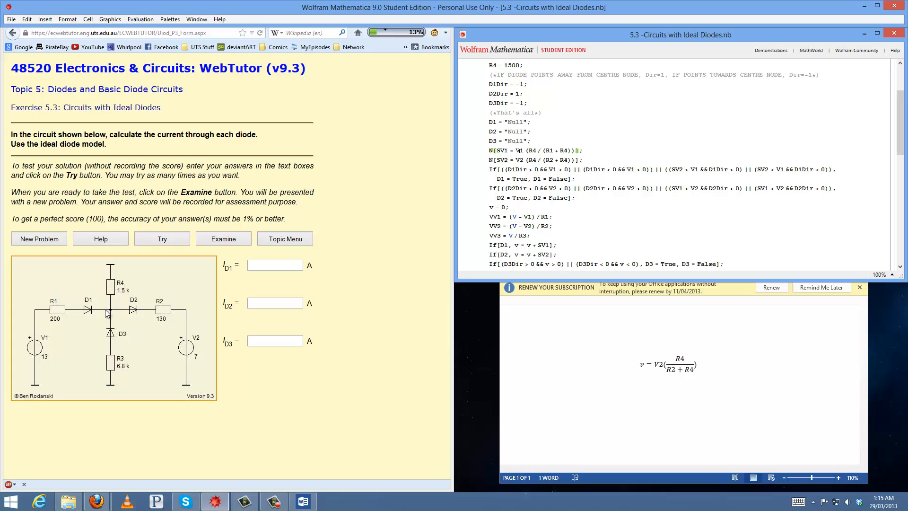
{"action": "mouse_move", "coordinate": [86, 295]}
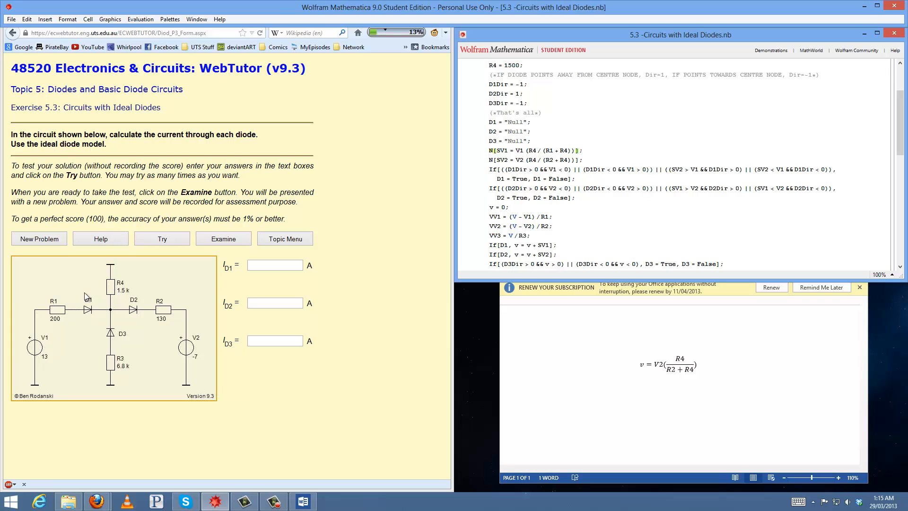
{"action": "mouse_move", "coordinate": [143, 328]}
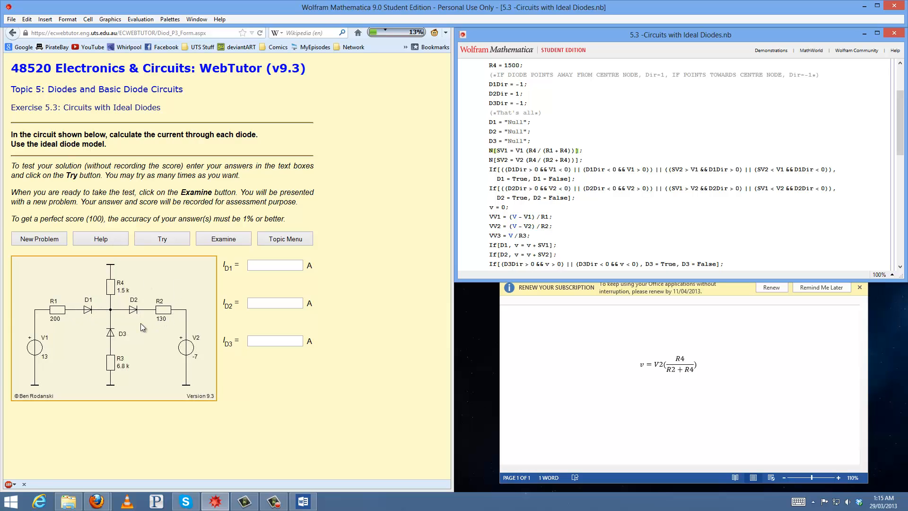
{"action": "mouse_move", "coordinate": [333, 322]}
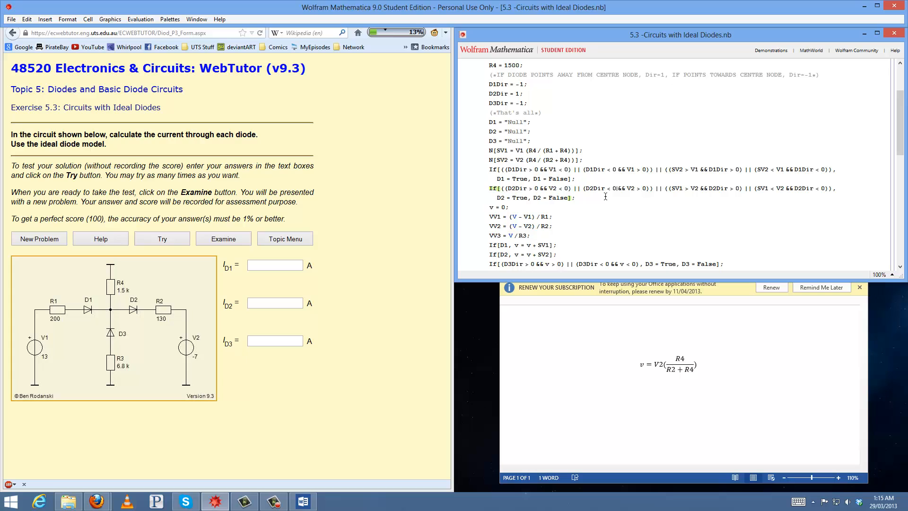
{"action": "mouse_move", "coordinate": [94, 317]}
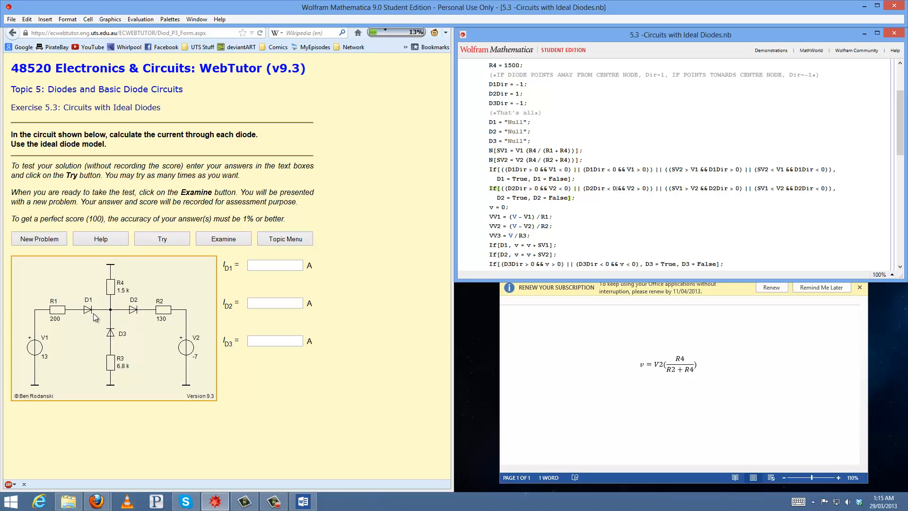
{"action": "mouse_move", "coordinate": [133, 321]}
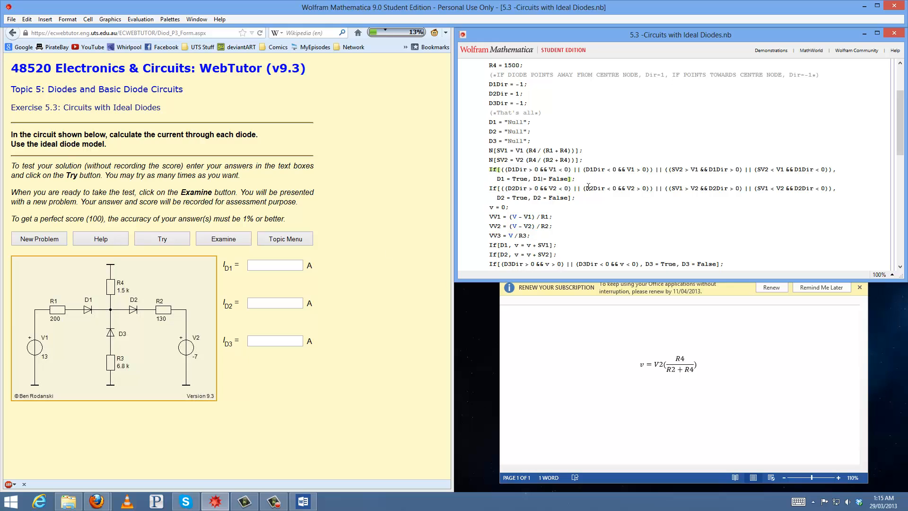
{"action": "scroll", "scroll_direction": "down", "scroll_amount": 3}
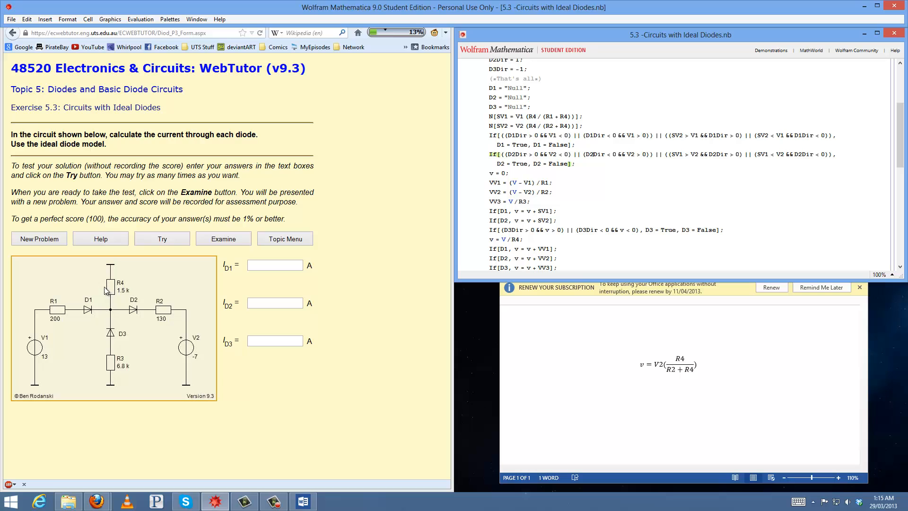
{"action": "mouse_move", "coordinate": [112, 293]}
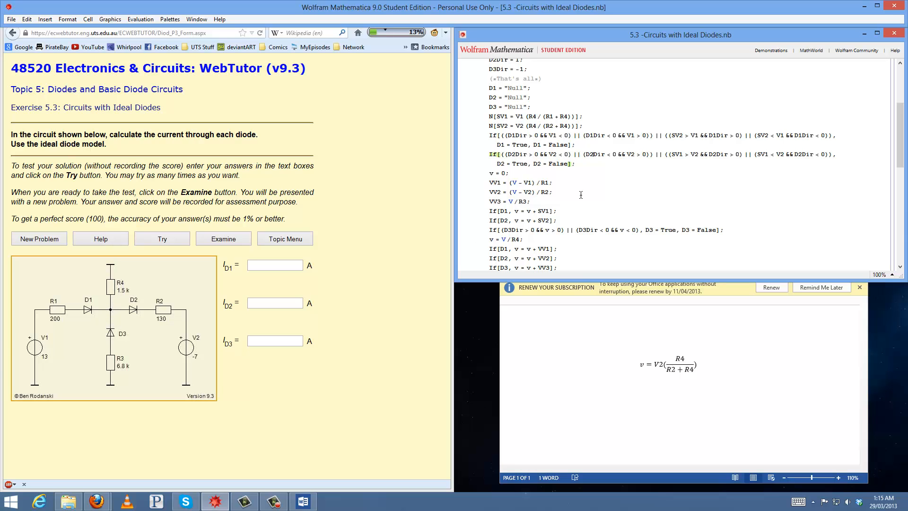
{"action": "mouse_move", "coordinate": [504, 211]}
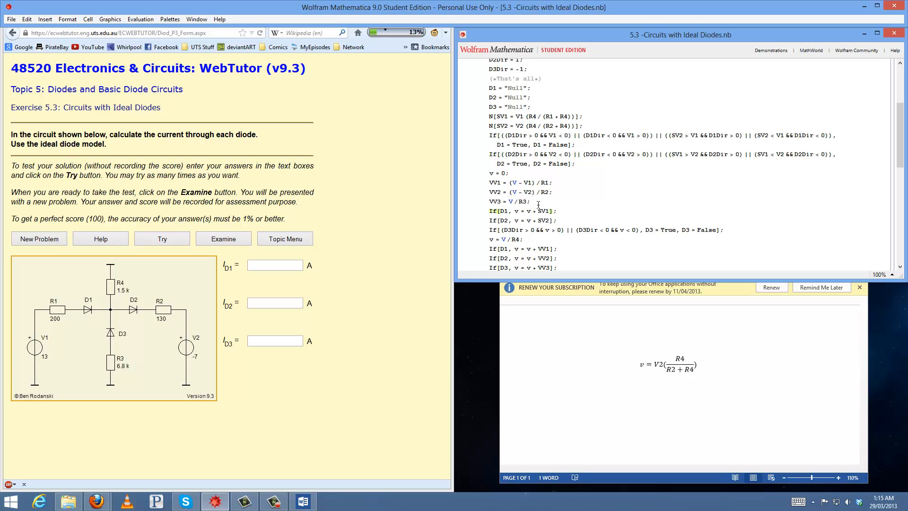
{"action": "scroll", "scroll_direction": "up", "scroll_amount": 3}
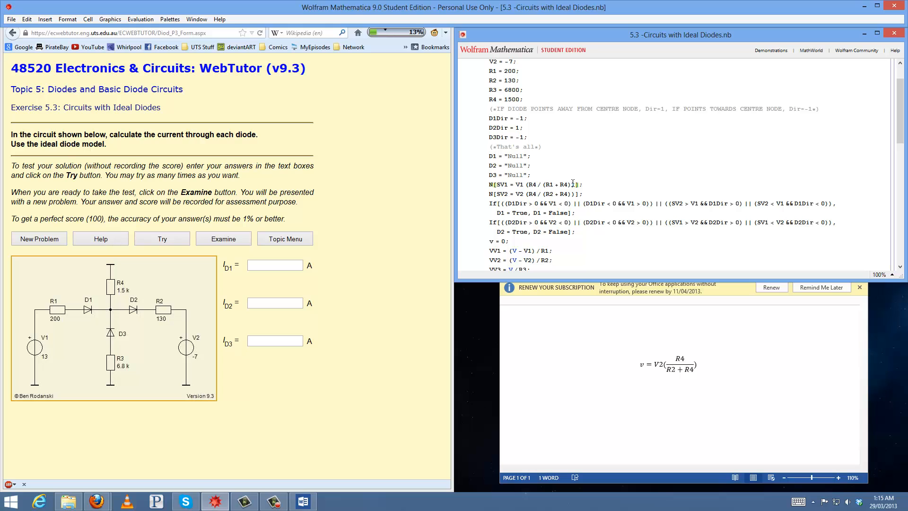
{"action": "scroll", "scroll_direction": "down", "scroll_amount": 3}
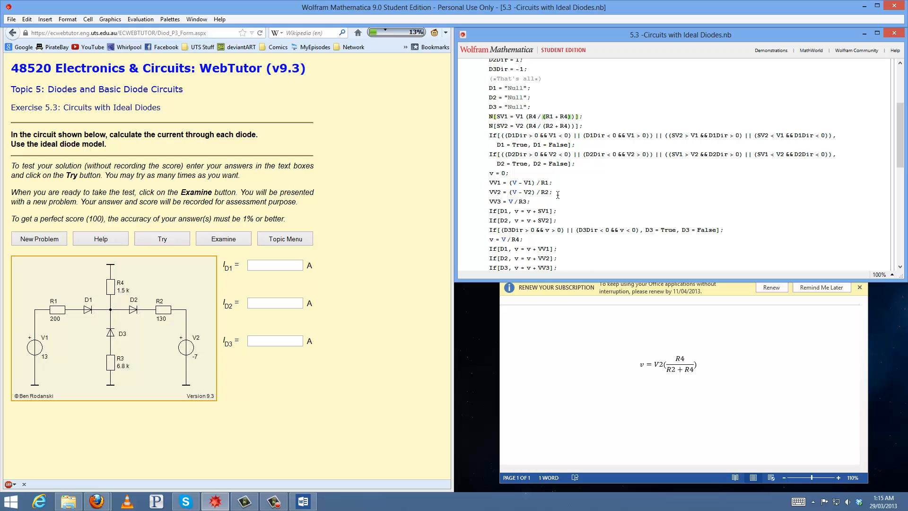
{"action": "scroll", "scroll_direction": "down", "scroll_amount": 3}
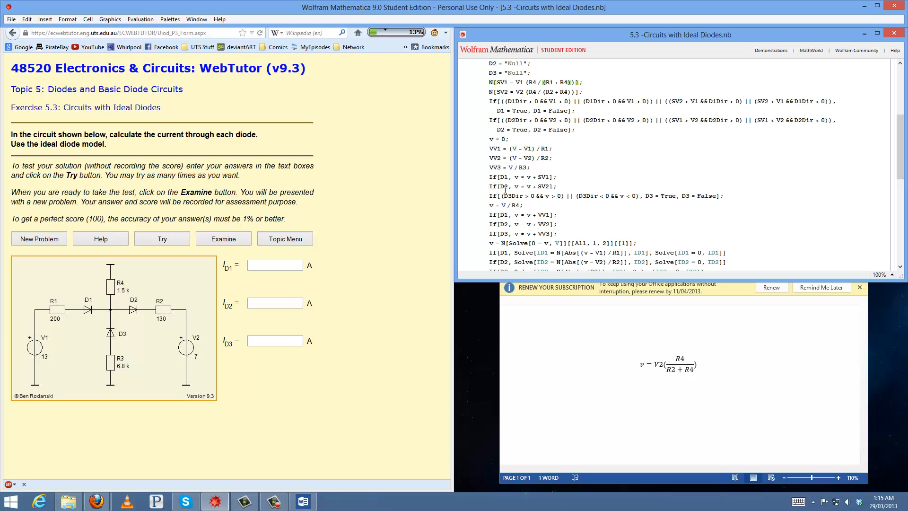
{"action": "scroll", "scroll_direction": "up", "scroll_amount": 3}
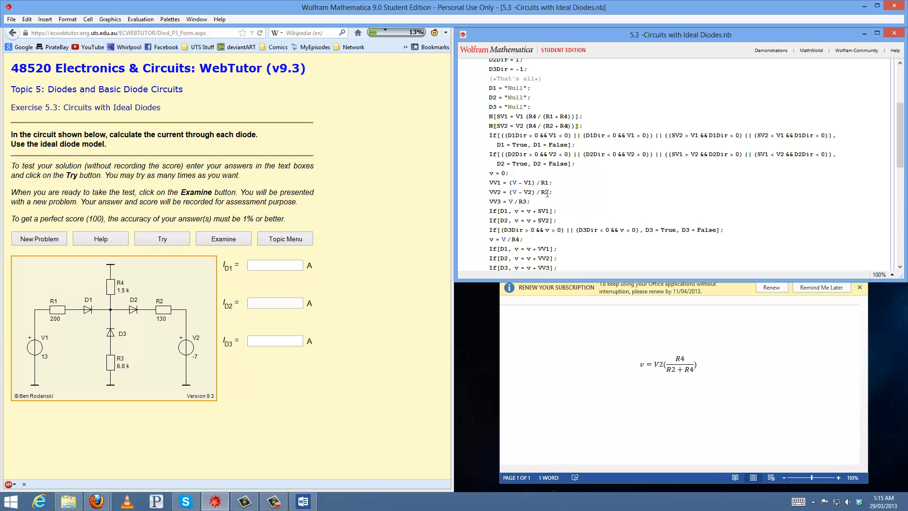
{"action": "mouse_move", "coordinate": [519, 206]}
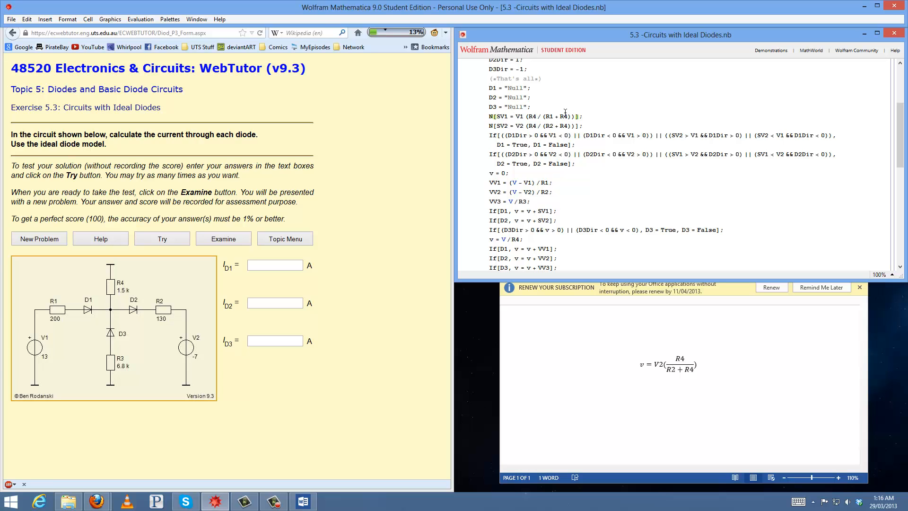
{"action": "mouse_move", "coordinate": [517, 126]}
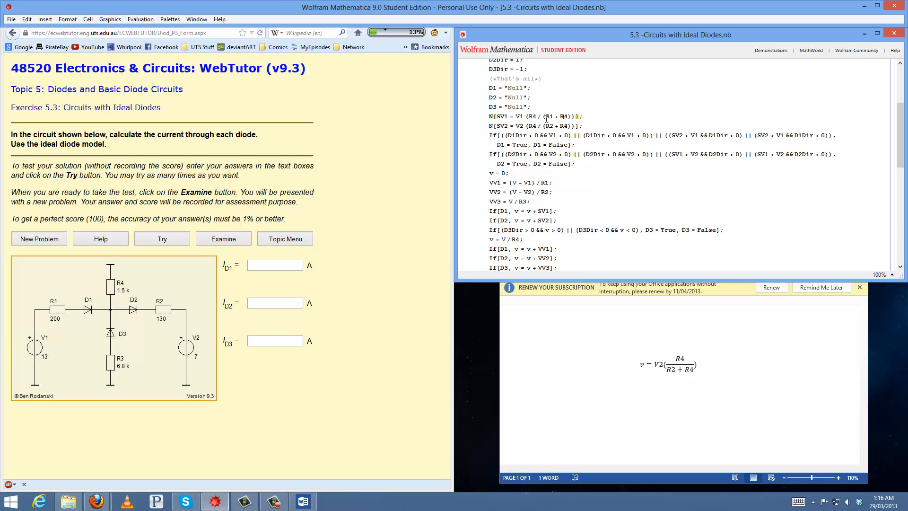
{"action": "mouse_move", "coordinate": [370, 232]}
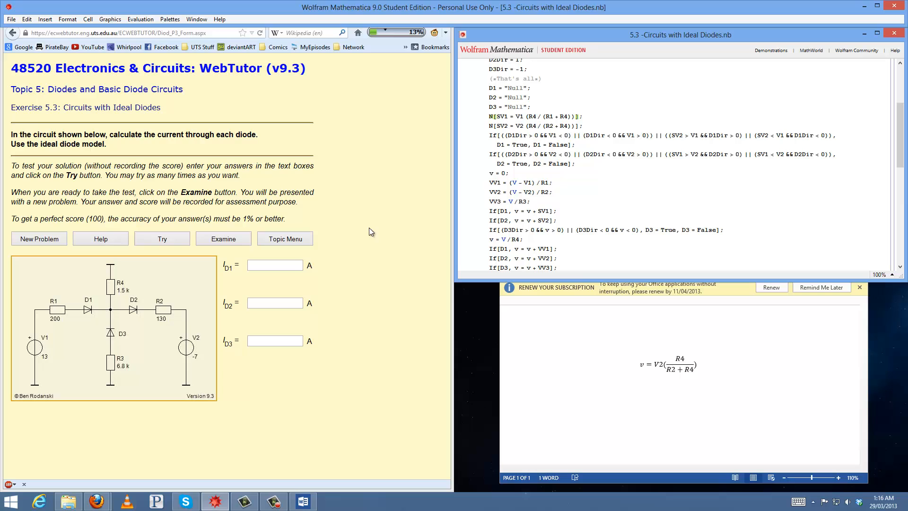
{"action": "mouse_move", "coordinate": [119, 298]}
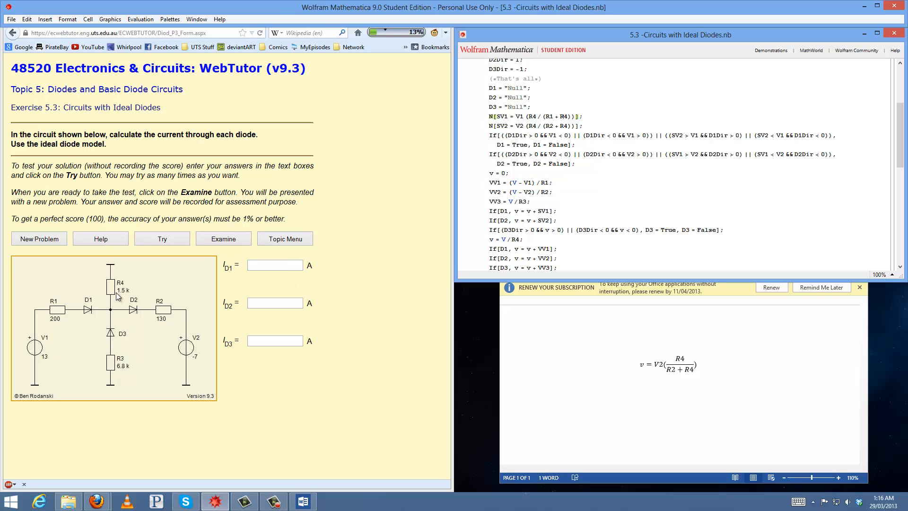
{"action": "mouse_move", "coordinate": [118, 341]}
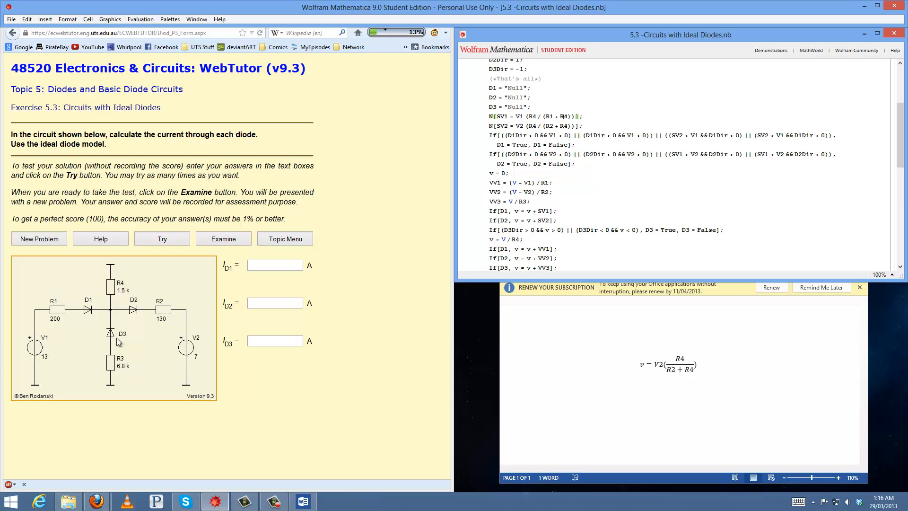
{"action": "mouse_move", "coordinate": [114, 324]}
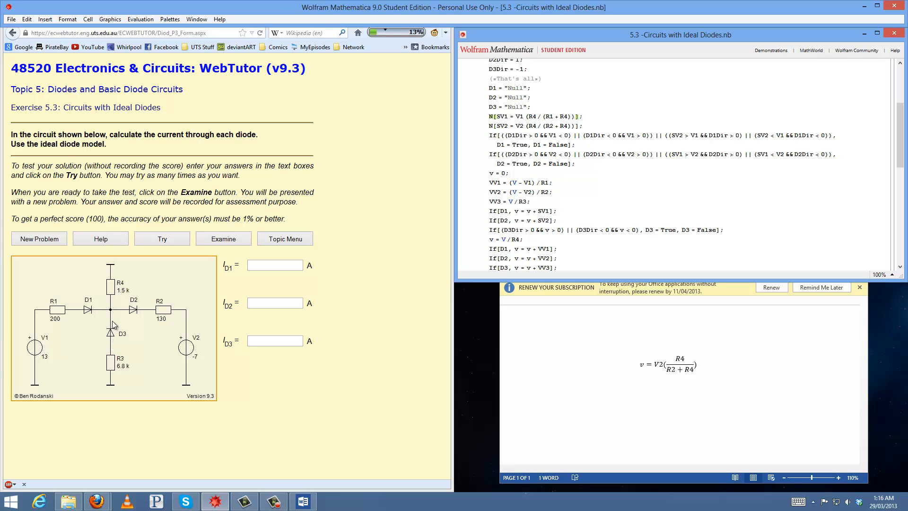
{"action": "mouse_move", "coordinate": [198, 389]}
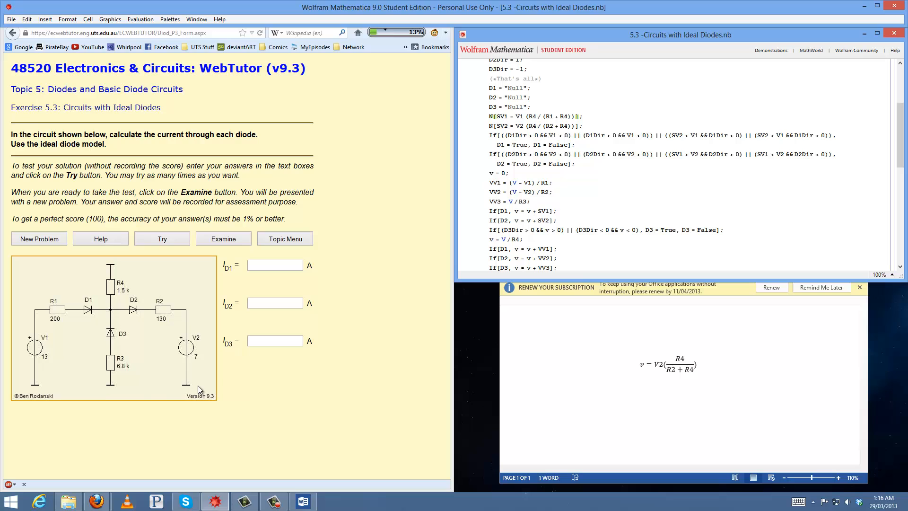
{"action": "mouse_move", "coordinate": [112, 394]}
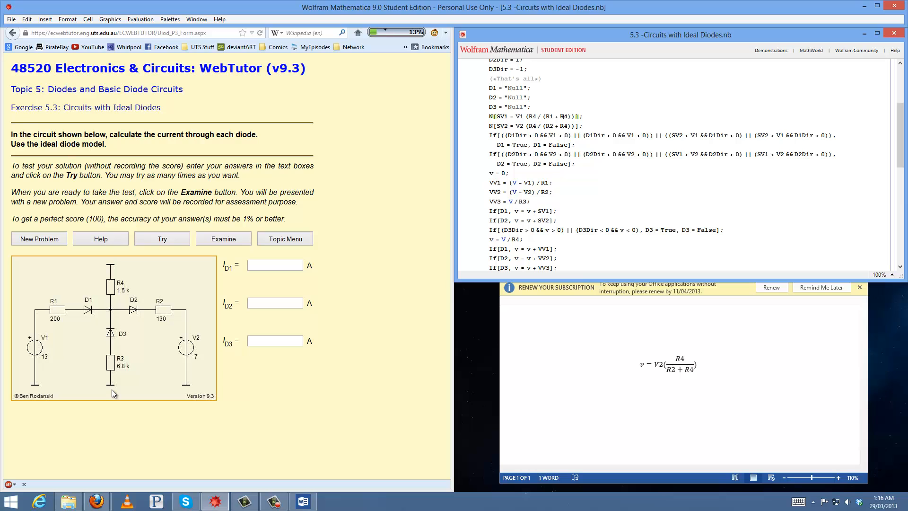
{"action": "mouse_move", "coordinate": [114, 333]}
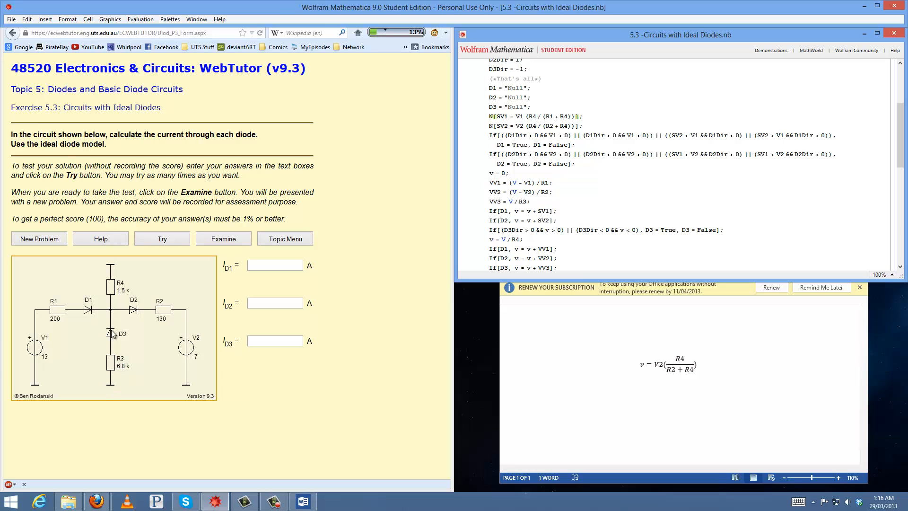
{"action": "mouse_move", "coordinate": [117, 306]}
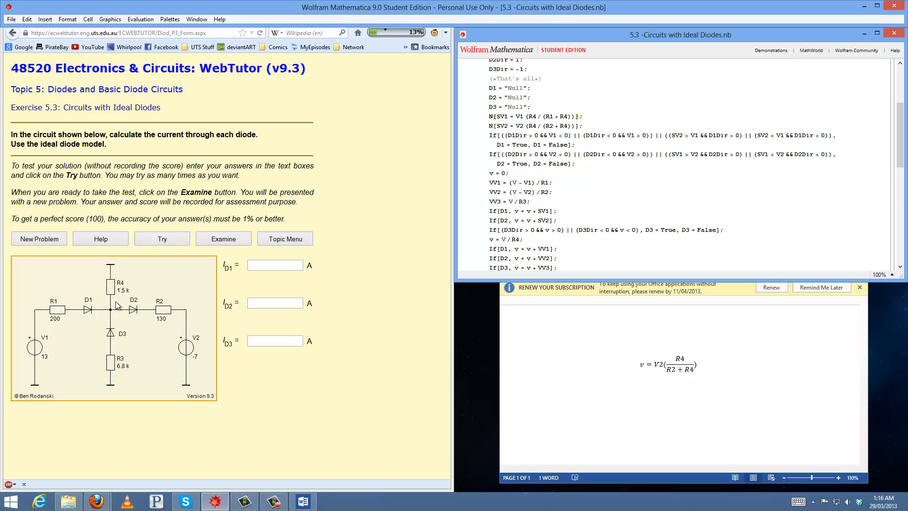
{"action": "mouse_move", "coordinate": [119, 284]}
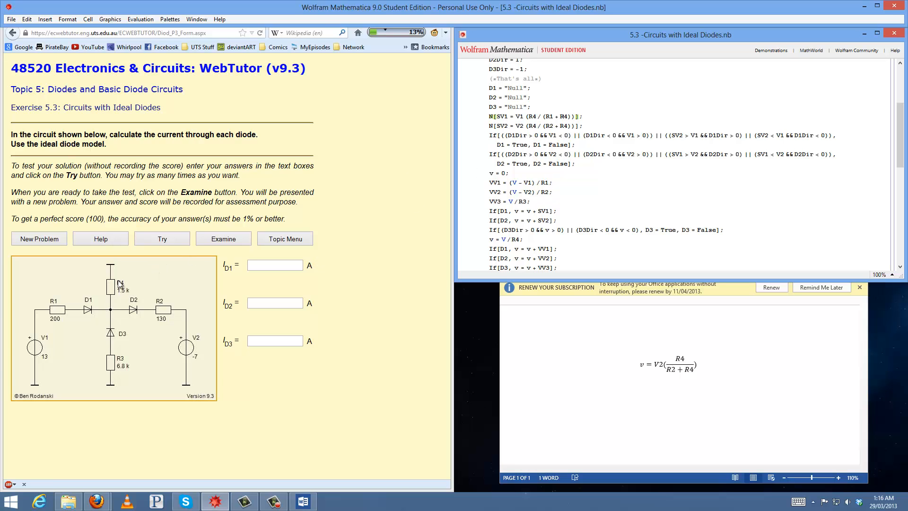
{"action": "mouse_move", "coordinate": [112, 285]}
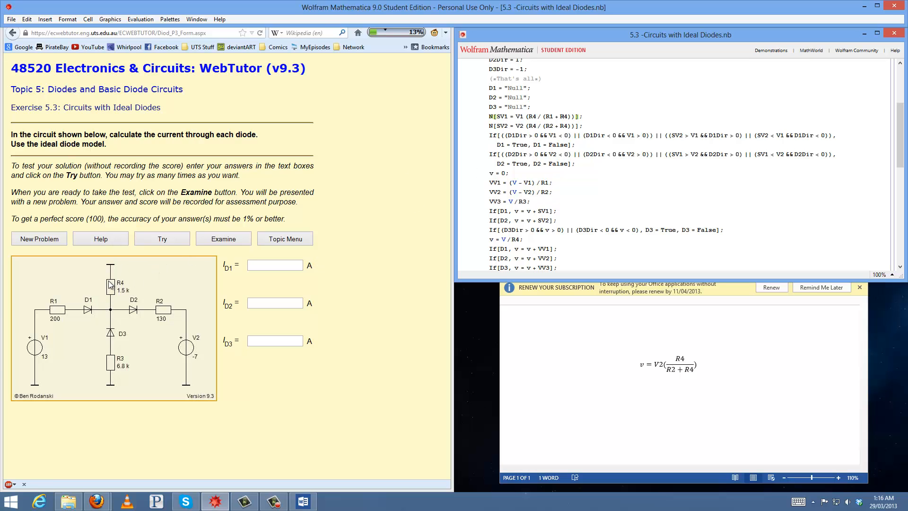
{"action": "mouse_move", "coordinate": [103, 329]}
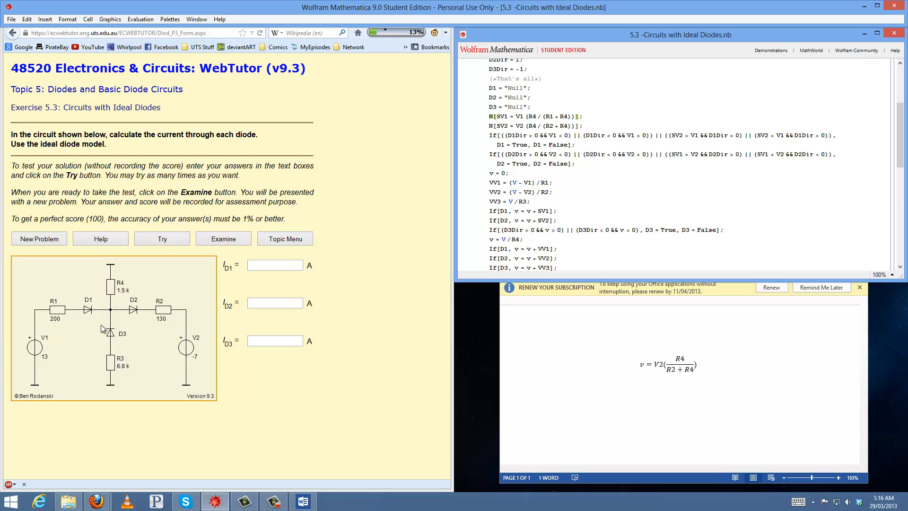
{"action": "mouse_move", "coordinate": [115, 343]}
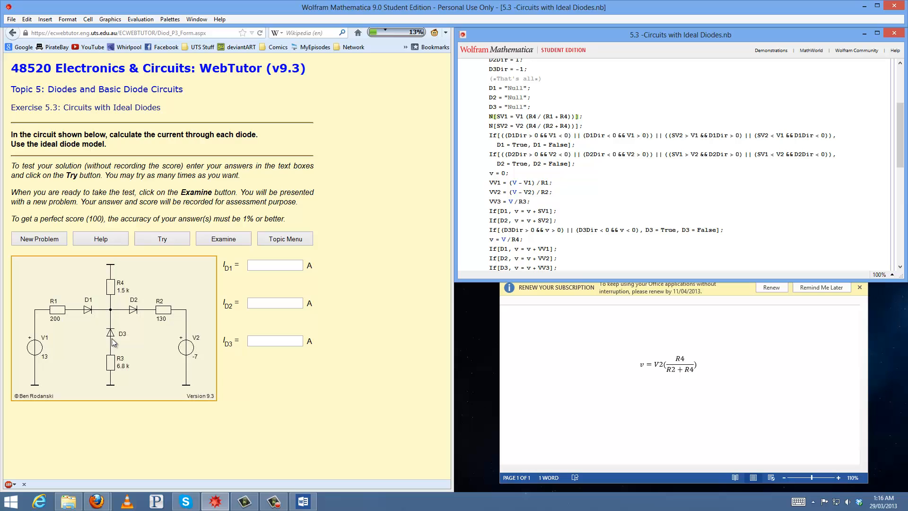
{"action": "mouse_move", "coordinate": [122, 300]}
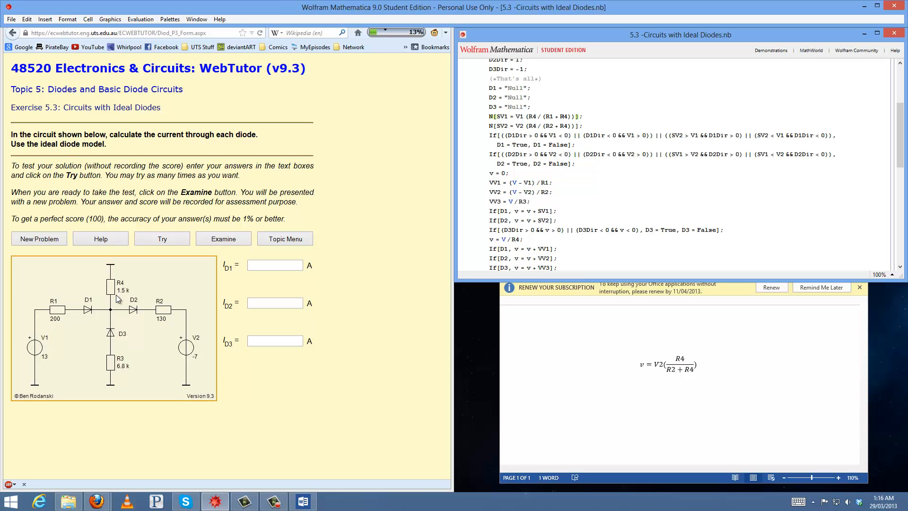
{"action": "mouse_move", "coordinate": [112, 331]}
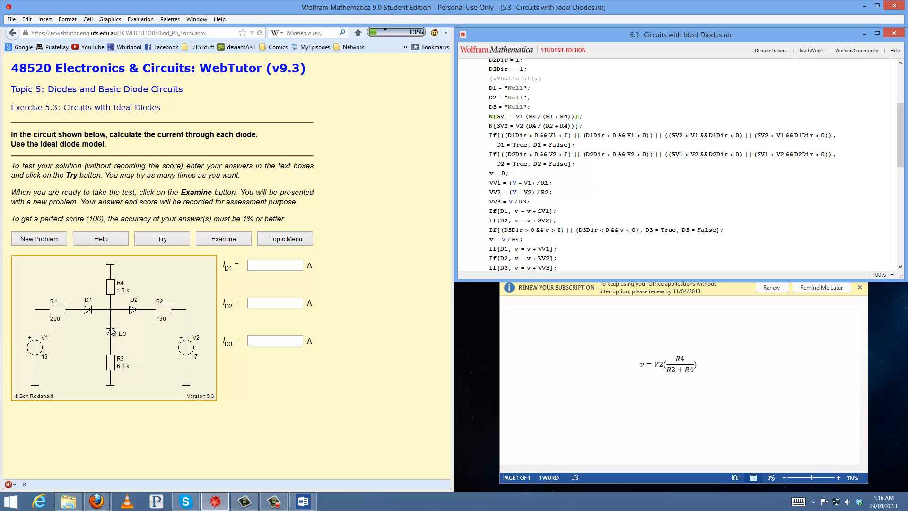
{"action": "mouse_move", "coordinate": [113, 376]}
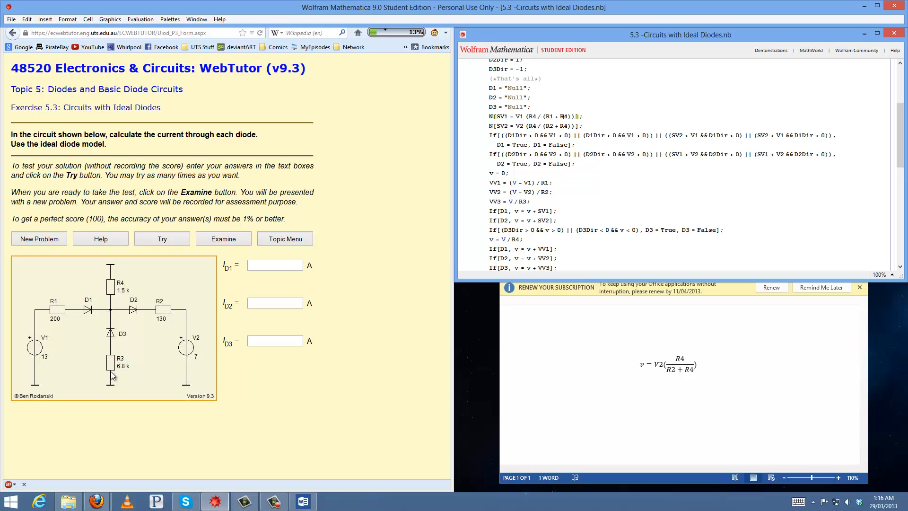
{"action": "mouse_move", "coordinate": [643, 387]}
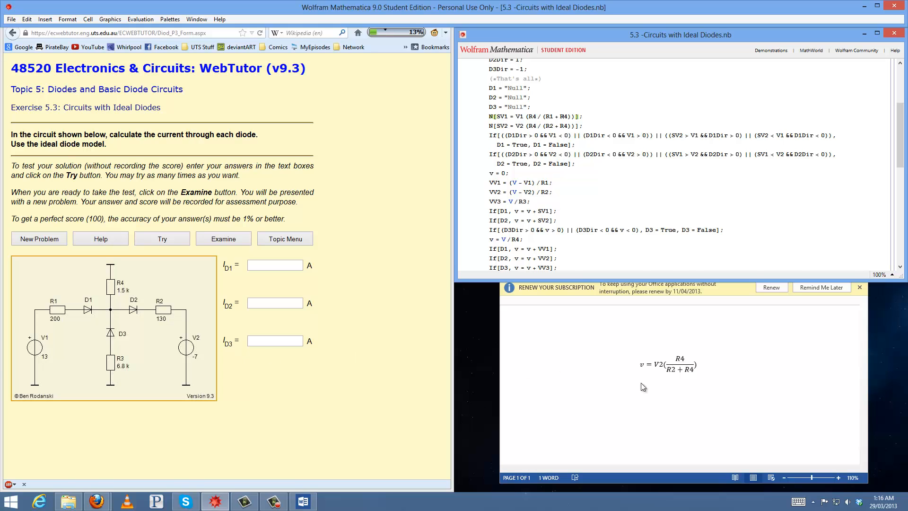
Focus the Word document and scroll the notebook toward the Solve lines
{"action": "left_click", "coordinate": [668, 363]}
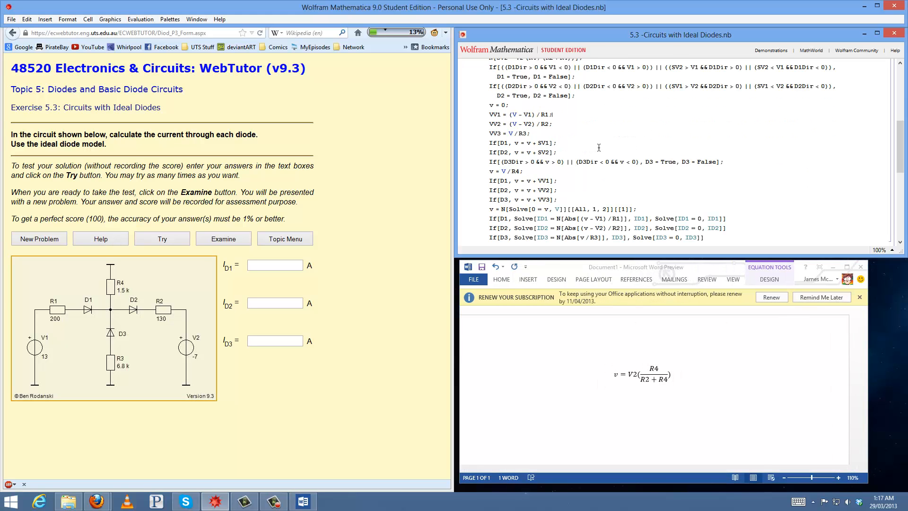
{"action": "mouse_move", "coordinate": [161, 345]}
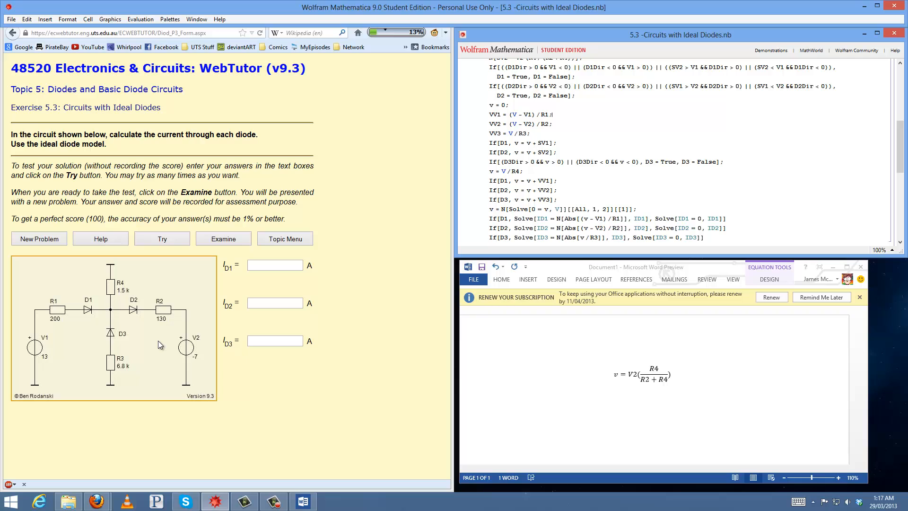
{"action": "mouse_move", "coordinate": [117, 336]}
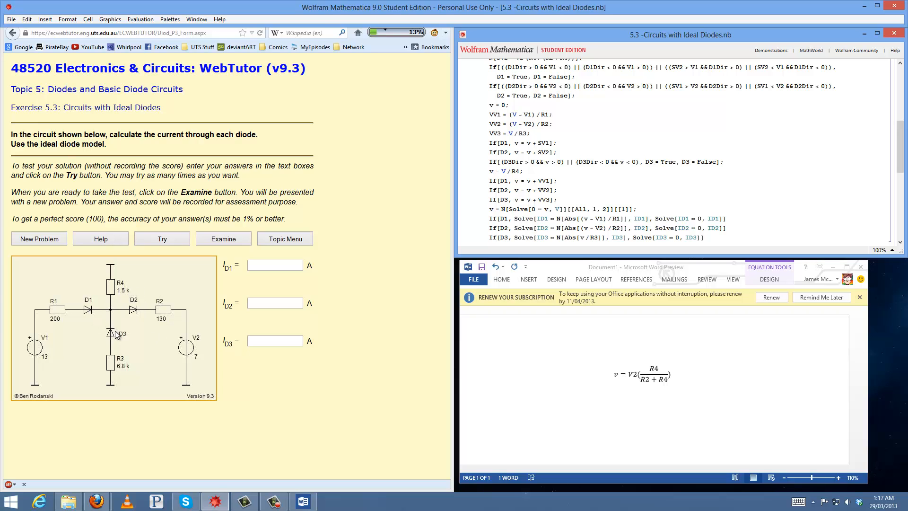
{"action": "mouse_move", "coordinate": [132, 309]}
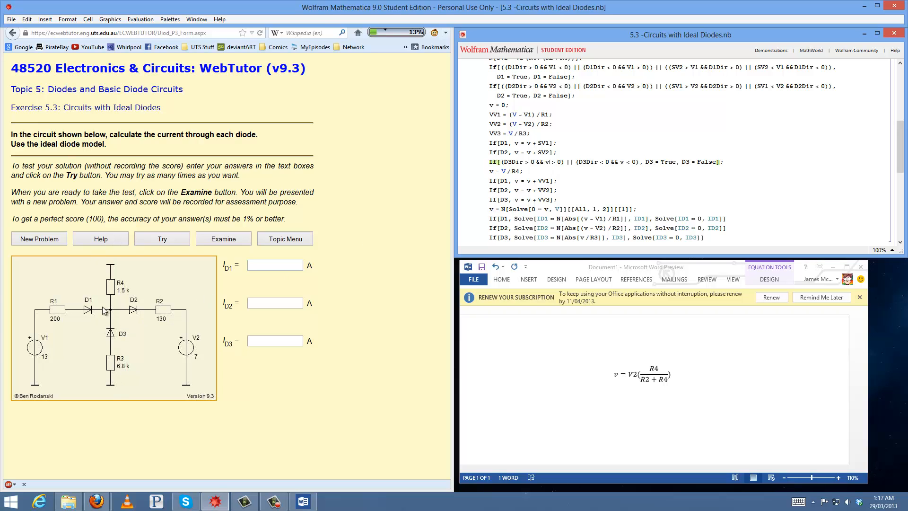
{"action": "mouse_move", "coordinate": [110, 346]}
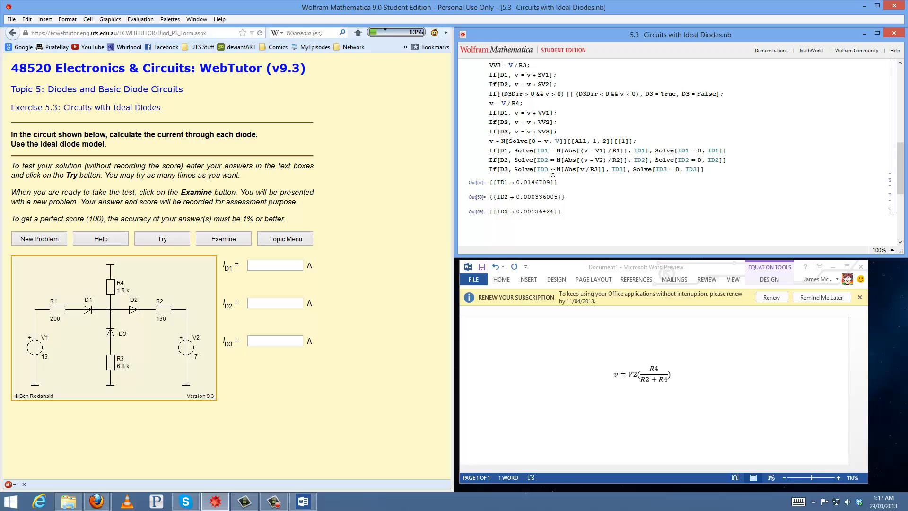
{"action": "scroll", "scroll_direction": "up", "scroll_amount": 3}
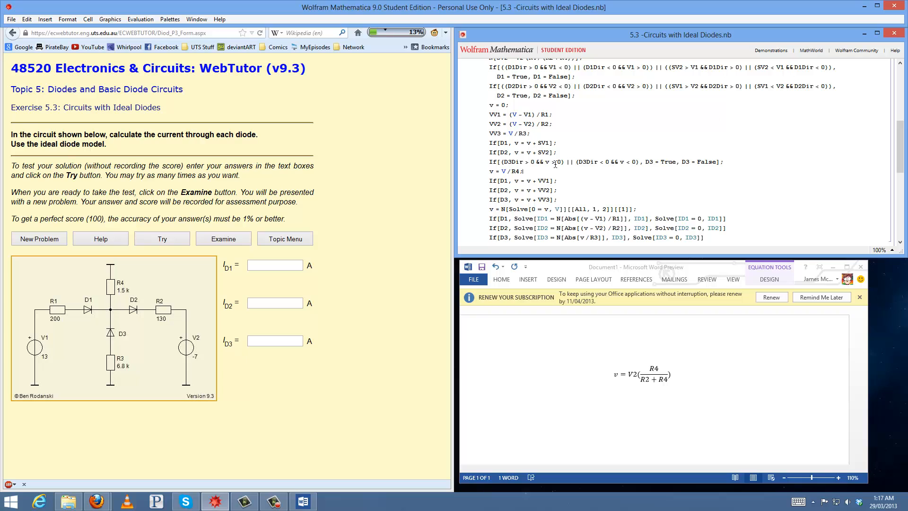
{"action": "mouse_move", "coordinate": [79, 326]}
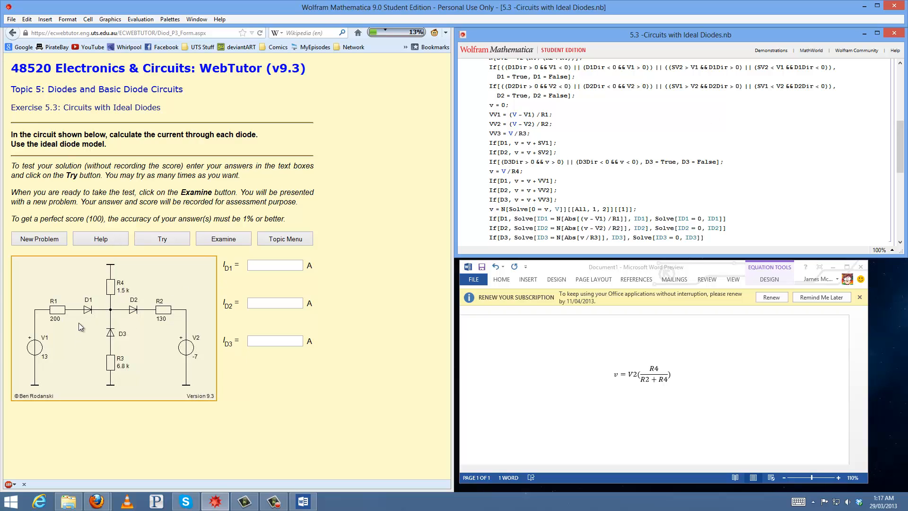
{"action": "mouse_move", "coordinate": [95, 330]}
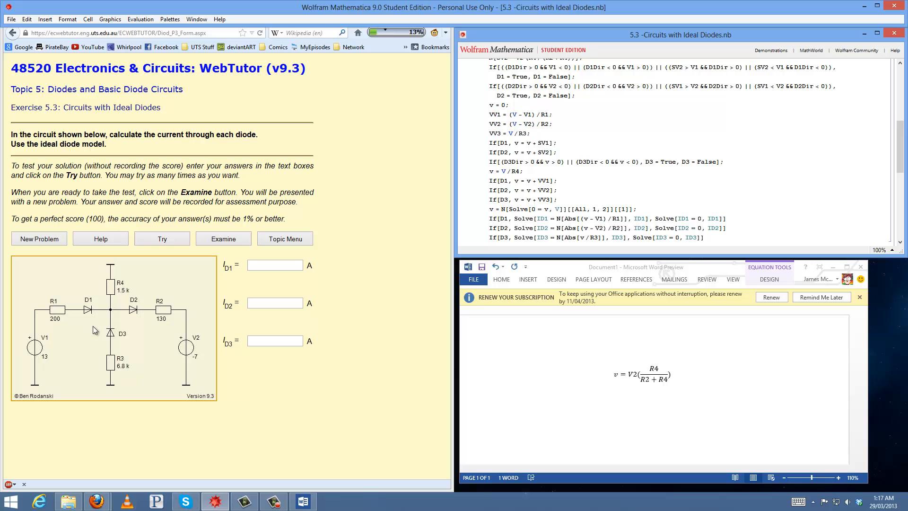
{"action": "mouse_move", "coordinate": [45, 363]}
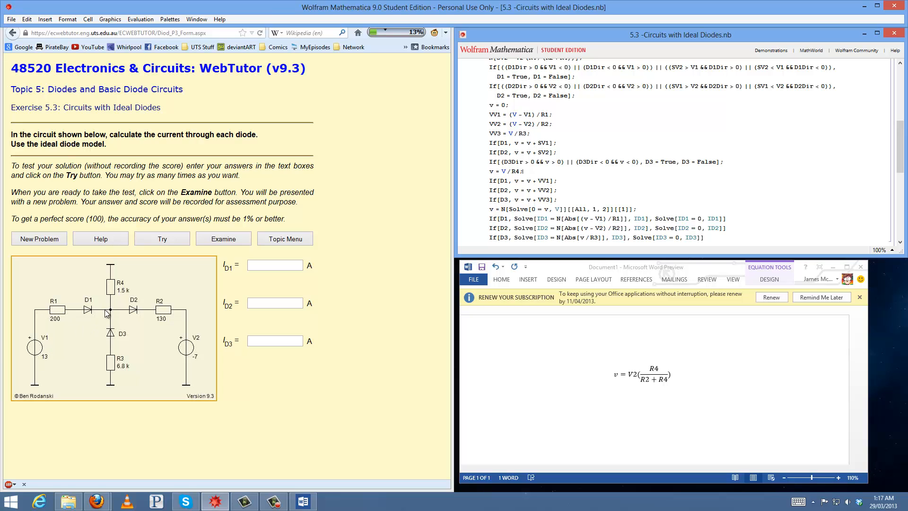
{"action": "mouse_move", "coordinate": [117, 291]}
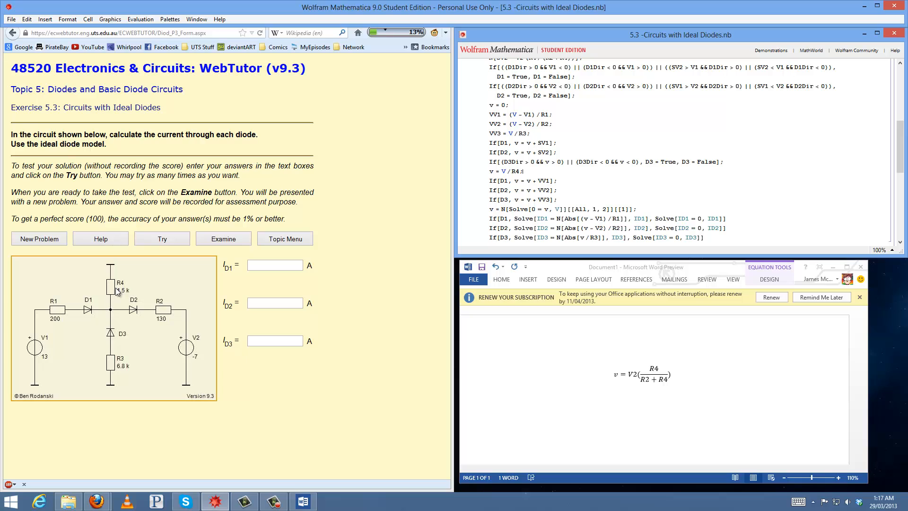
{"action": "mouse_move", "coordinate": [66, 377]}
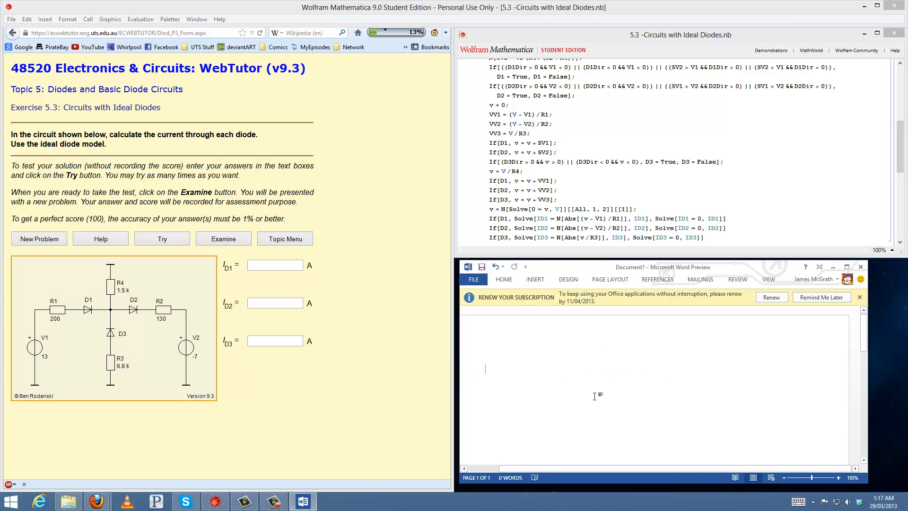
Begin the node equation as 0==V/R4+V/R3+ in the Word document
{"action": "type", "text": "v"}
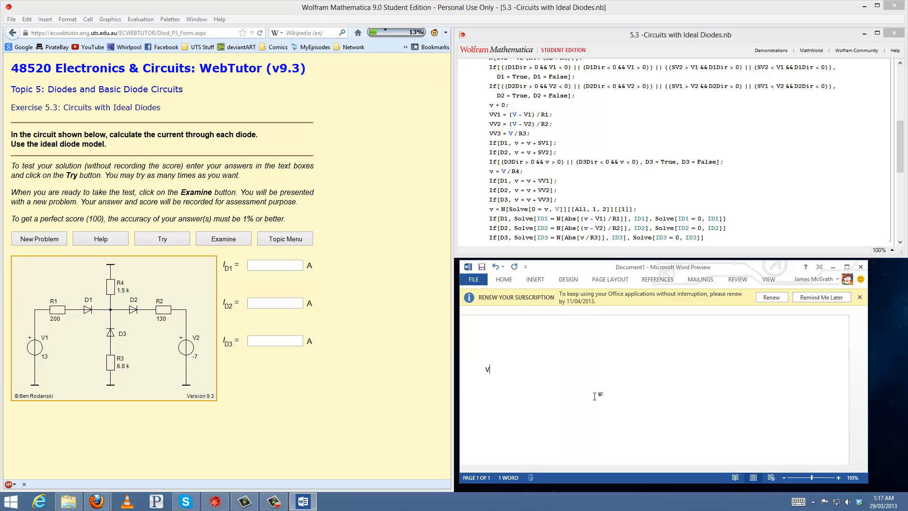
{"action": "type", "text": "="}
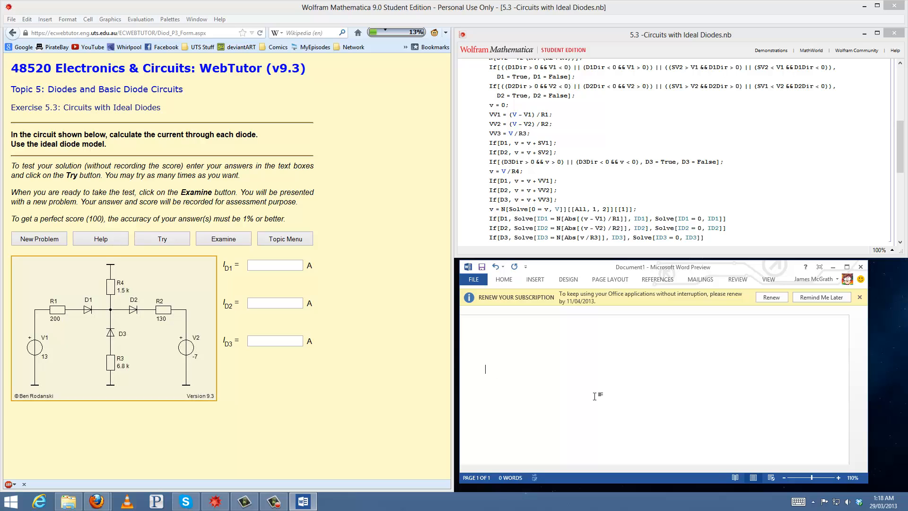
{"action": "type", "text": "0=="}
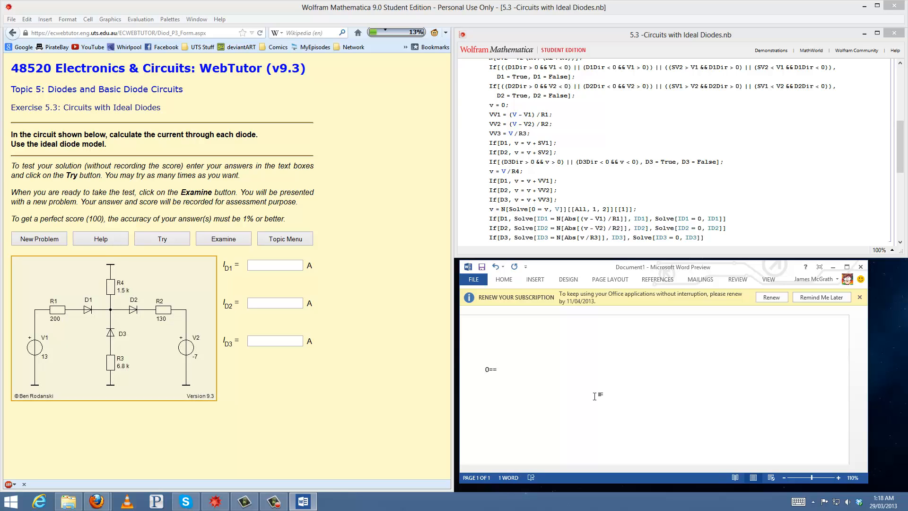
{"action": "type", "text": "V/"}
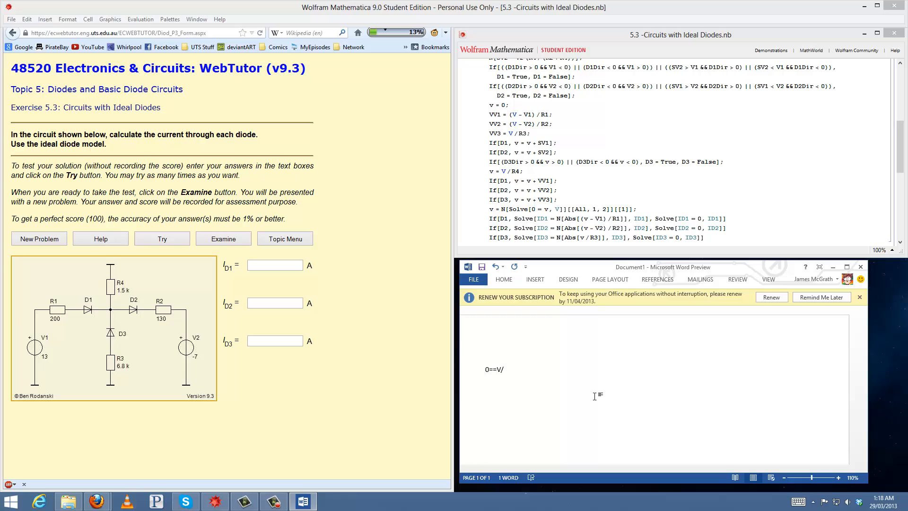
{"action": "type", "text": "R4"}
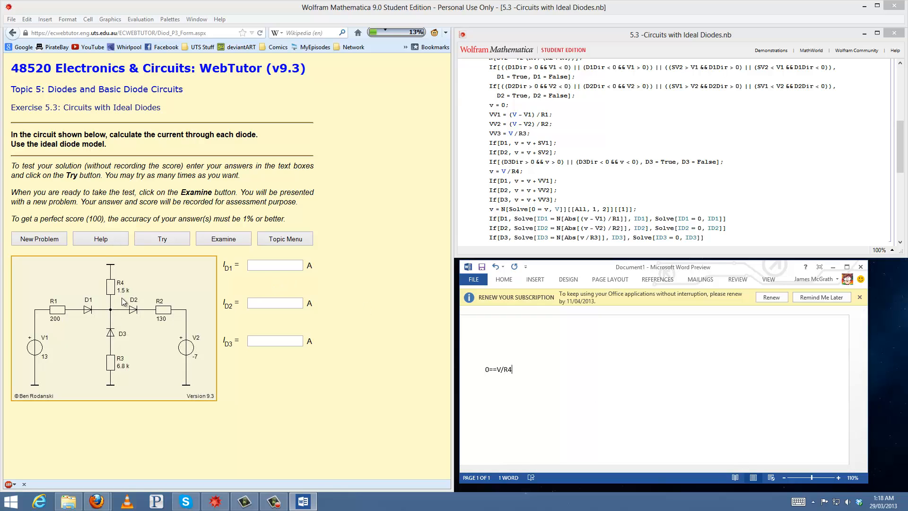
{"action": "mouse_move", "coordinate": [123, 301]}
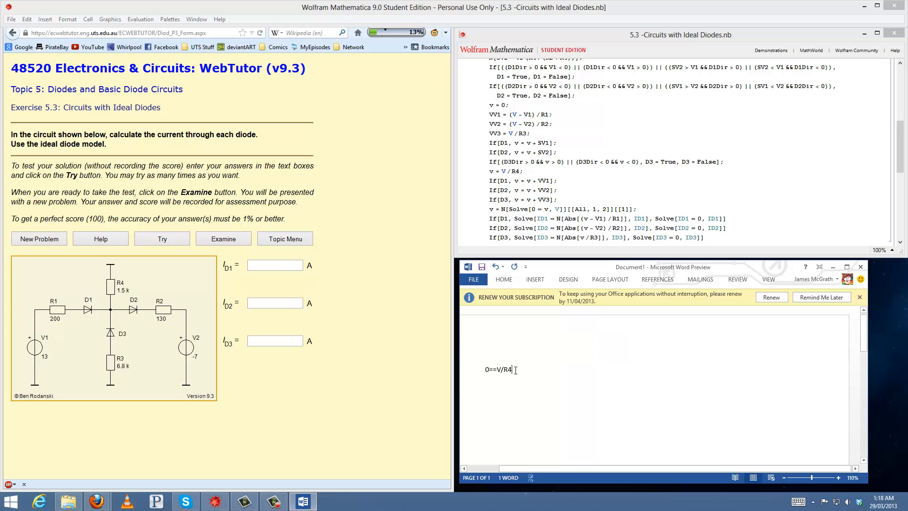
{"action": "type", "text": "+"}
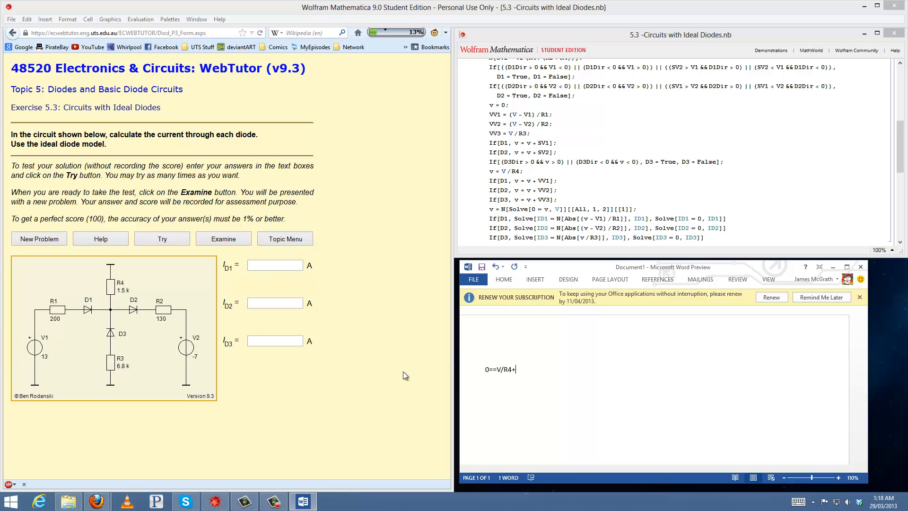
{"action": "type", "text": "V"}
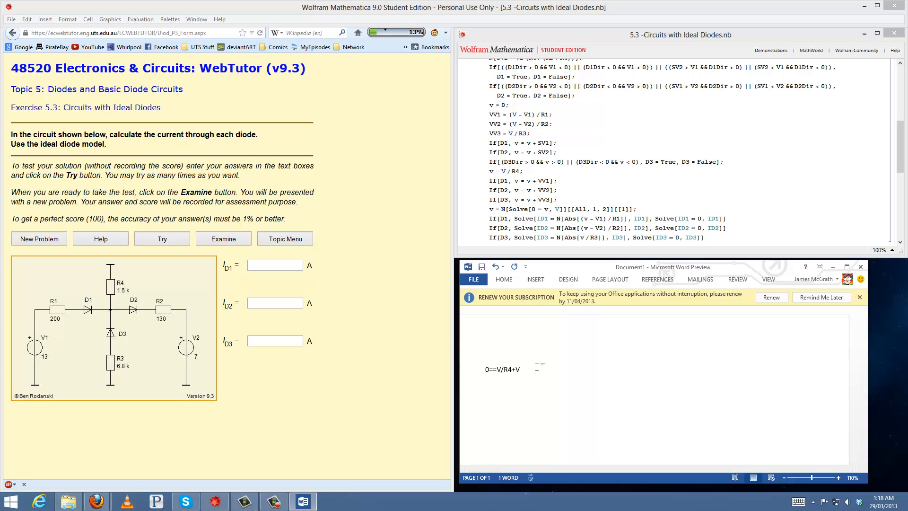
{"action": "type", "text": "/R3"}
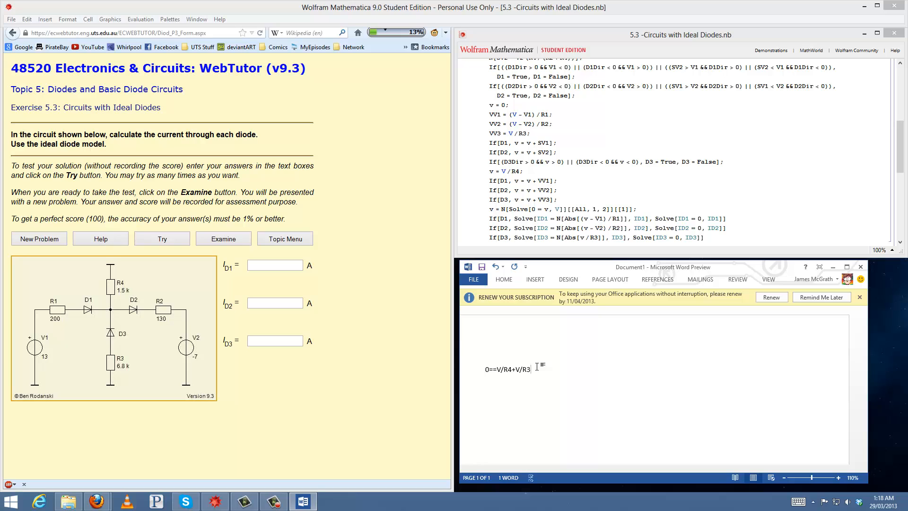
{"action": "type", "text": "+("}
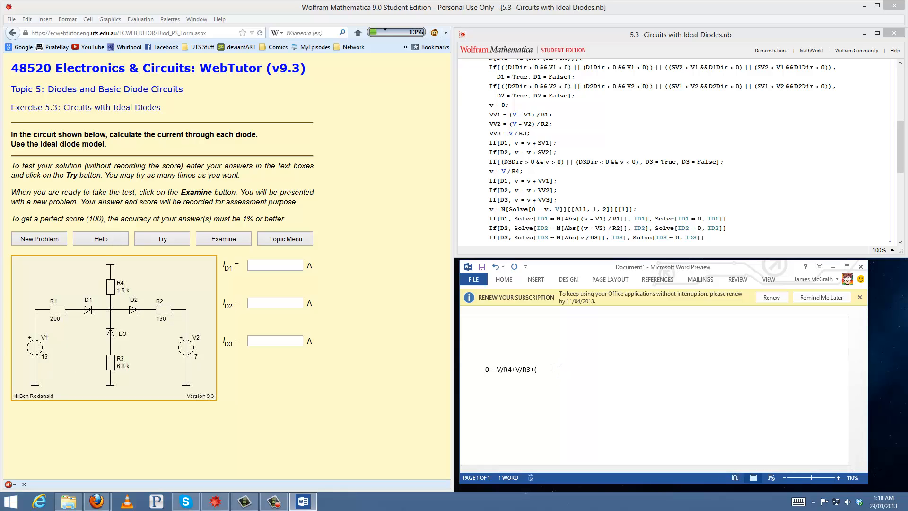
Continue the equation with (V-V1)/R1+ and the start of the (V-V2) term
{"action": "type", "text": "V-V1)"}
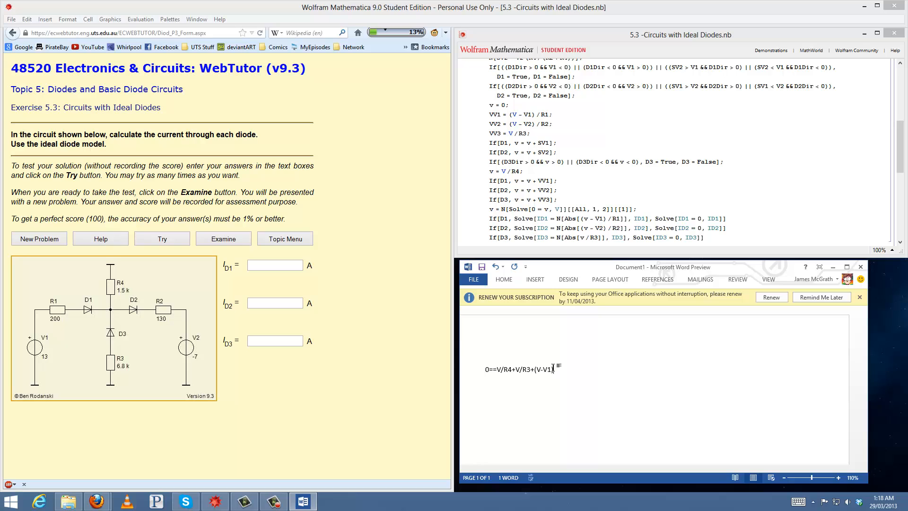
{"action": "type", "text": "/R1+"}
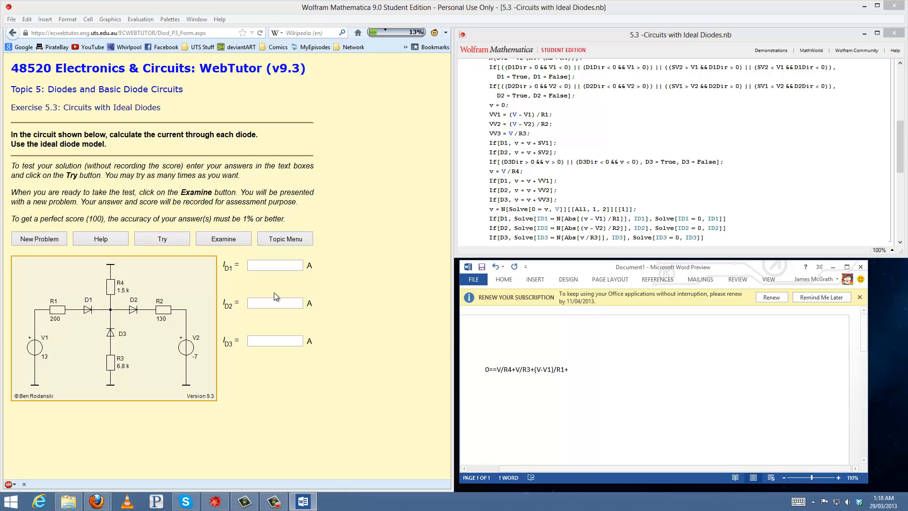
{"action": "type", "text": "(V-V2)/R2"}
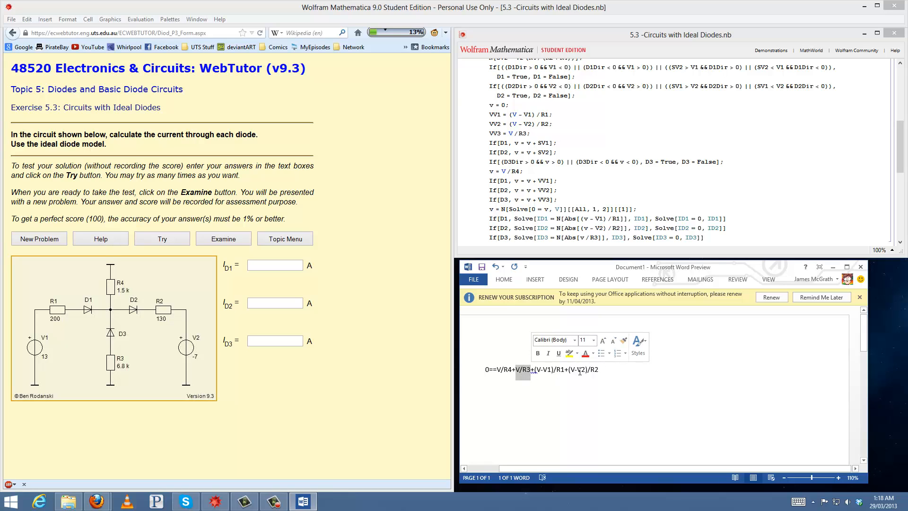
Highlight the V/R3 and (V-V1) terms of the node equation while explaining
{"action": "left_click", "coordinate": [587, 370]}
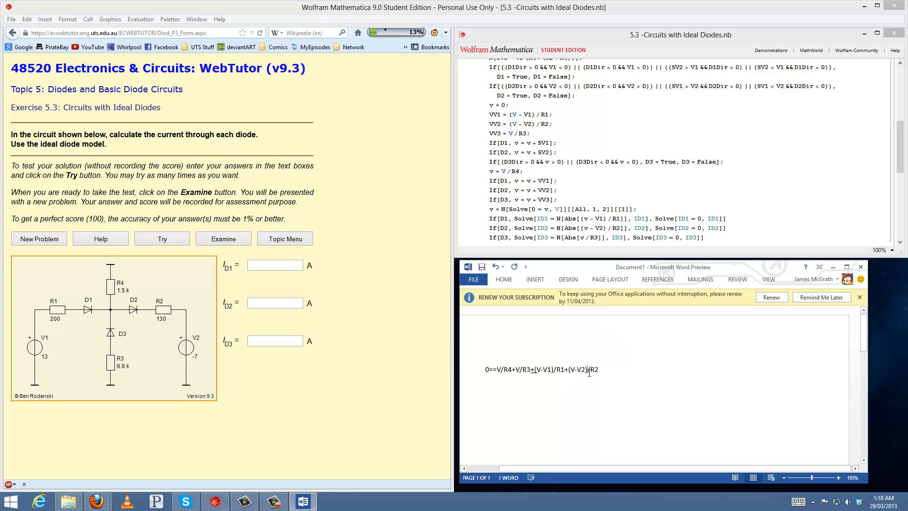
{"action": "mouse_move", "coordinate": [579, 403]}
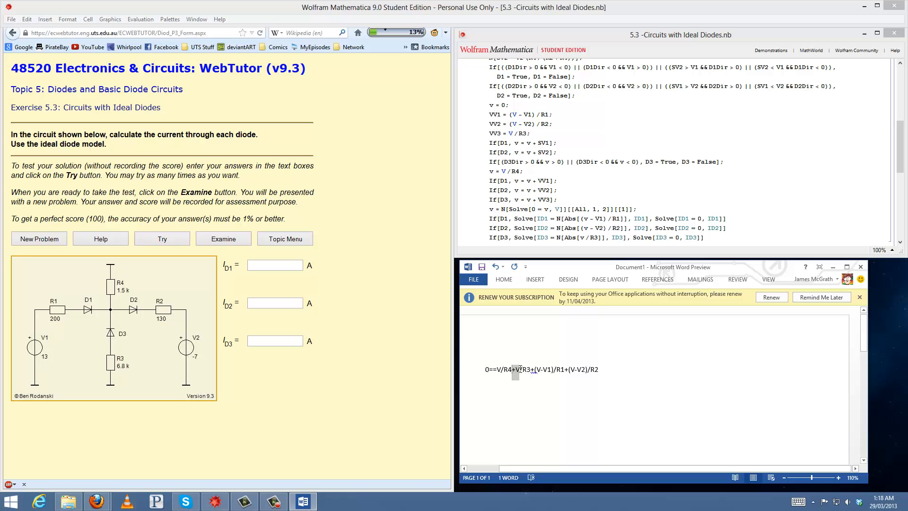
{"action": "double_click", "coordinate": [526, 370]}
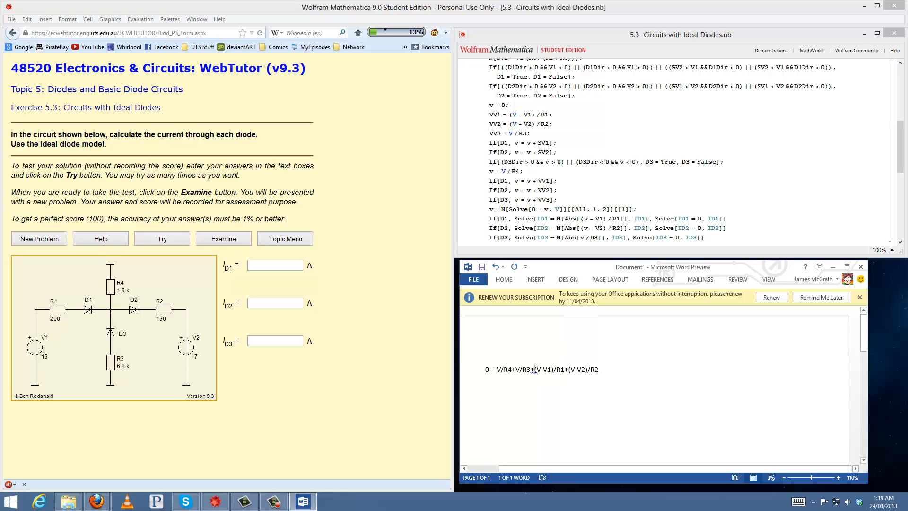
{"action": "double_click", "coordinate": [526, 370]}
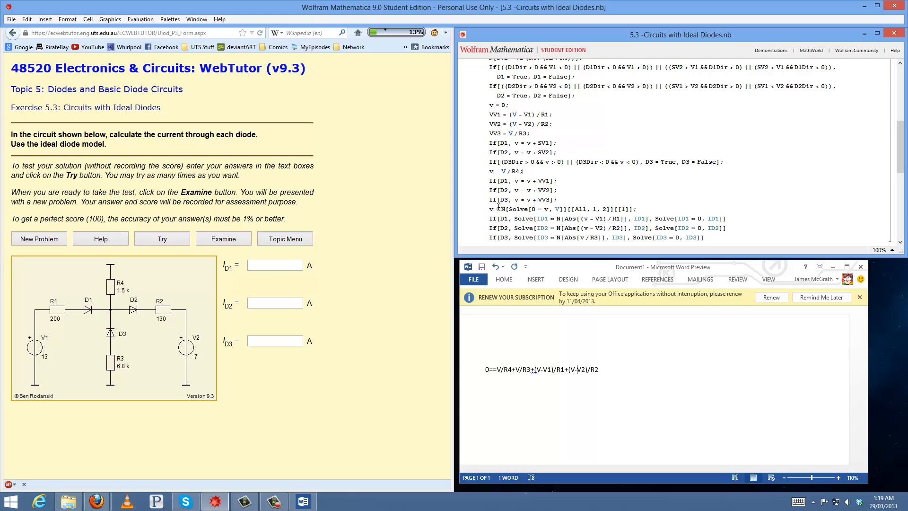
{"action": "mouse_move", "coordinate": [573, 365]}
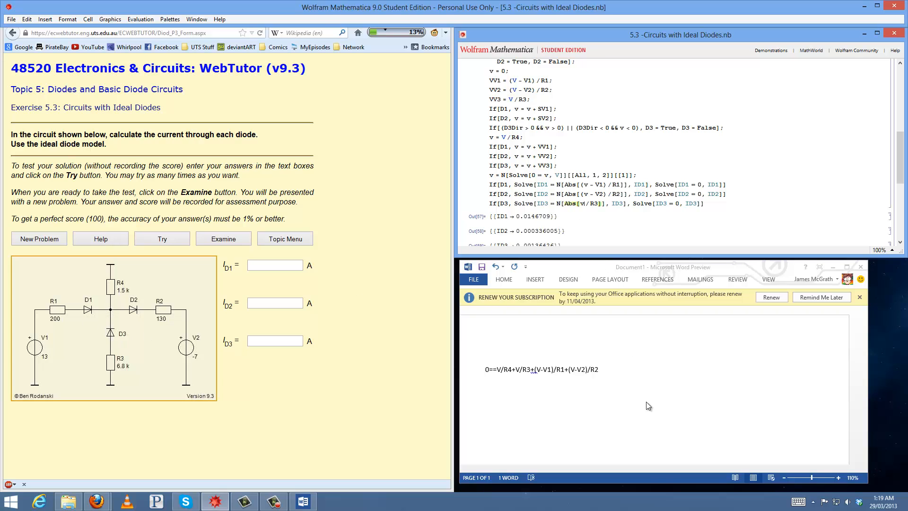
{"action": "mouse_move", "coordinate": [557, 368]}
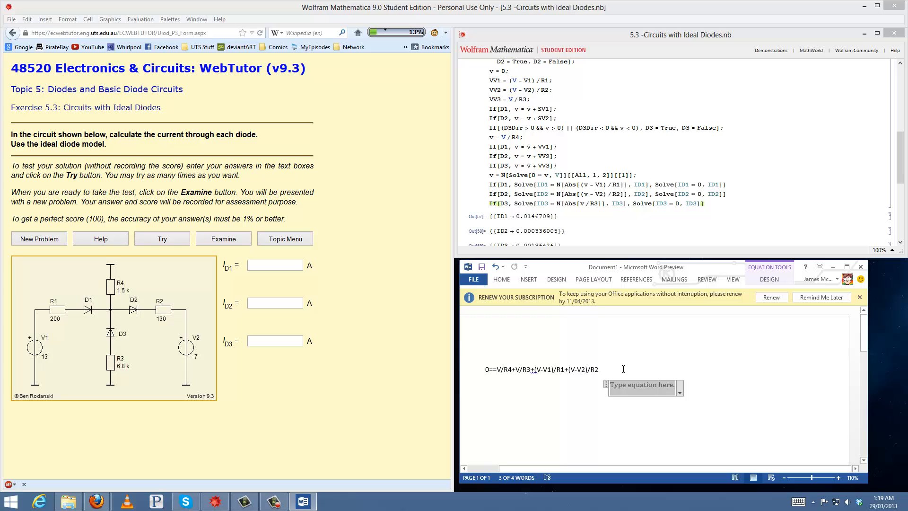
Write the diode current formulas Abs[(v−V1)/R1], Abs[(v−V2)/R2] and Abs[v/R3]
{"action": "type", "text": "Abs["}
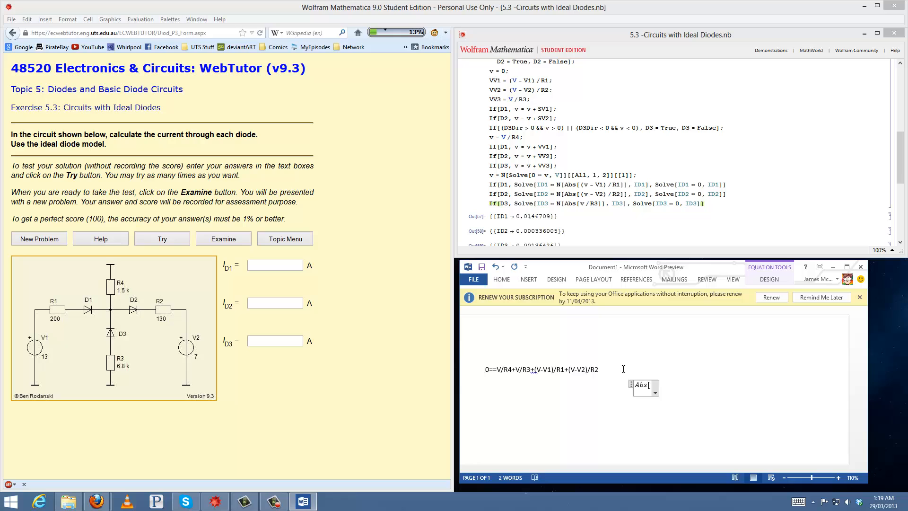
{"action": "type", "text": "(v - v"}
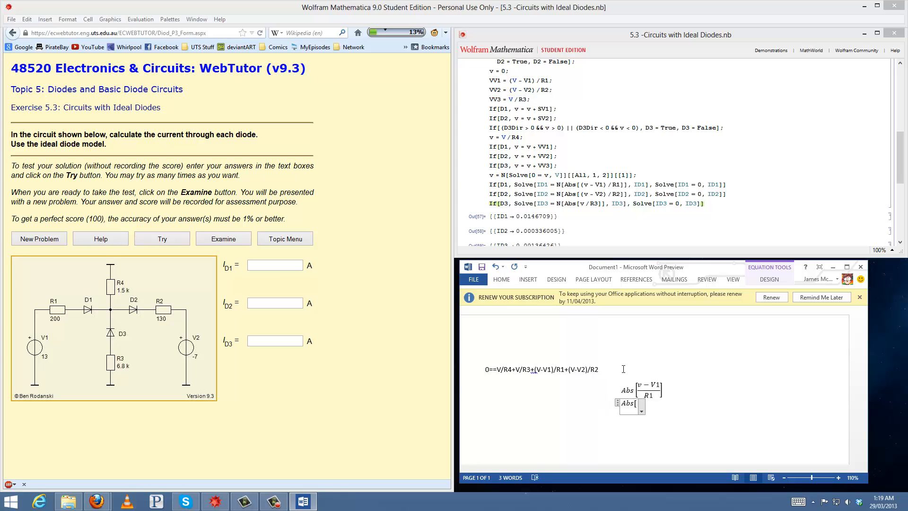
{"action": "type", "text": "(v − V2)/R2"}
{"action": "type", "text": "Abs[v/R3]"}
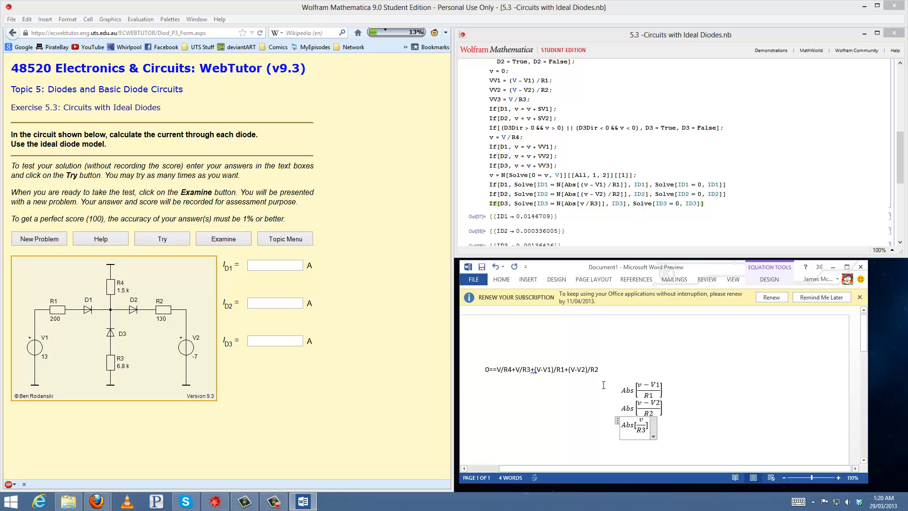
{"action": "mouse_move", "coordinate": [595, 402]}
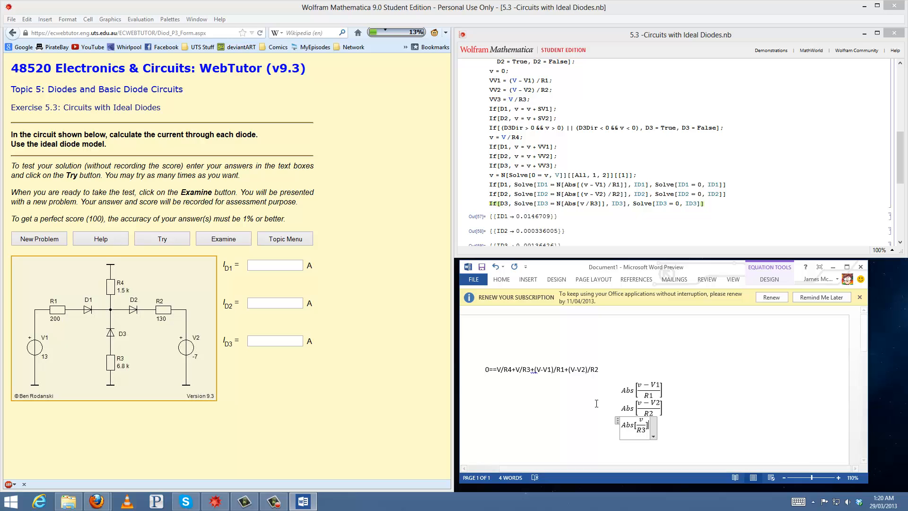
{"action": "left_click", "coordinate": [267, 284]}
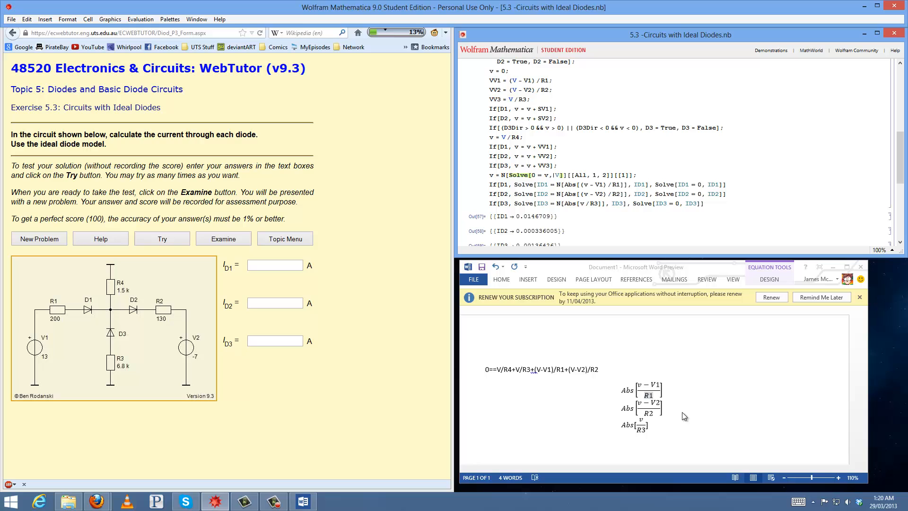
Close the Word notes document, bringing up the save prompt
{"action": "left_click", "coordinate": [860, 266]}
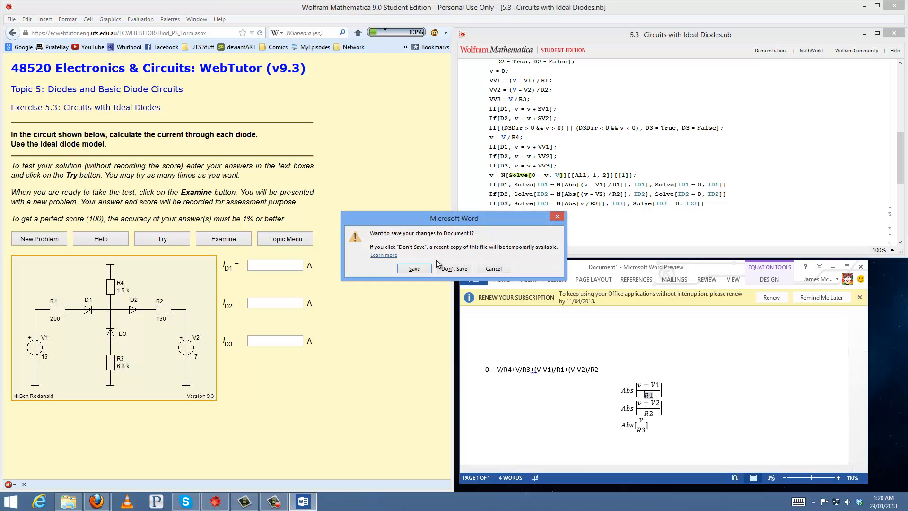
Discard the Word notes without saving and scroll the notebook to the top
{"action": "left_click", "coordinate": [453, 268]}
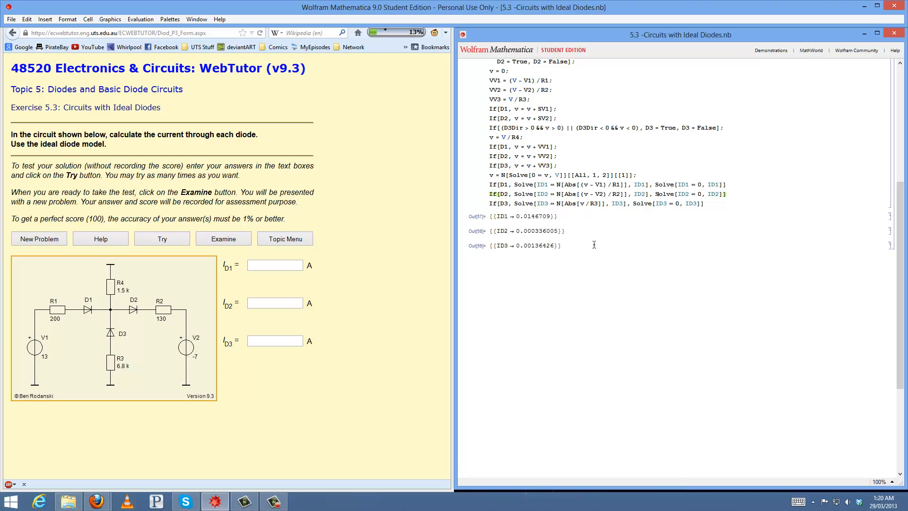
{"action": "scroll", "scroll_direction": "up", "scroll_amount": 3}
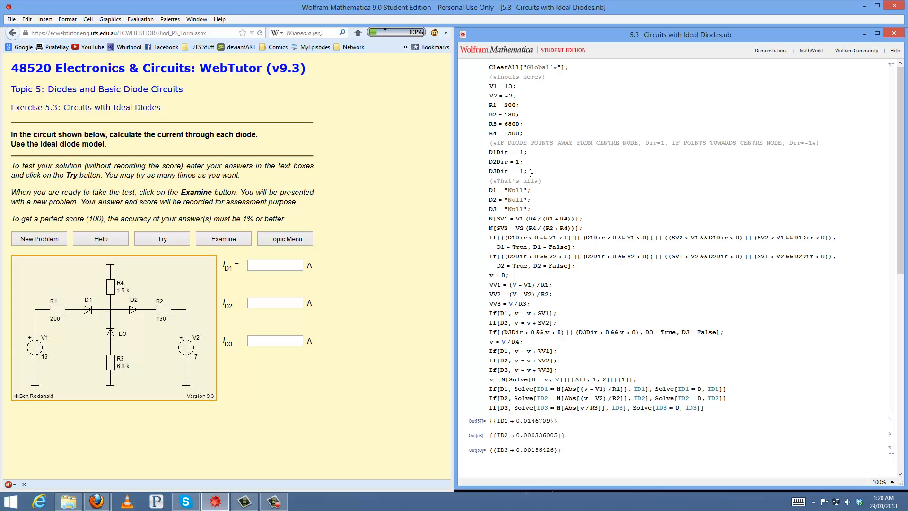
{"action": "mouse_move", "coordinate": [533, 169]}
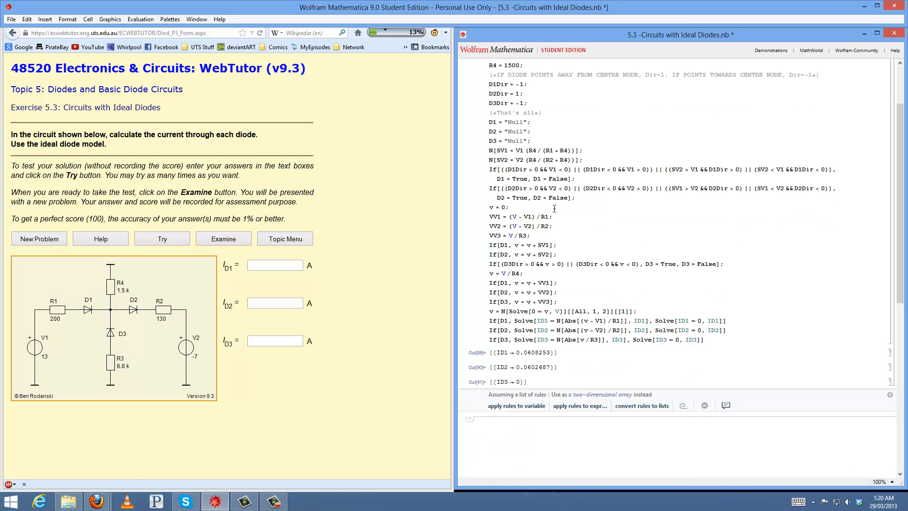
Submit the three copied diode currents in WebTutor for a score of 100, then request a new circuit
{"action": "double_click", "coordinate": [531, 352]}
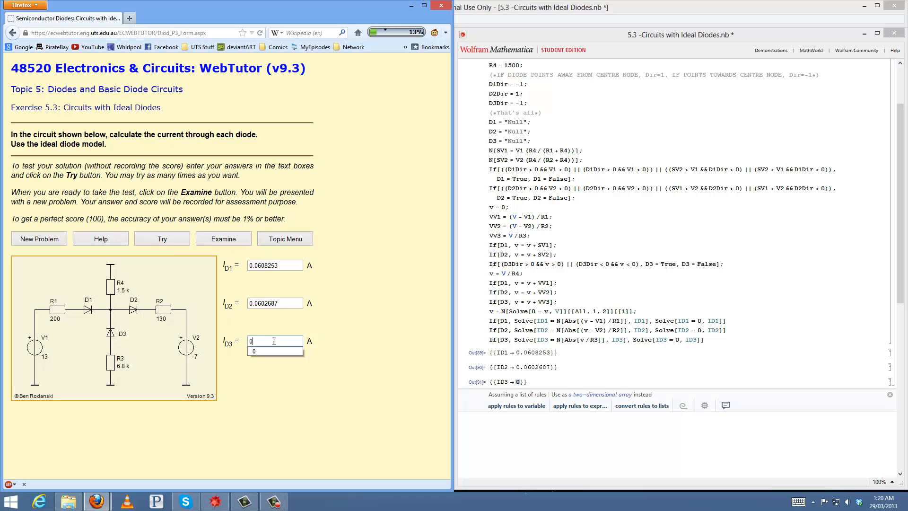
{"action": "left_click", "coordinate": [161, 238]}
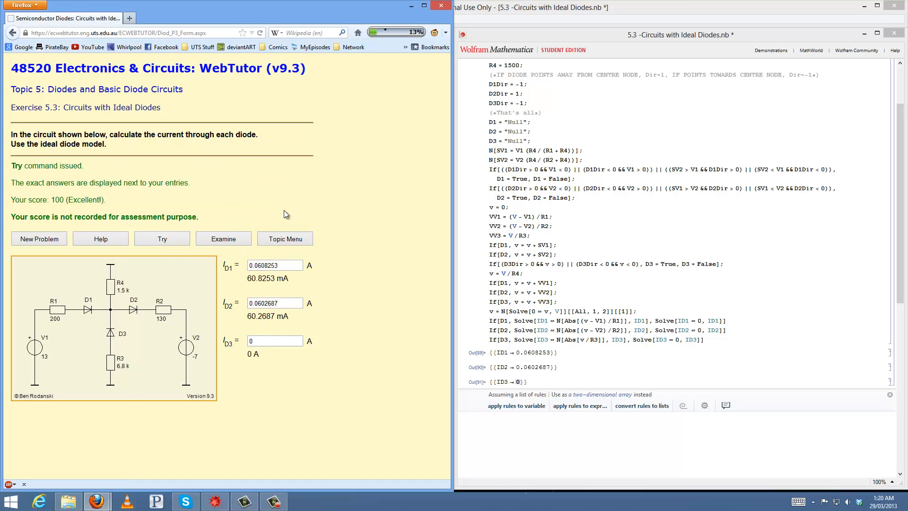
{"action": "mouse_move", "coordinate": [337, 191]}
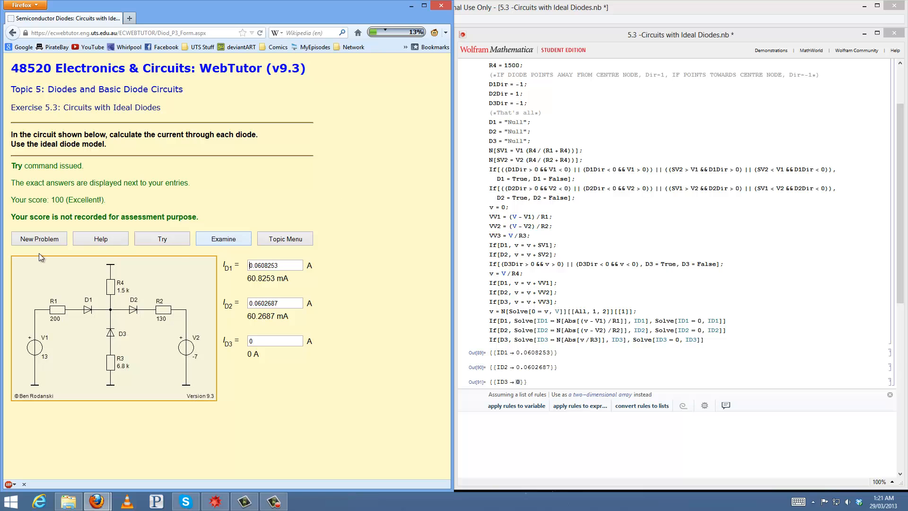
{"action": "left_click", "coordinate": [39, 238]}
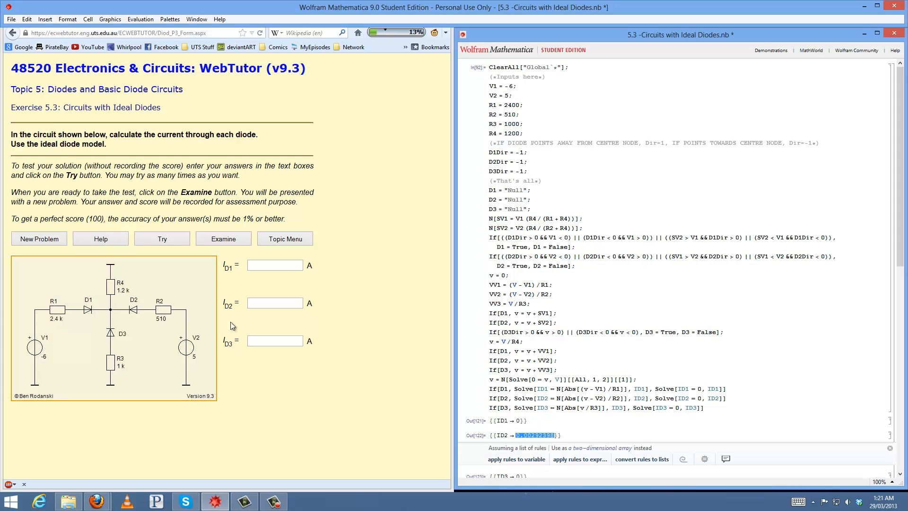
Enter the new circuit's currents (ID1 0, ID2 0.00292398, ID3 0) in WebTutor and have them checked
{"action": "type", "text": "0.00292398"}
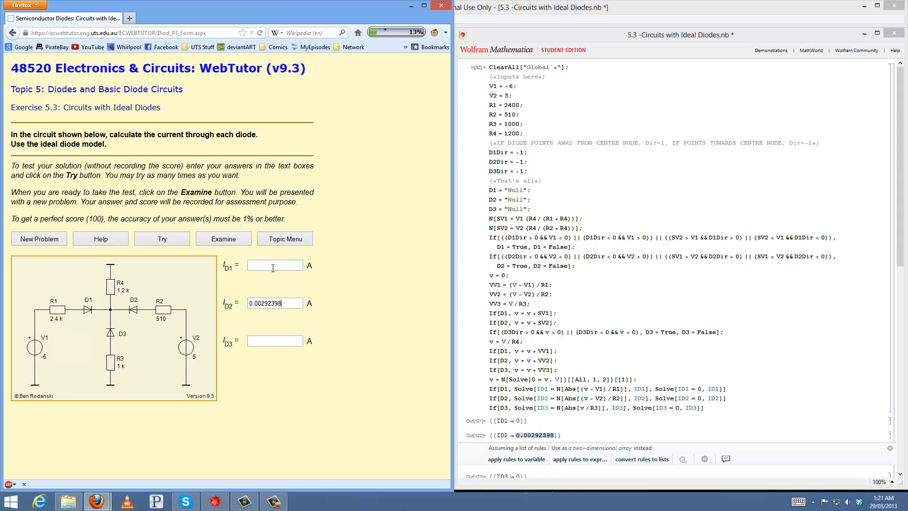
{"action": "left_click", "coordinate": [161, 238]}
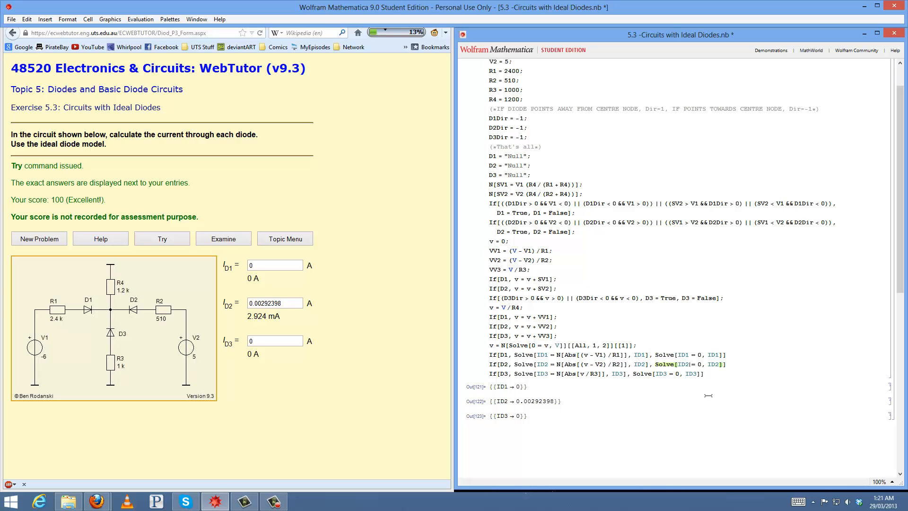
{"action": "mouse_move", "coordinate": [680, 366]}
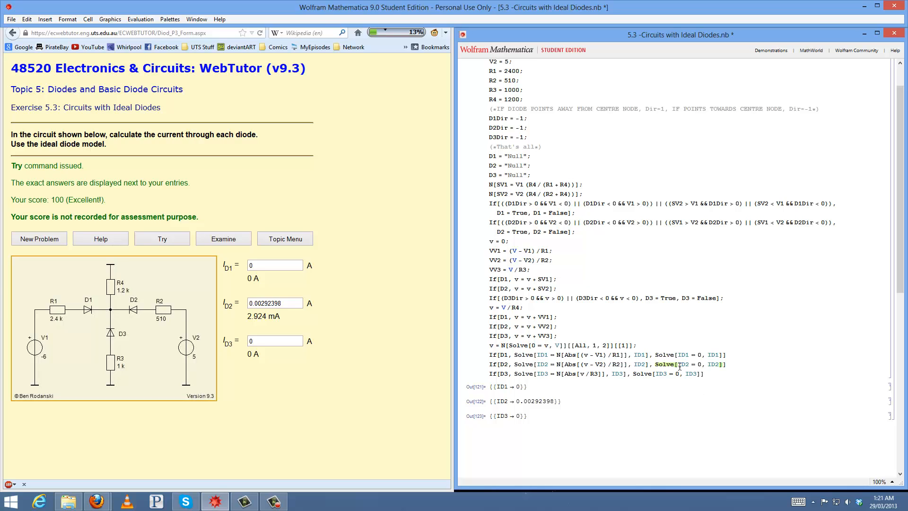